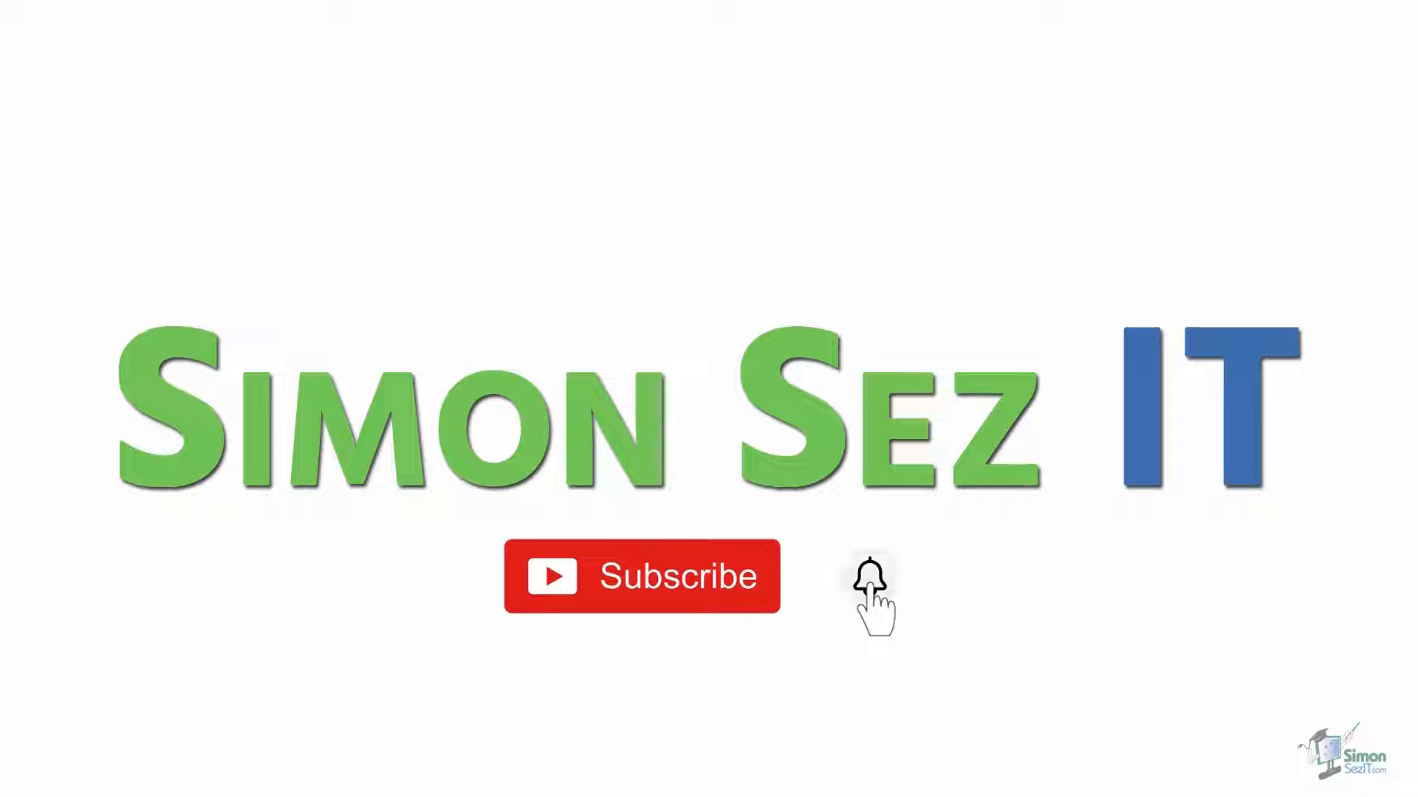
# Step: Switch to the Insert ribbon to see the Pictures and Online Pictures options
pyautogui.click(868, 577)
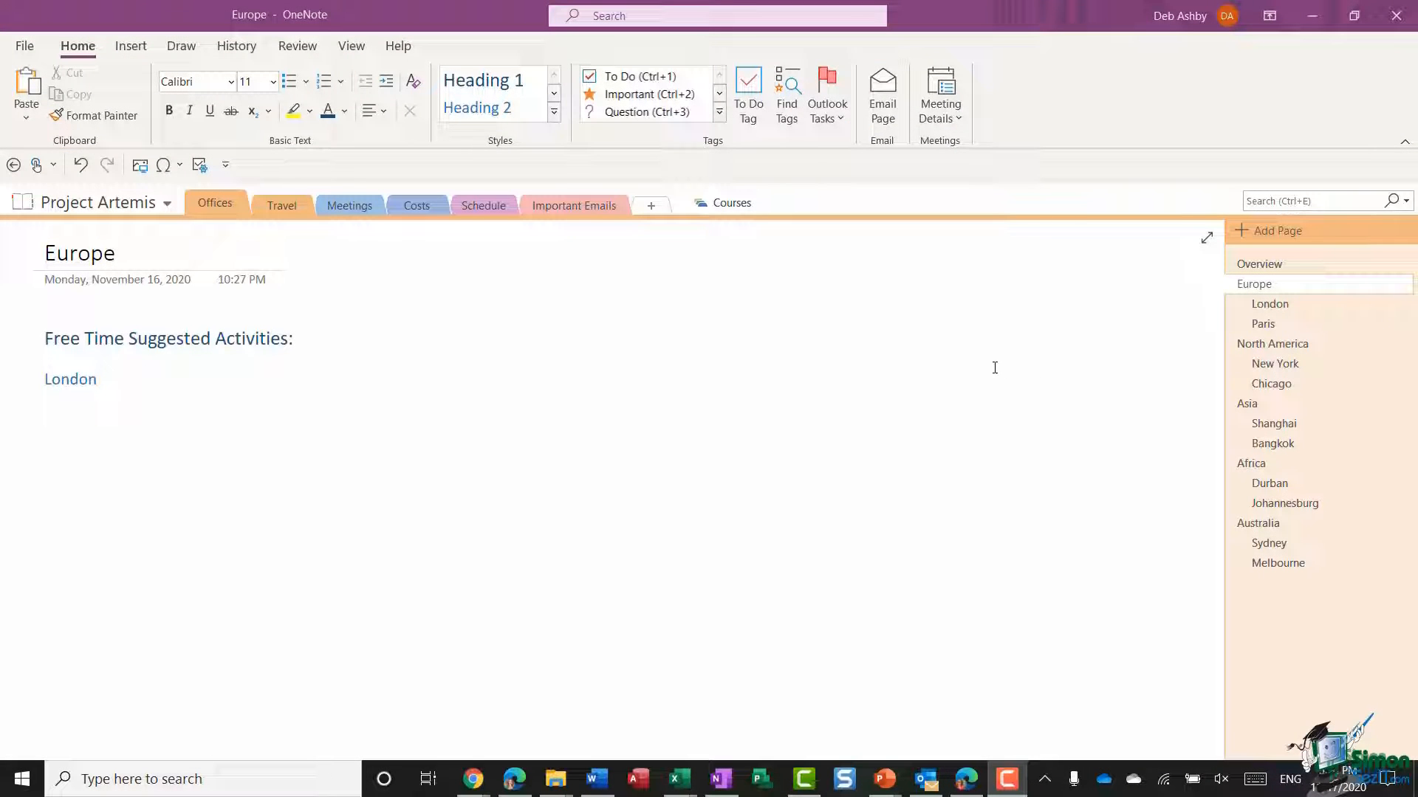
pyautogui.moveTo(984, 359)
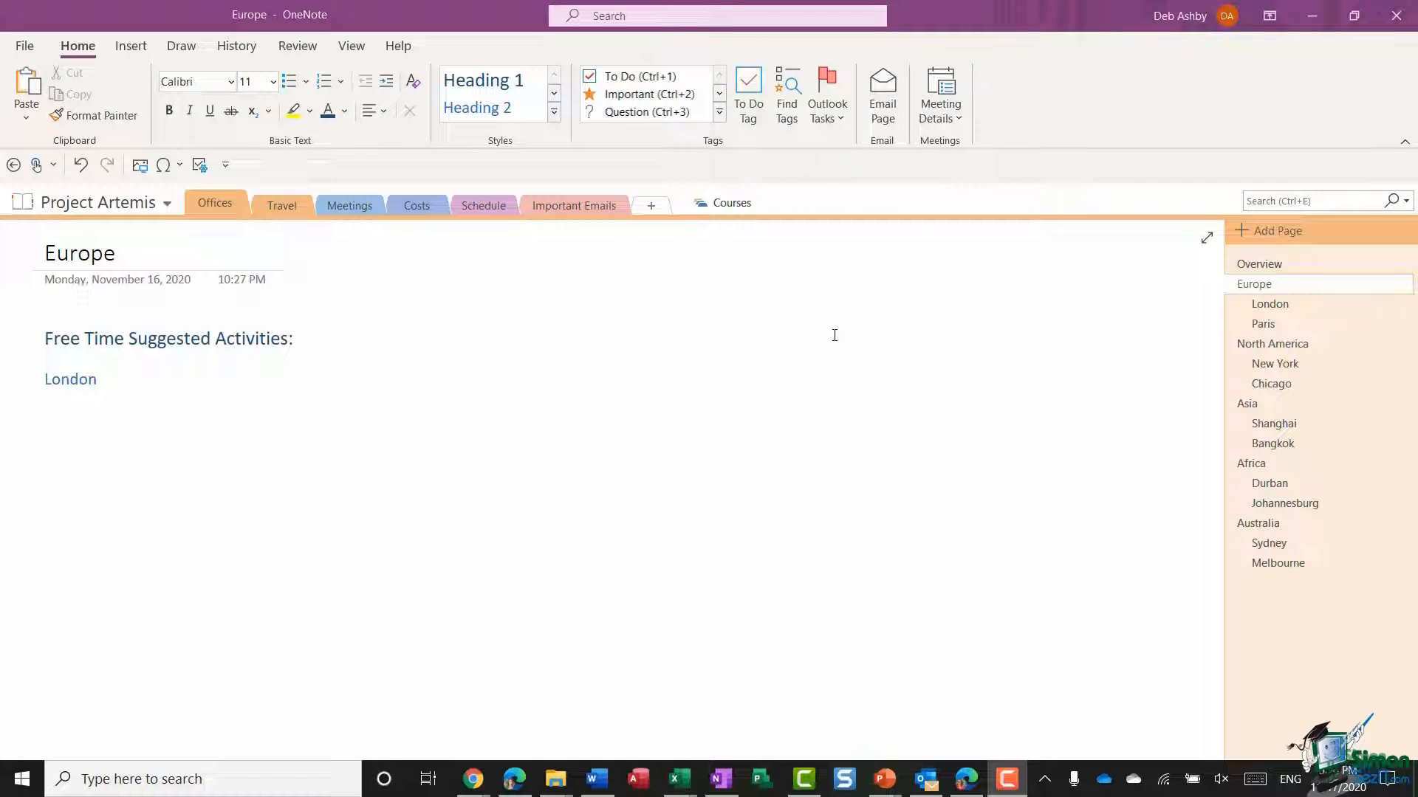
pyautogui.moveTo(816, 335)
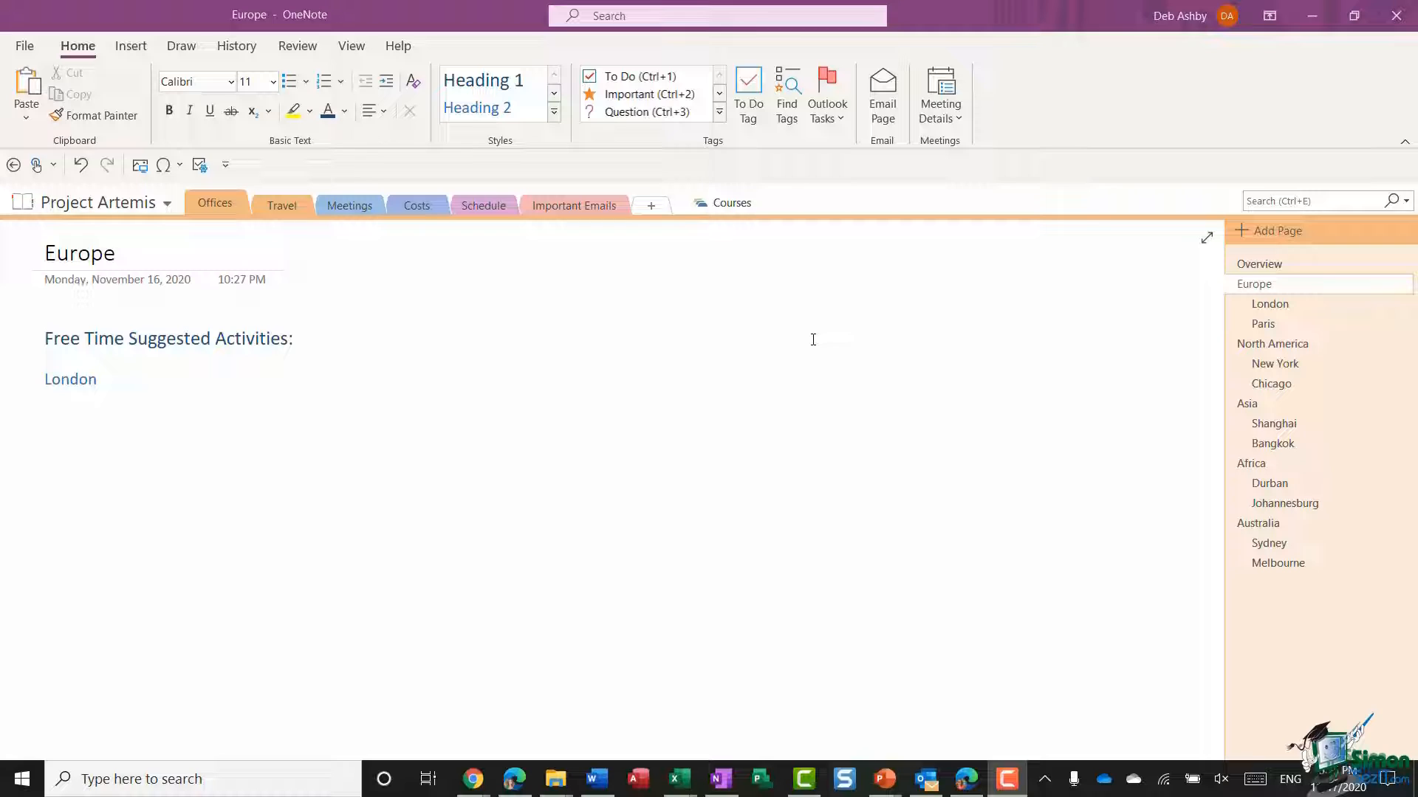
pyautogui.moveTo(797, 339)
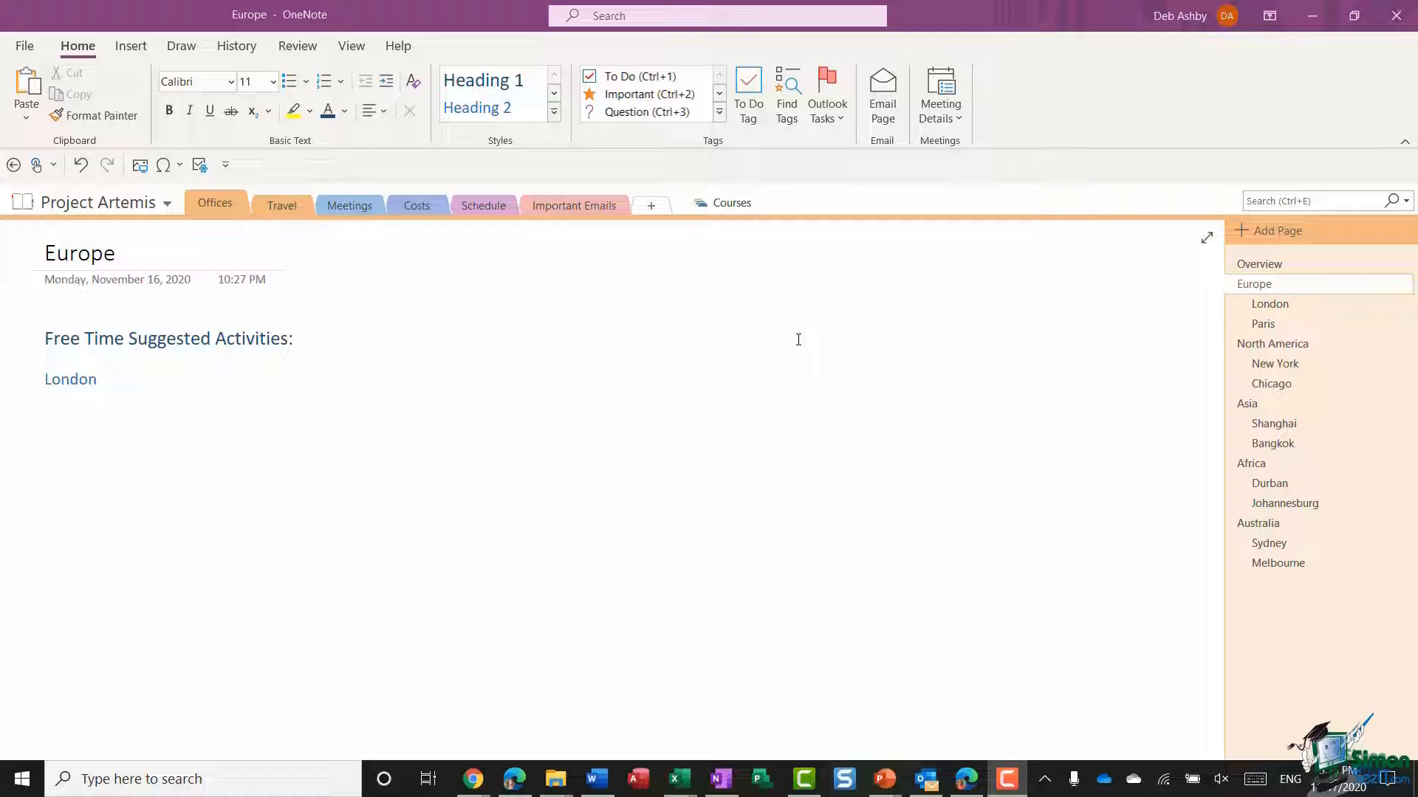
pyautogui.moveTo(711, 349)
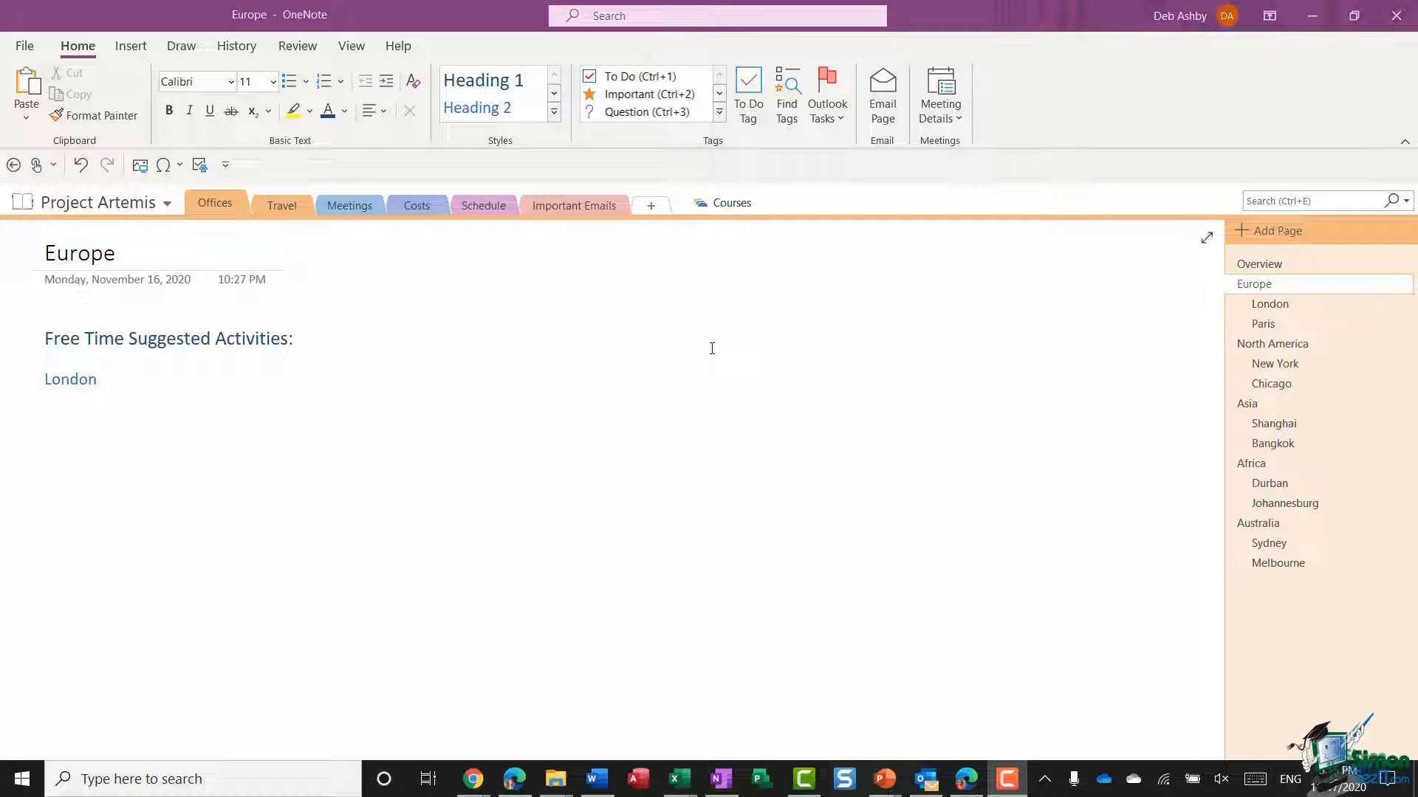
pyautogui.moveTo(660, 342)
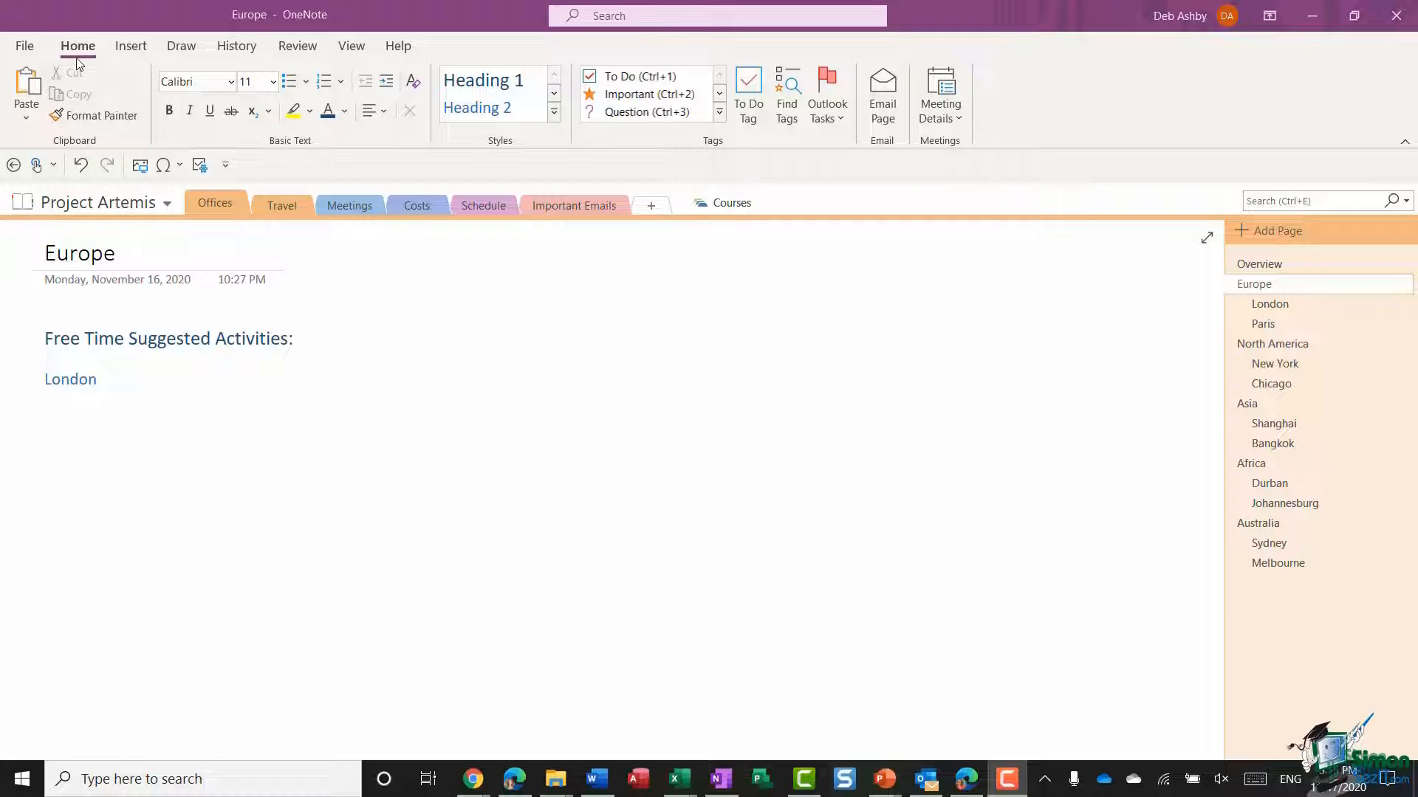
pyautogui.click(130, 45)
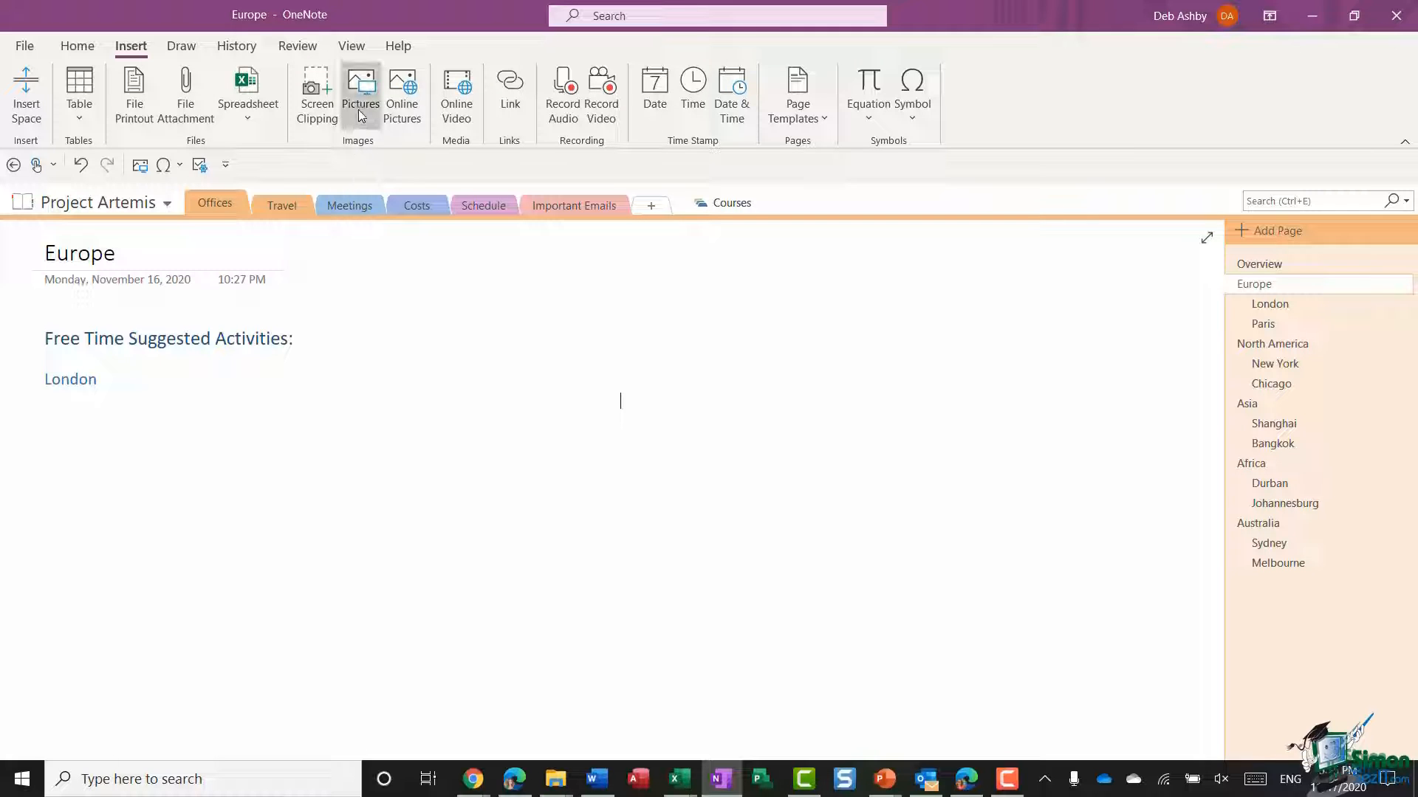
pyautogui.moveTo(402, 91)
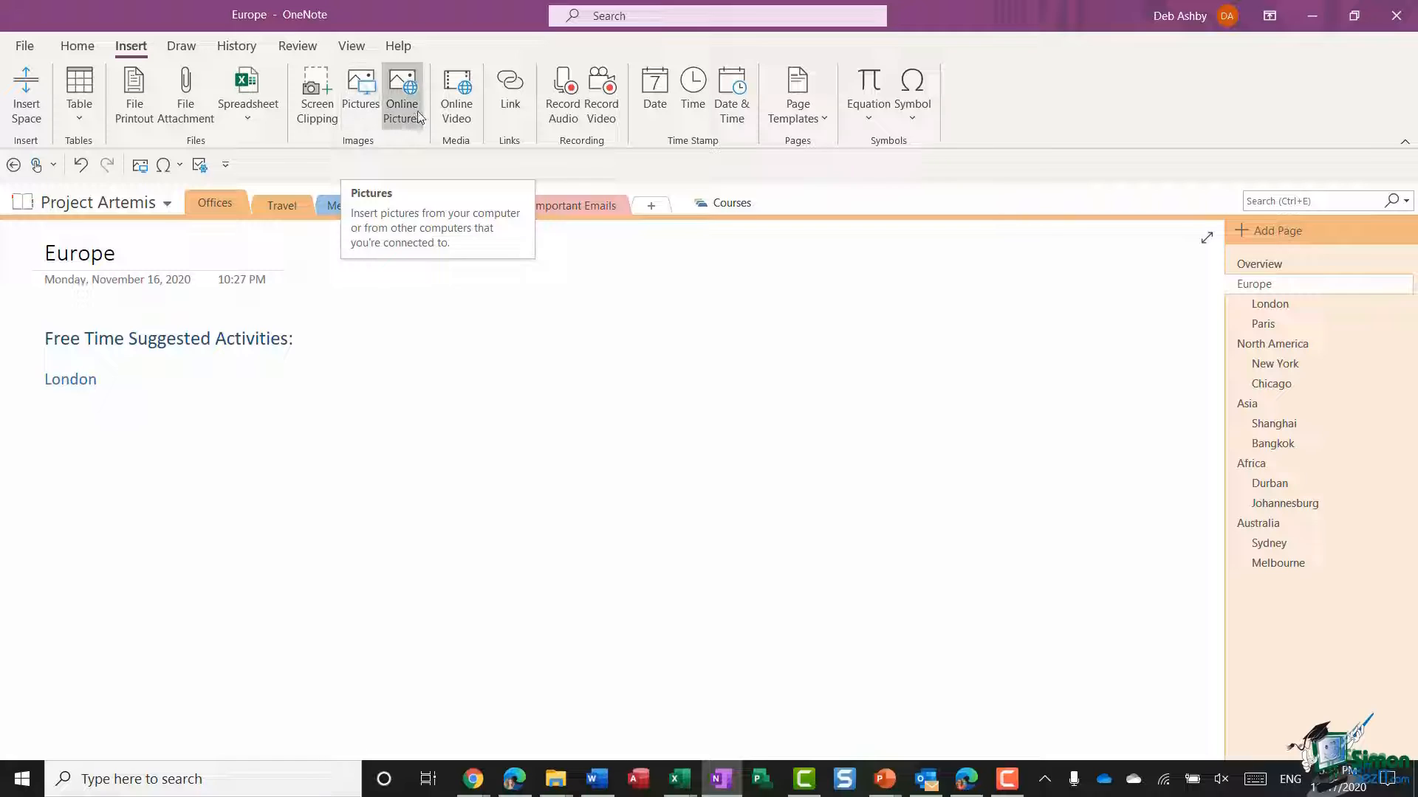
pyautogui.moveTo(402, 90)
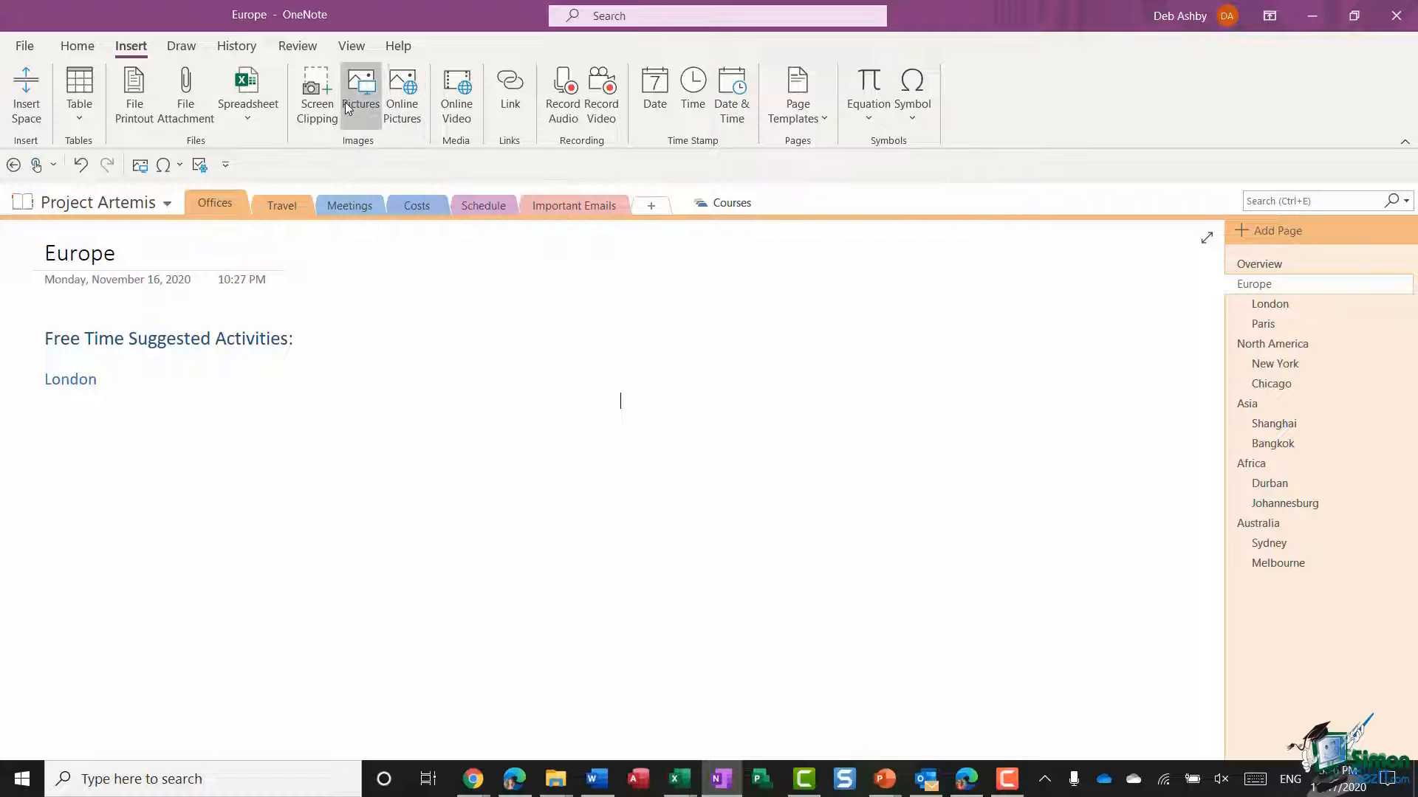
pyautogui.moveTo(360, 90)
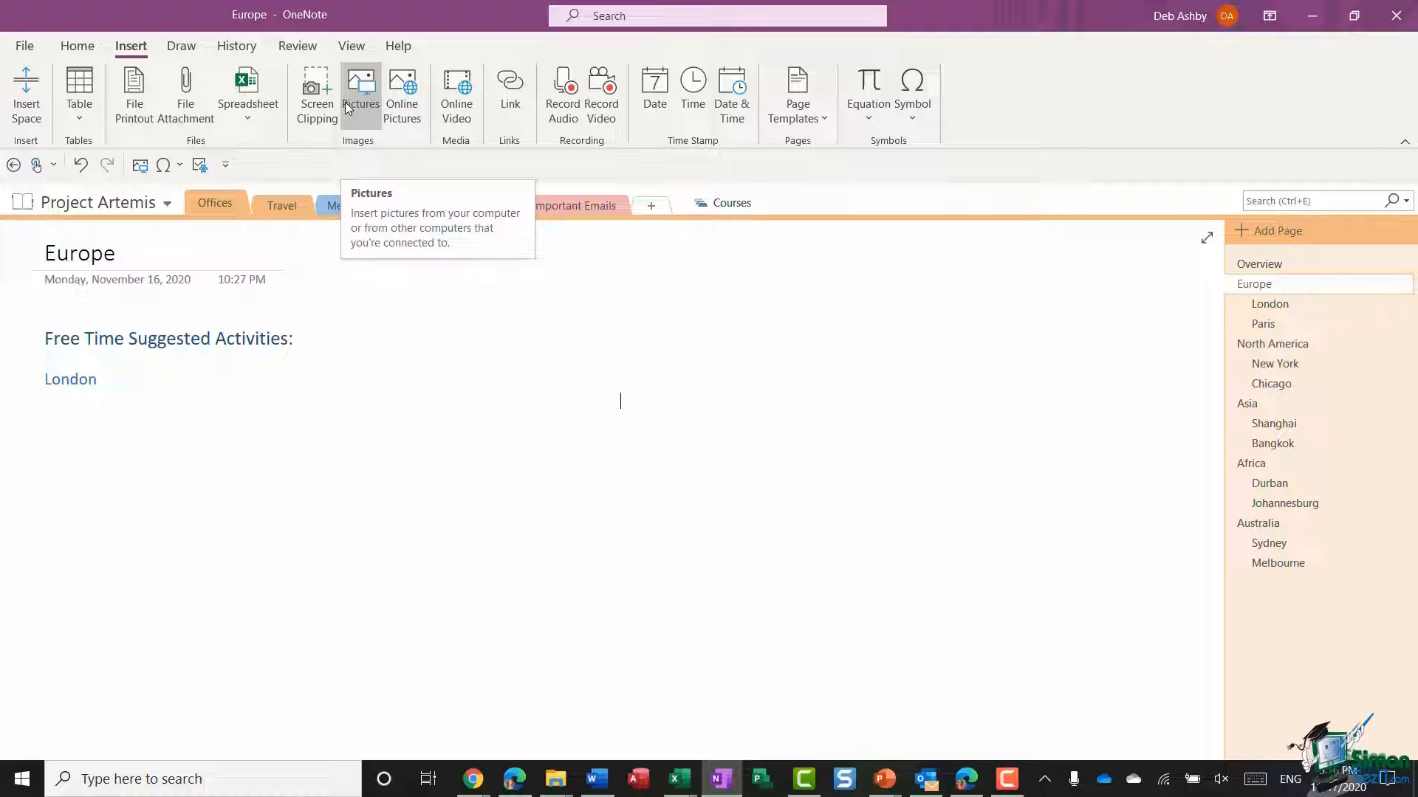
pyautogui.moveTo(402, 95)
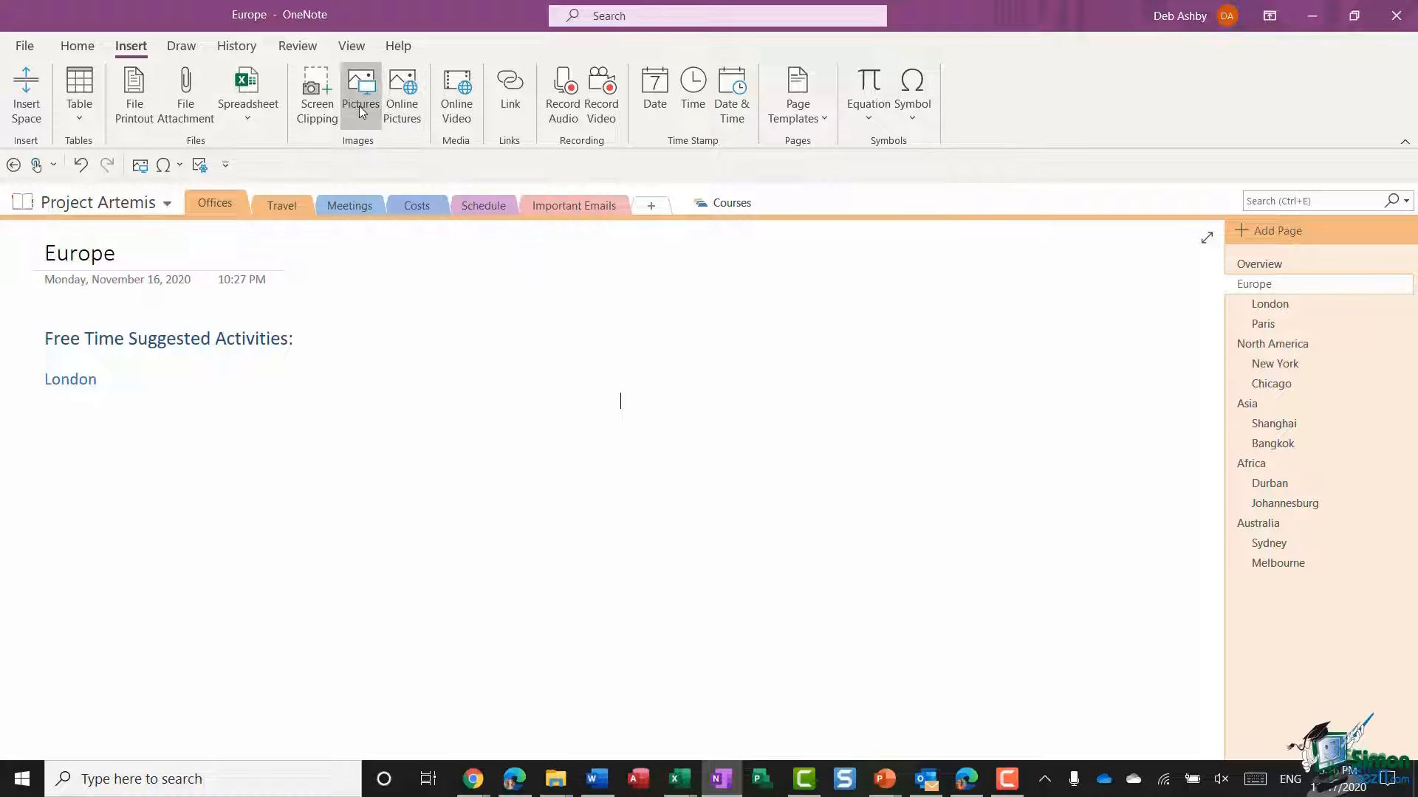
pyautogui.moveTo(360, 90)
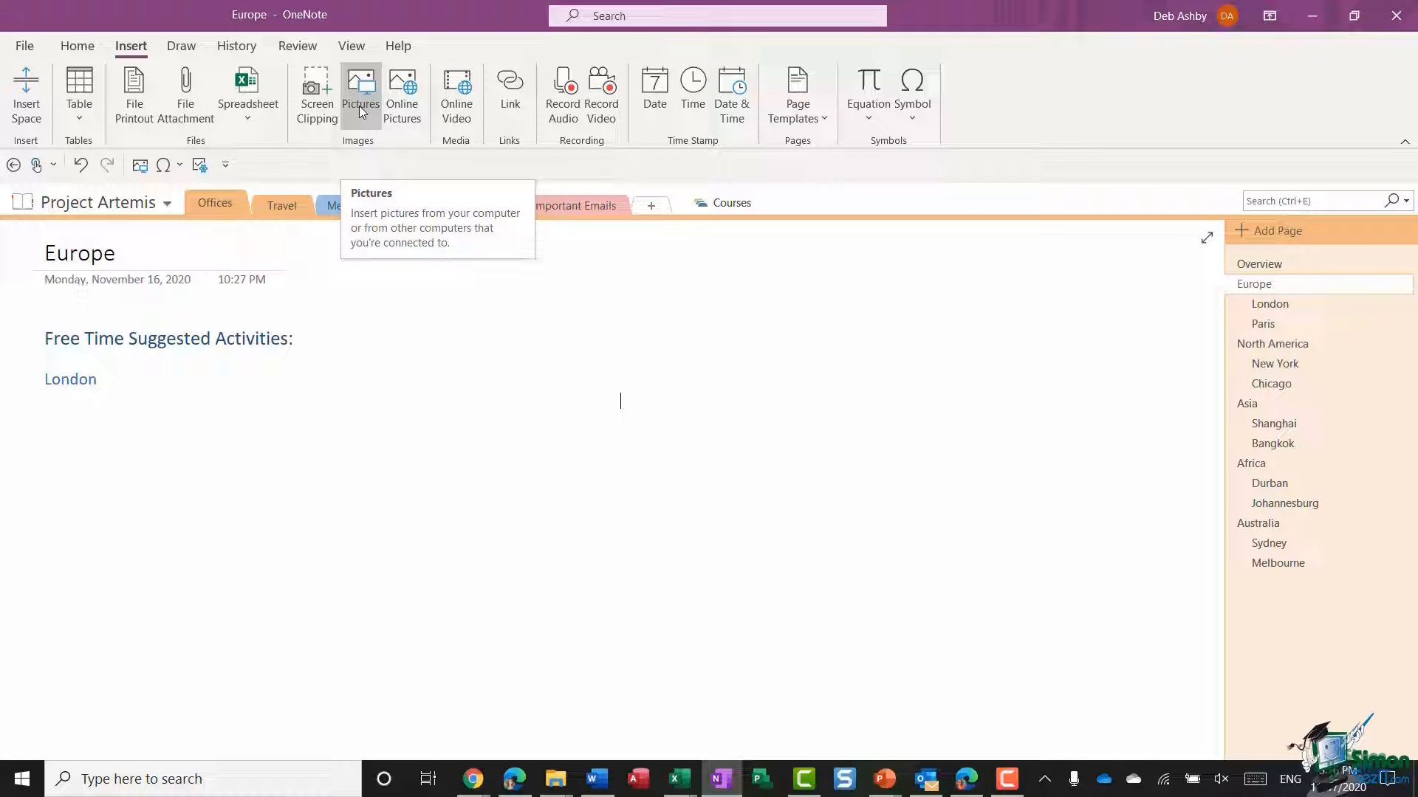
pyautogui.moveTo(119, 279)
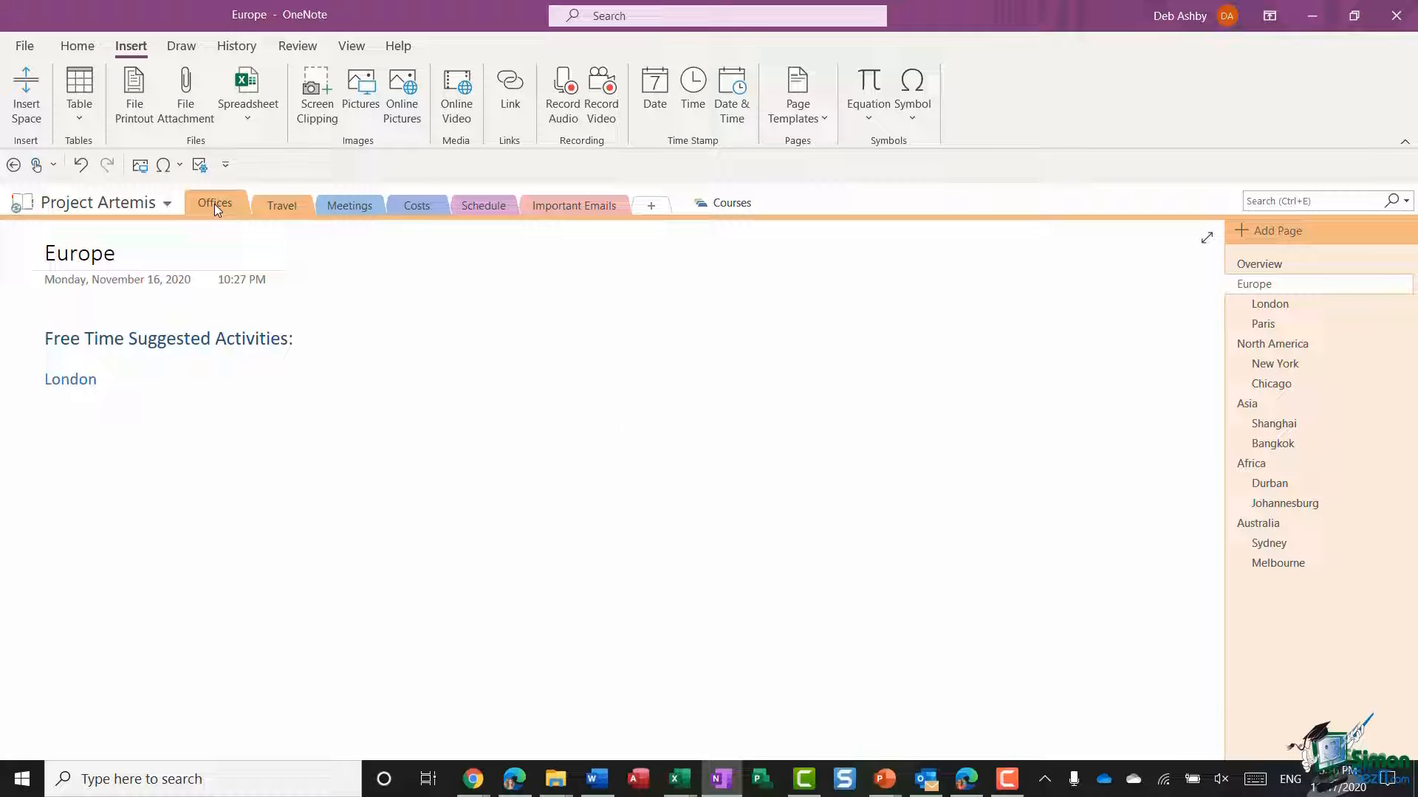
# Step: Activate the activities note and start a new empty line after the London heading
pyautogui.click(620, 401)
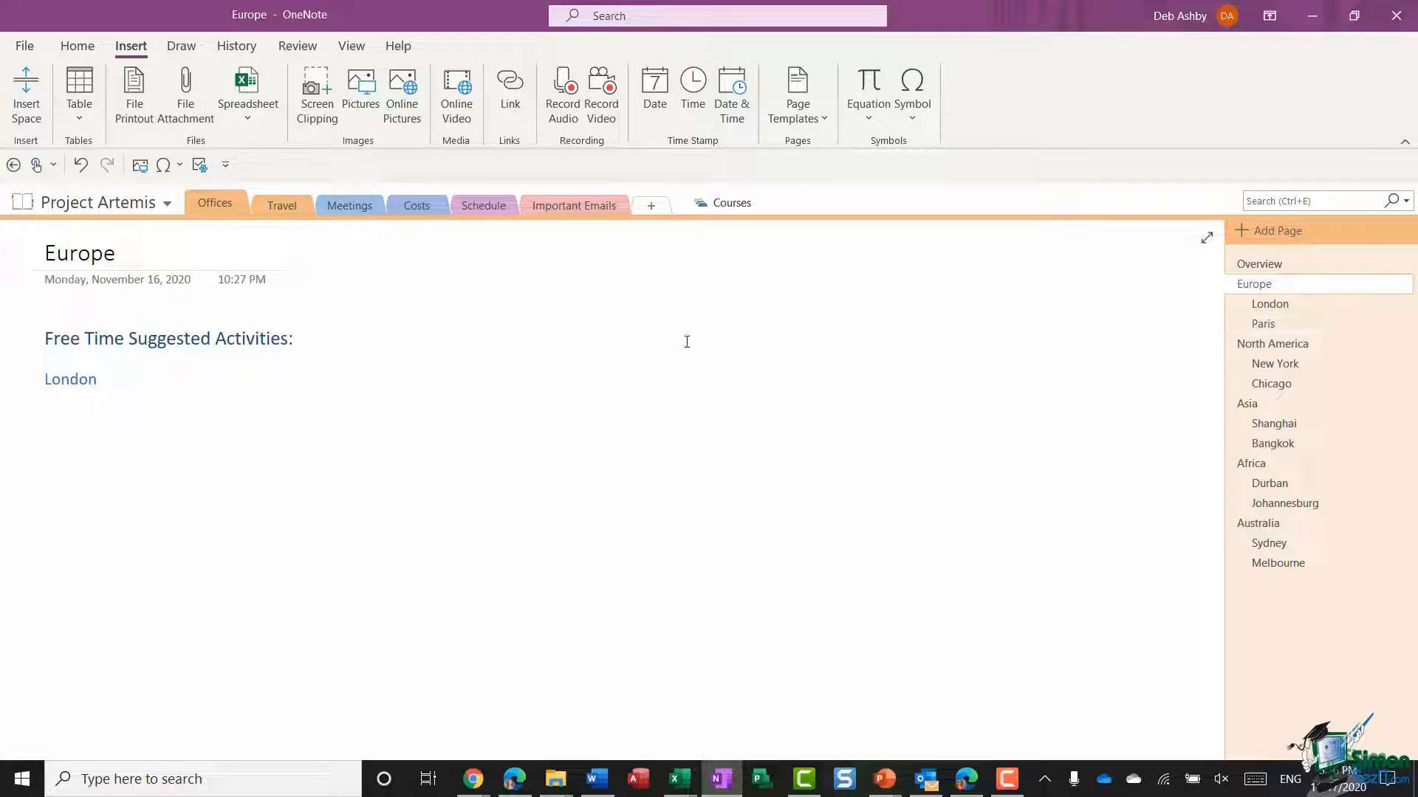
pyautogui.moveTo(629, 355)
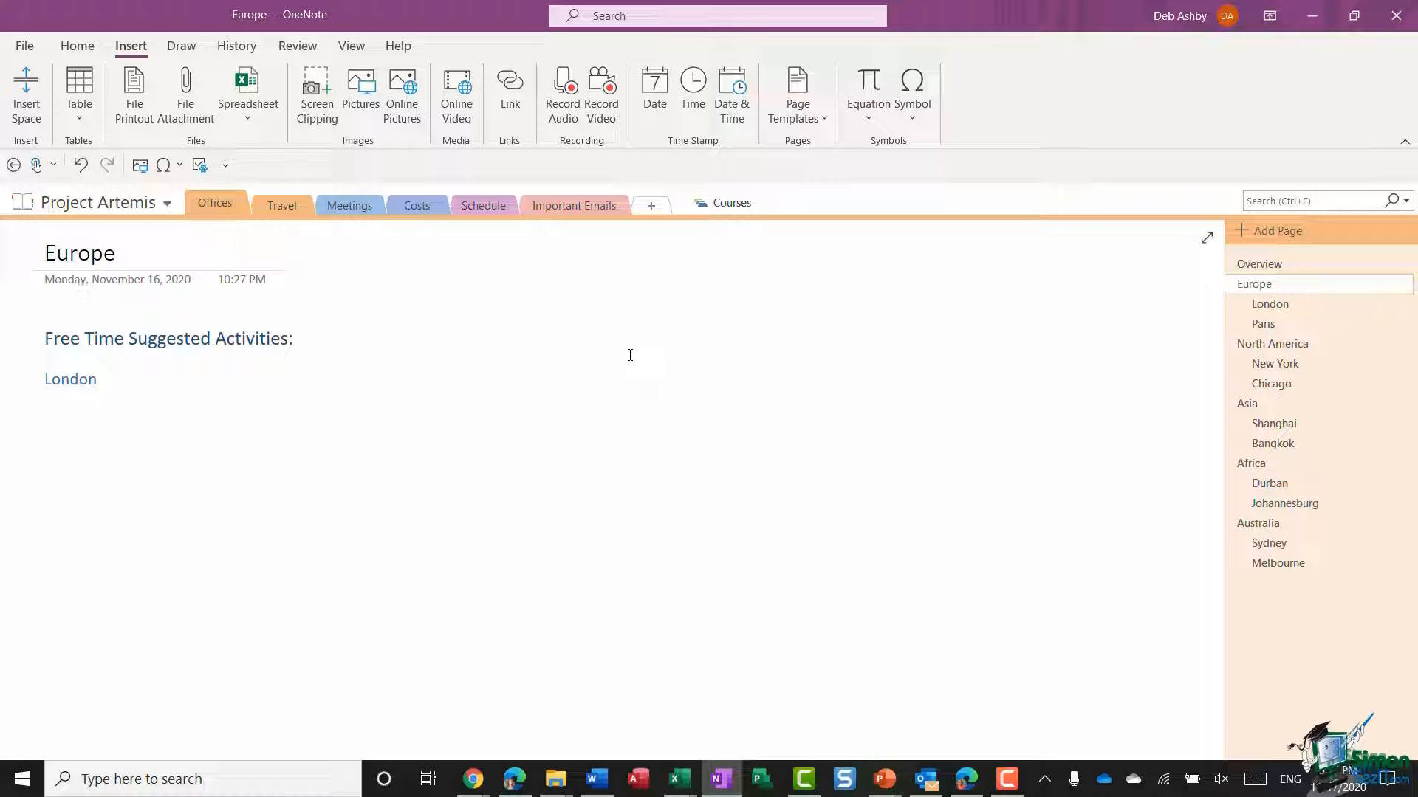
pyautogui.click(619, 401)
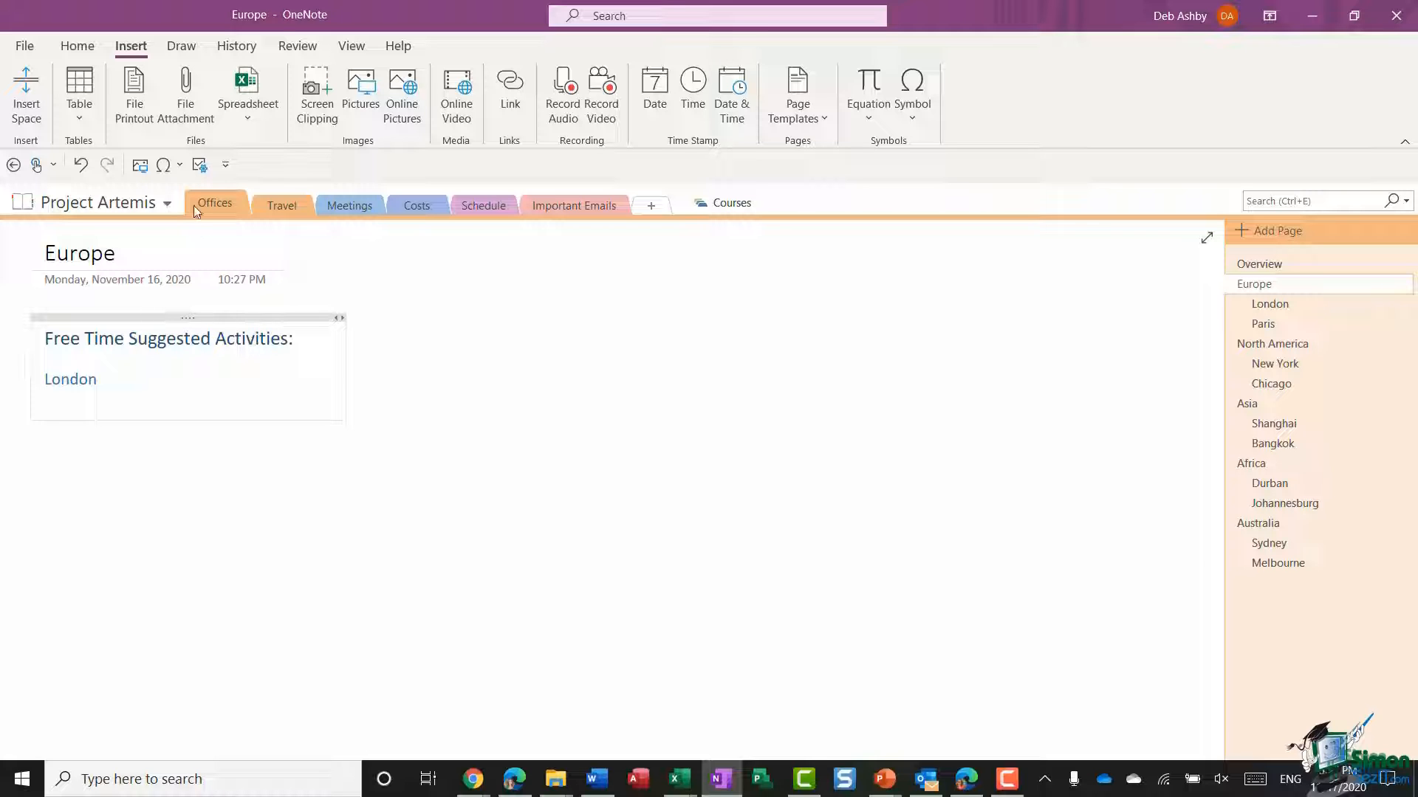
pyautogui.click(76, 45)
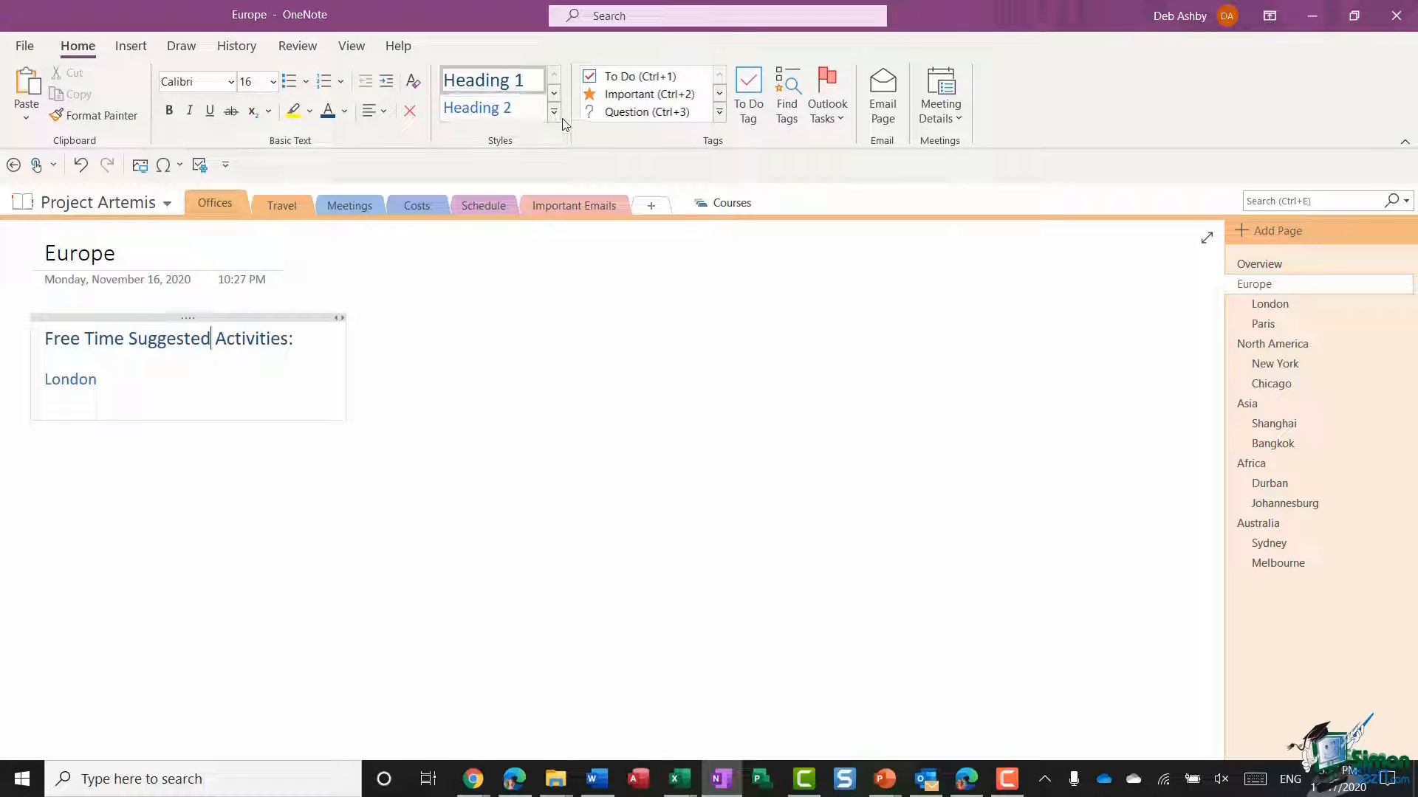
pyautogui.moveTo(492, 80)
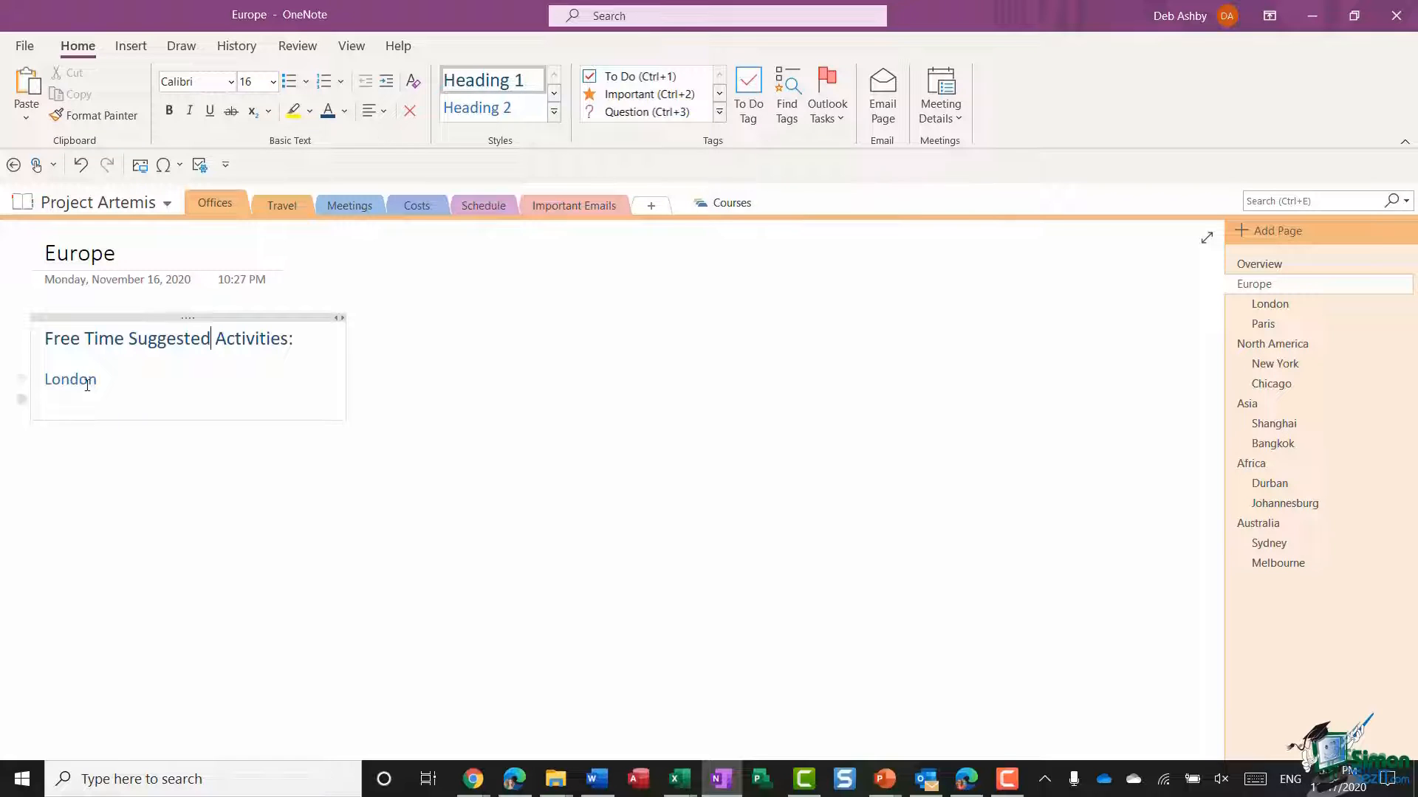
pyautogui.click(491, 108)
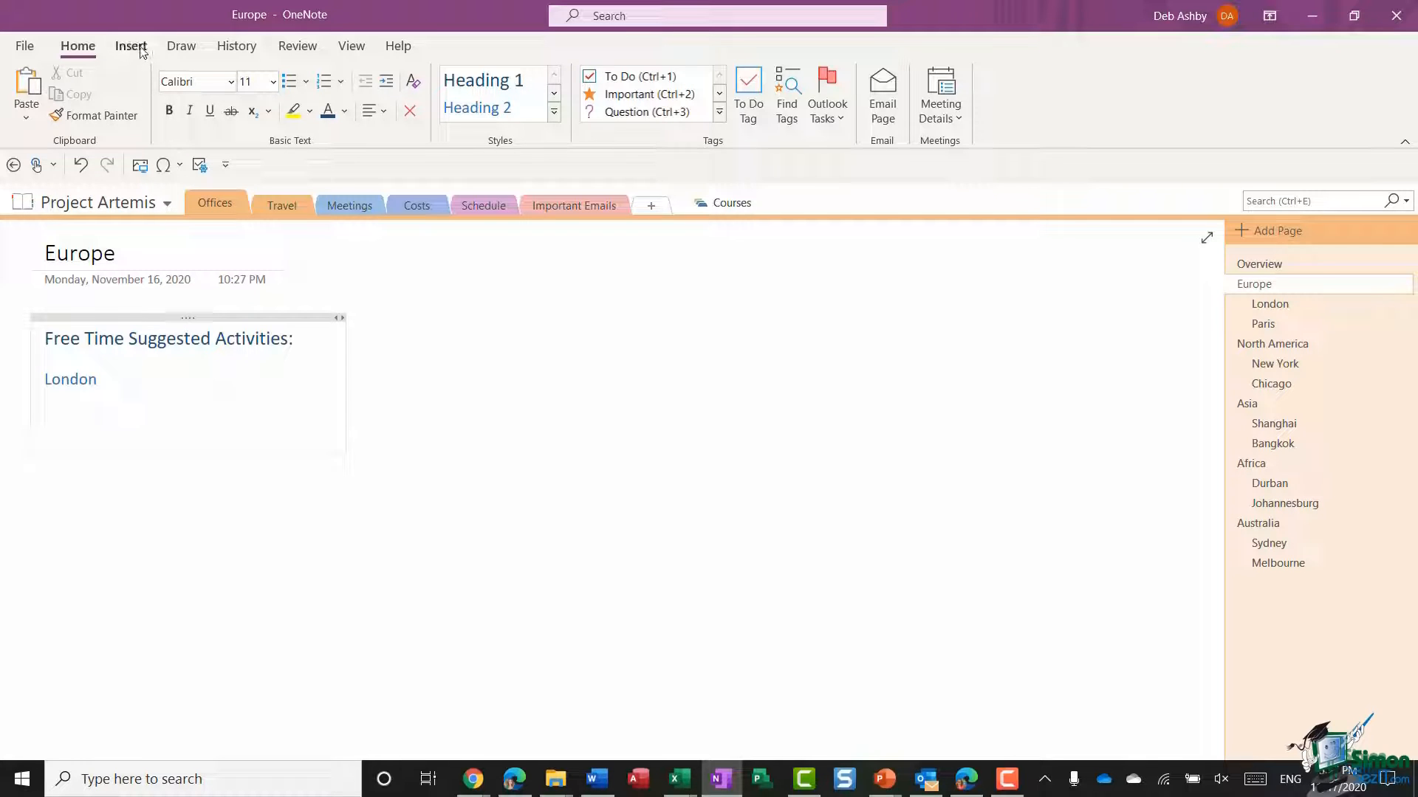
# Step: Insert the Tower Bridge.jpeg and London Eye.jpg photos from the computer under London
pyautogui.click(130, 45)
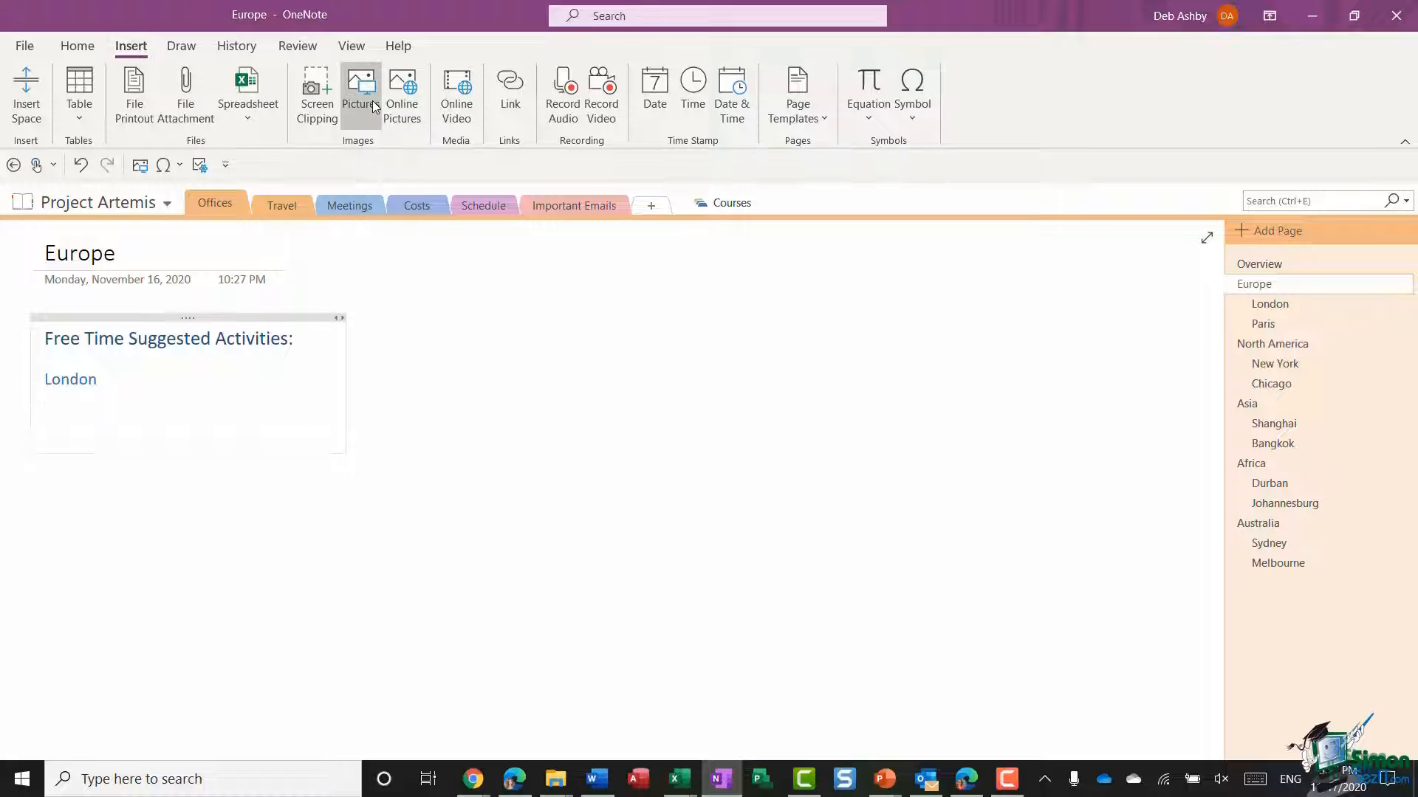
pyautogui.click(360, 90)
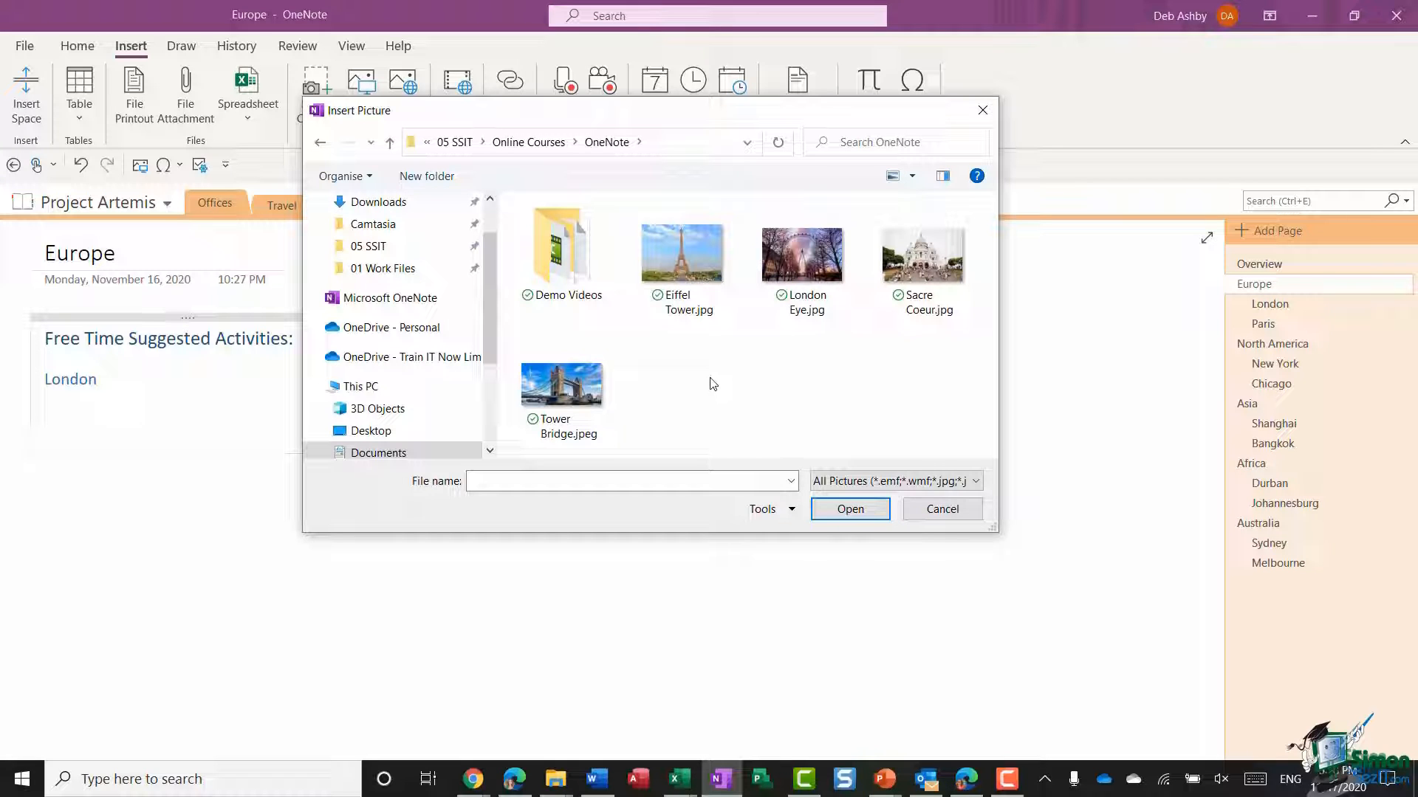
pyautogui.click(561, 382)
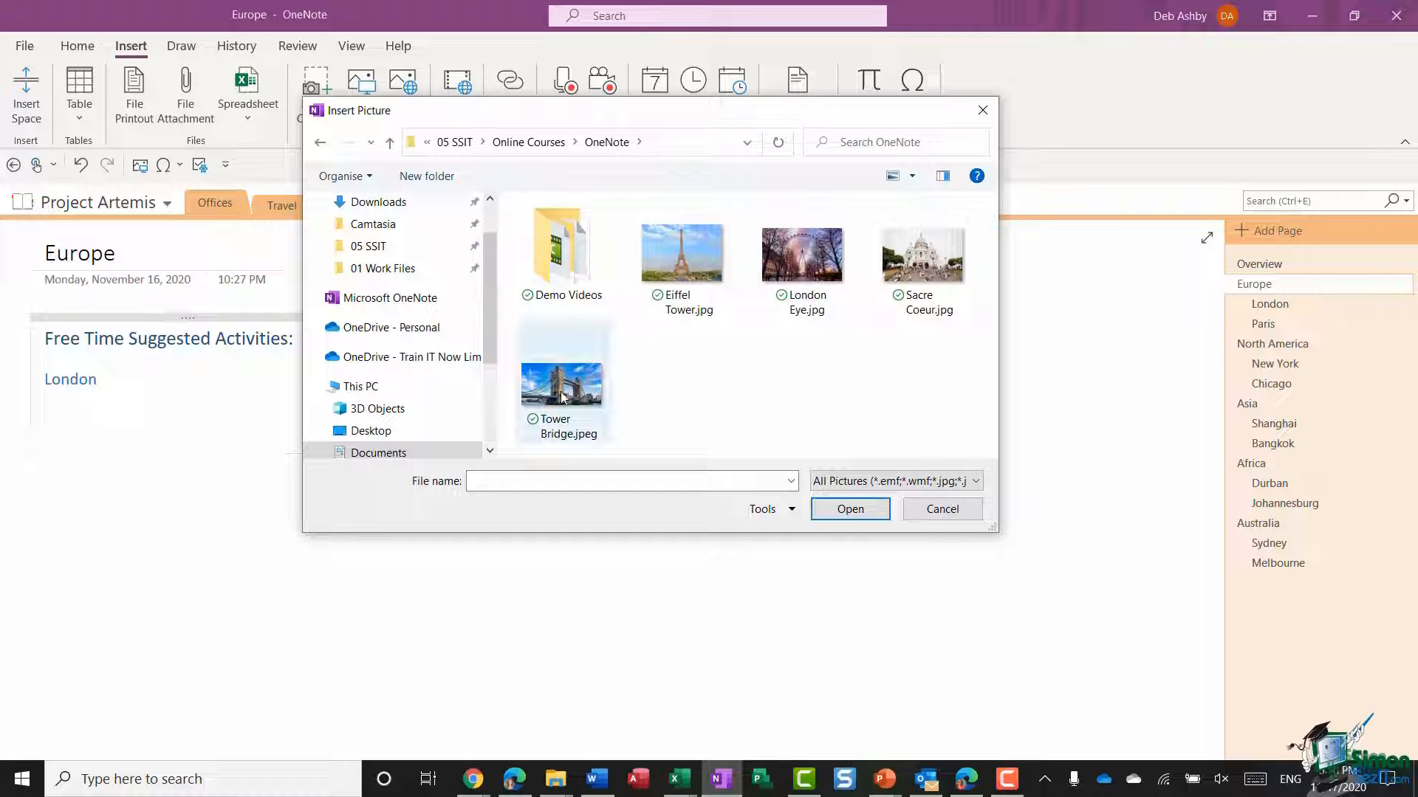
pyautogui.click(562, 371)
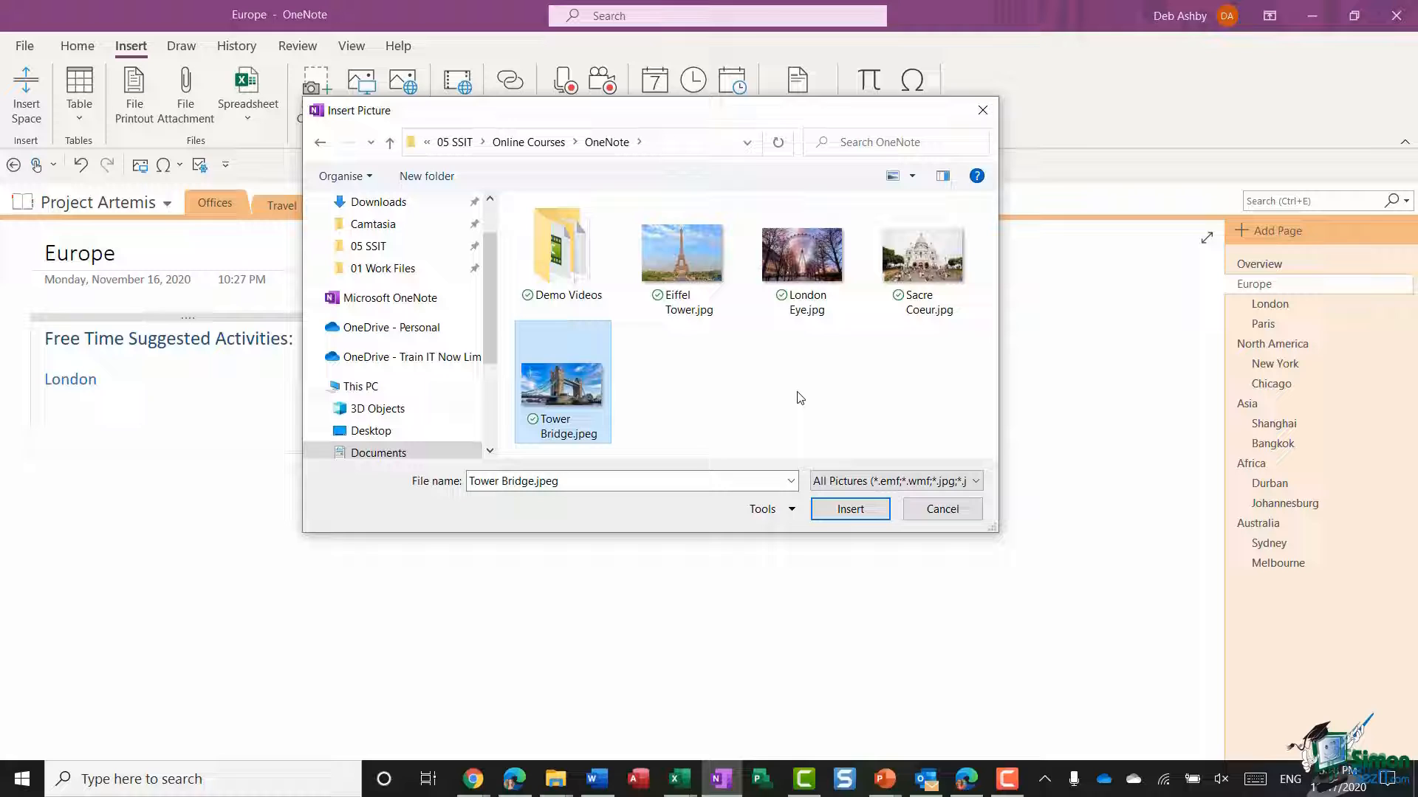
pyautogui.click(802, 254)
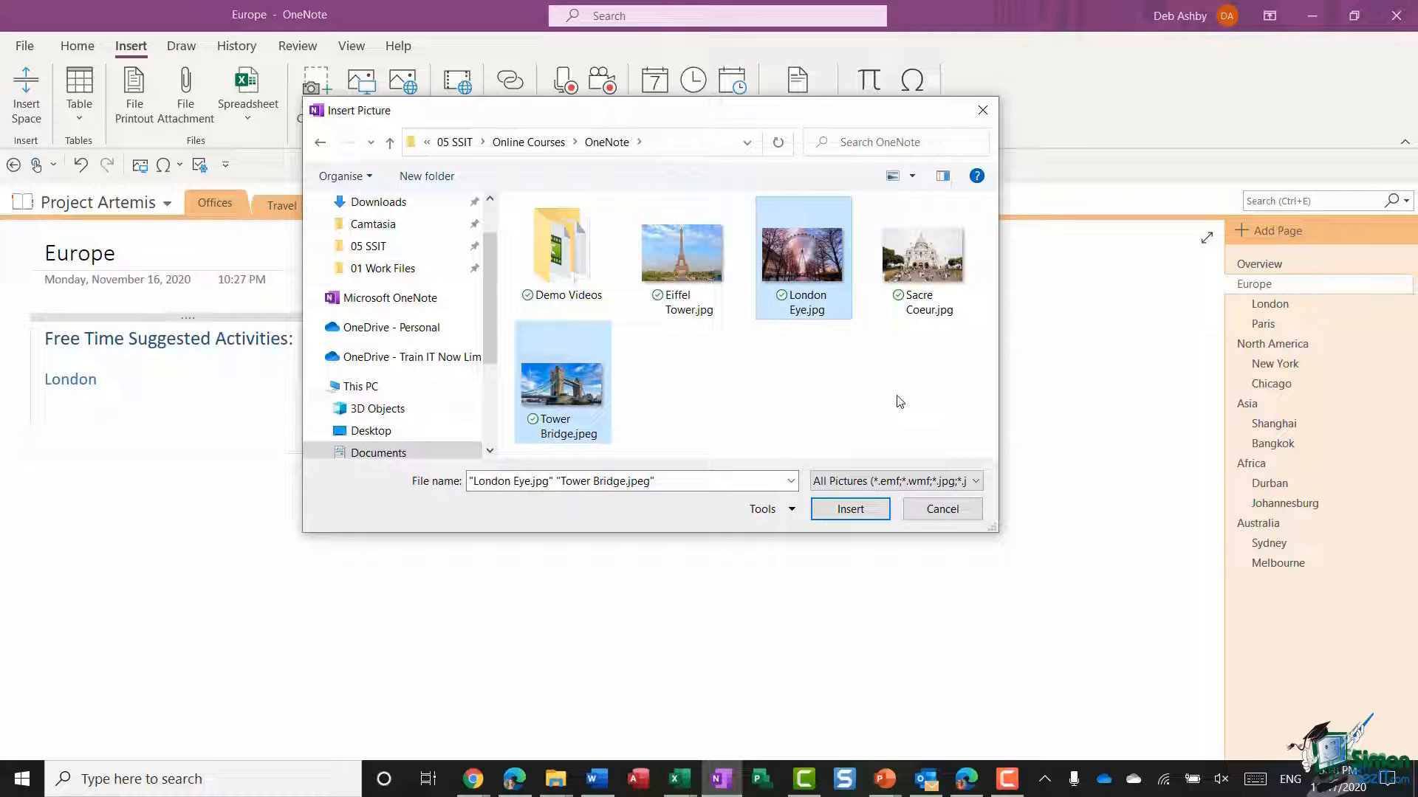
pyautogui.click(849, 508)
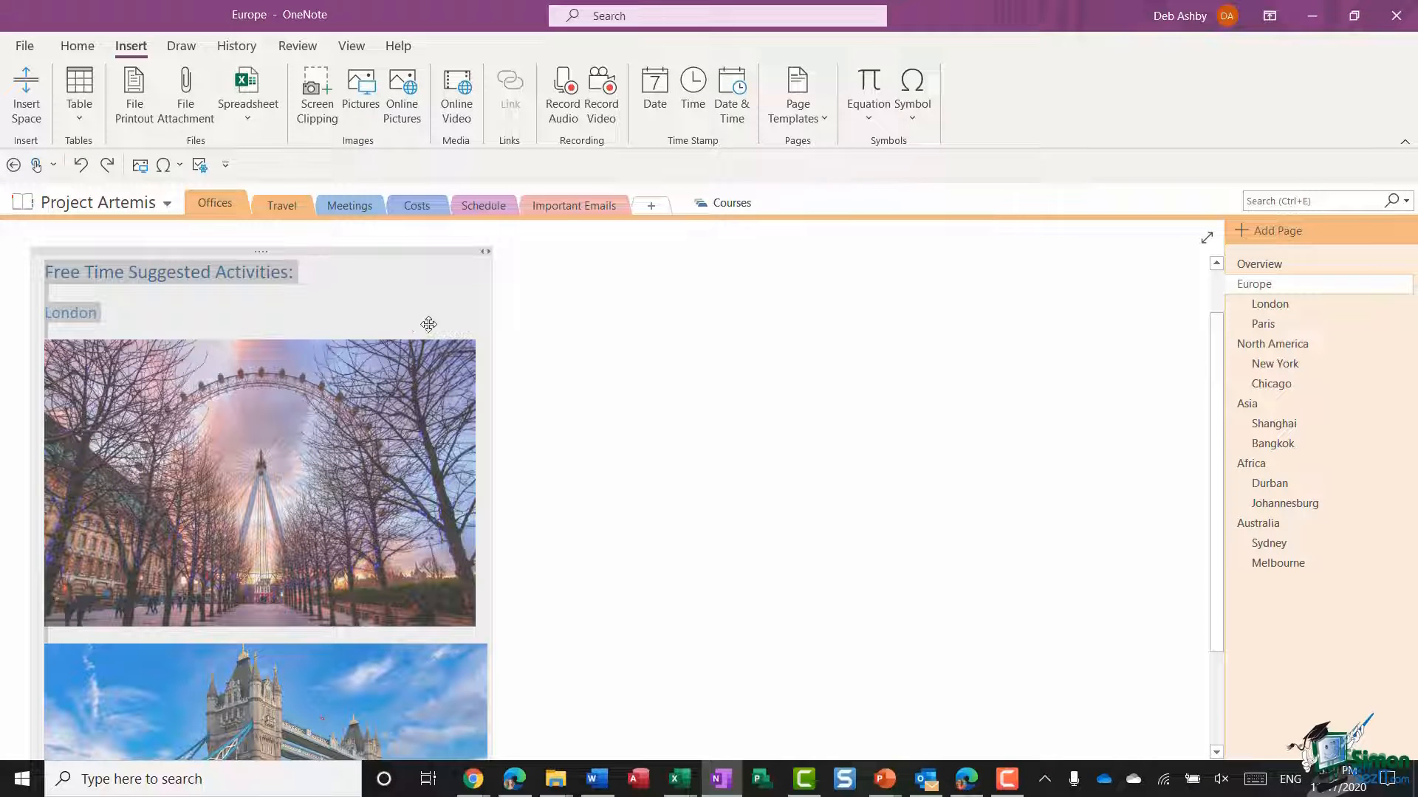
# Step: Move the Tower Bridge photo beneath the London Eye photo, leaving a blank line above them
pyautogui.click(583, 441)
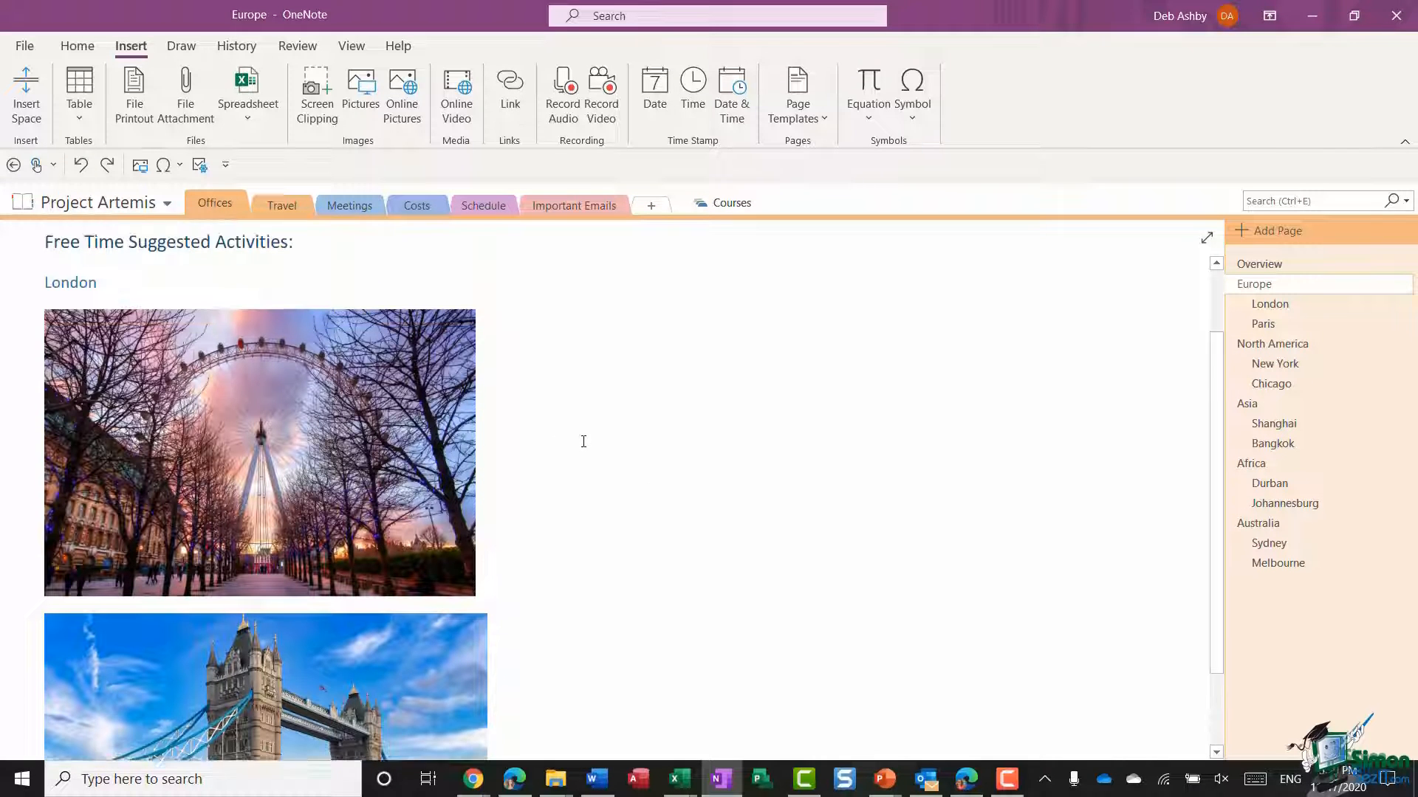
pyautogui.scroll(-3)
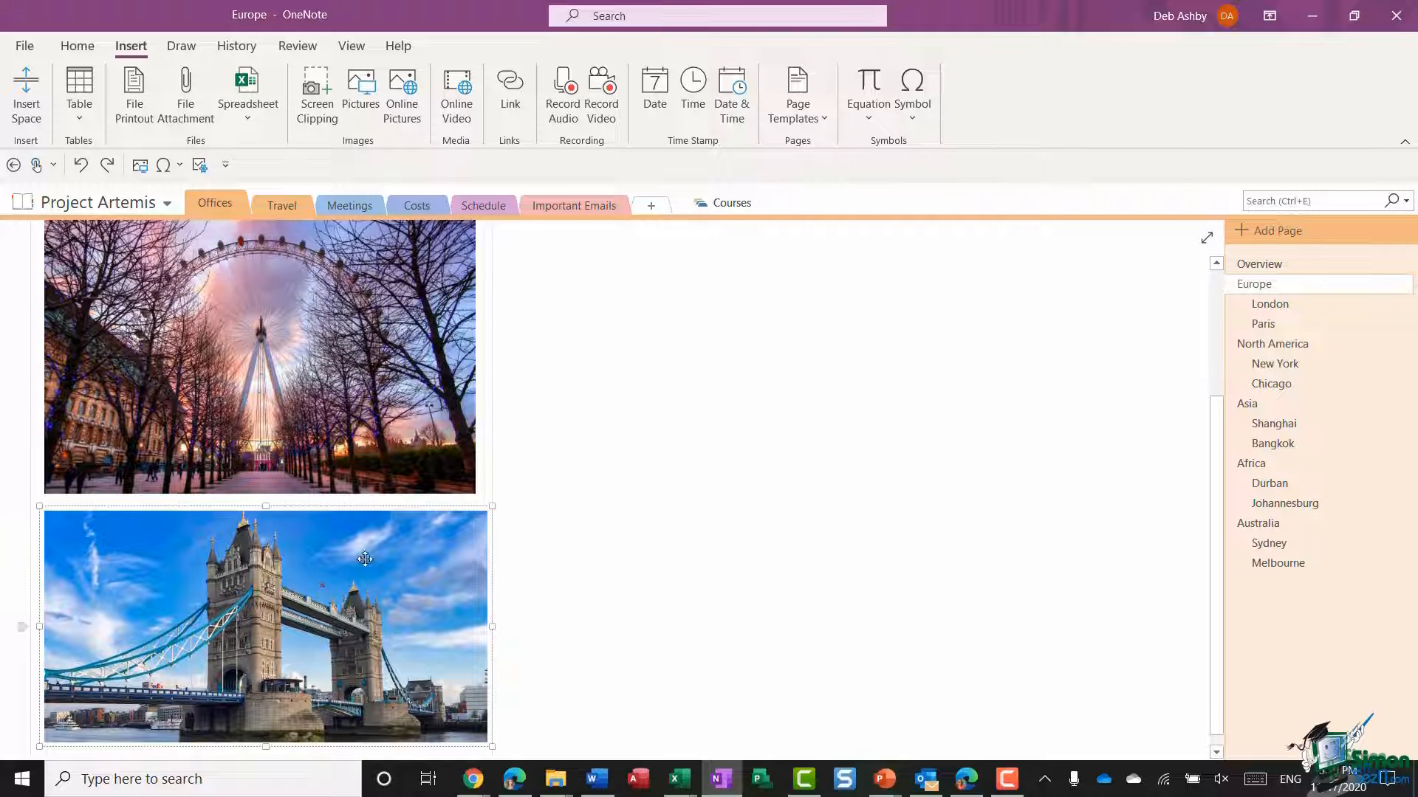
pyautogui.moveTo(265, 624); pyautogui.dragTo(862, 463)
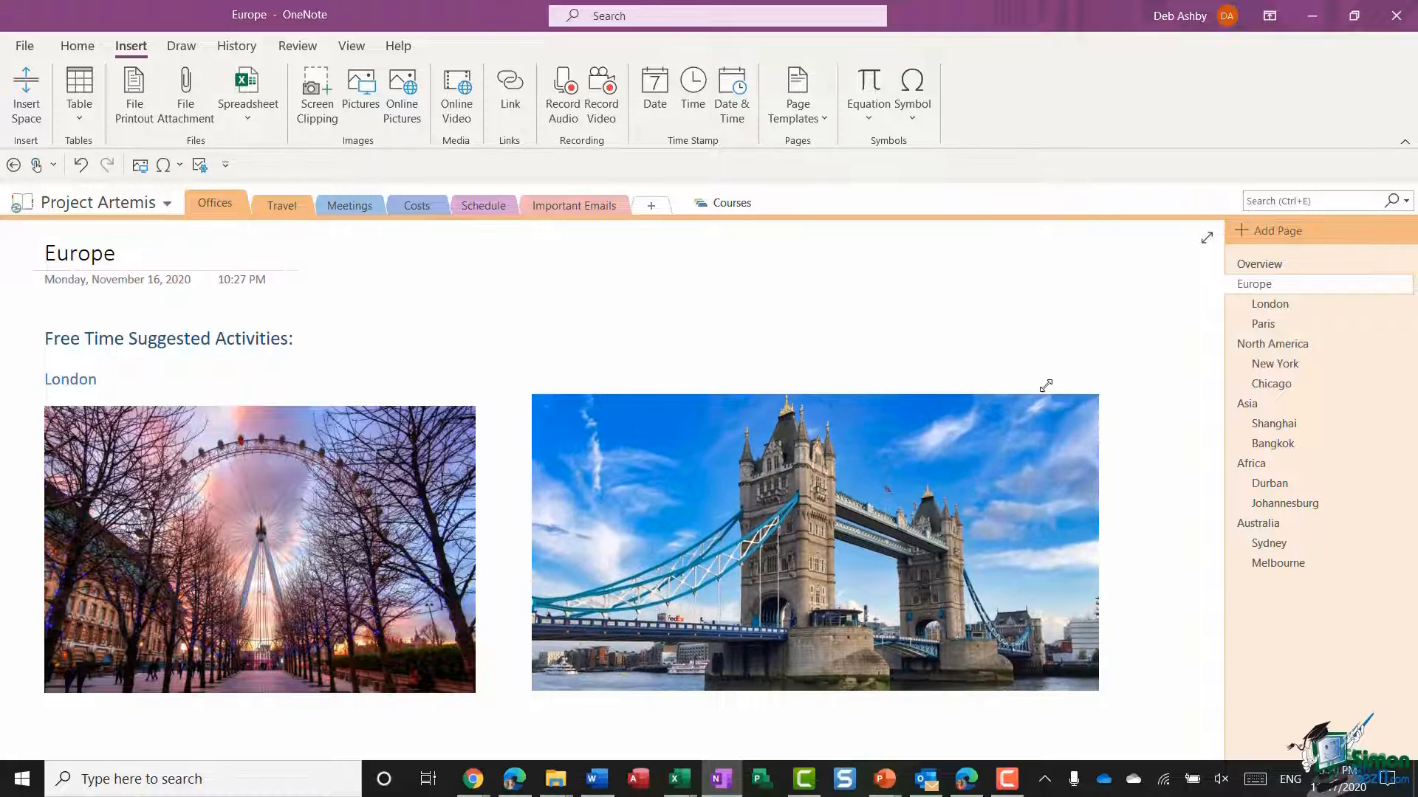
pyautogui.click(805, 547)
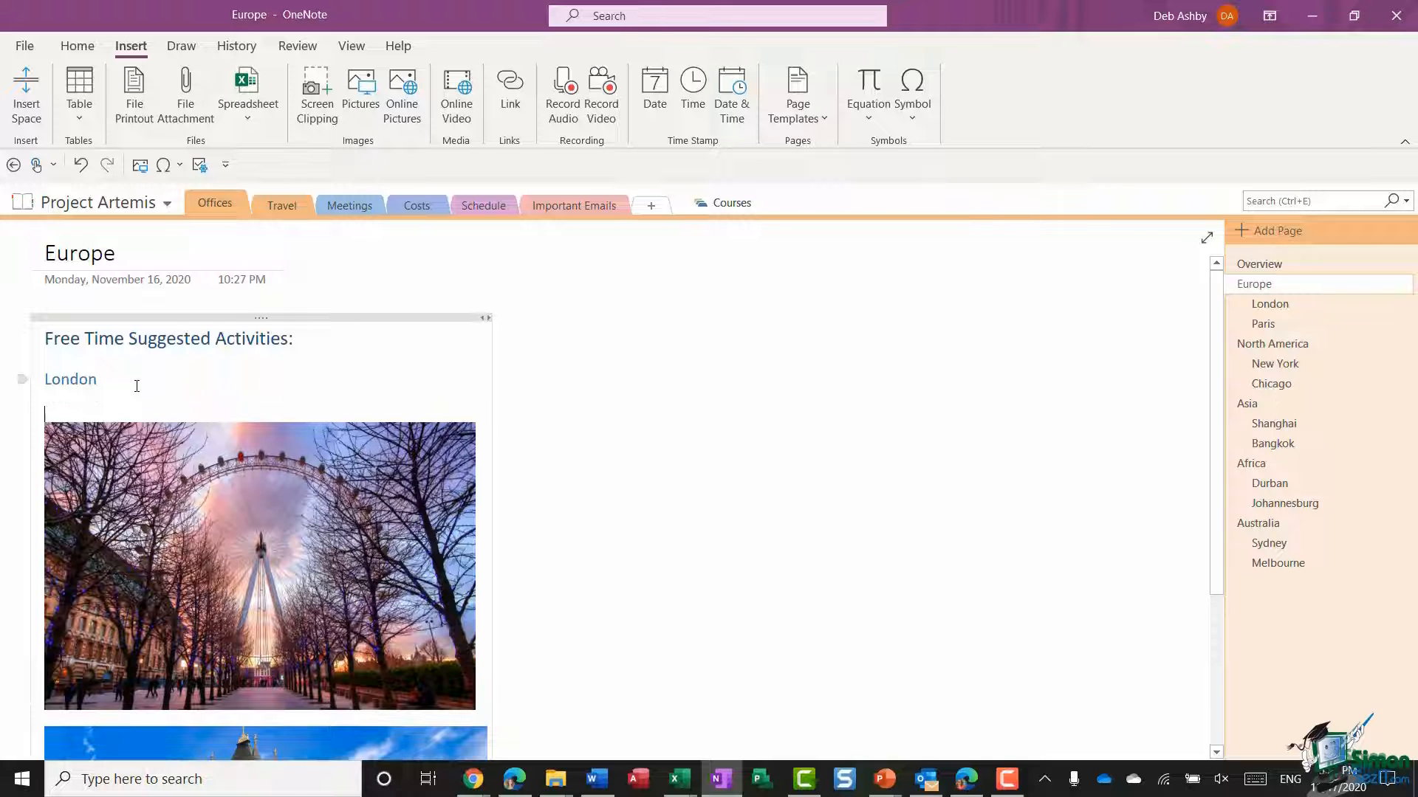
# Step: Add a bulleted list reading 'London Eye' and 'Tower Bridge' under the London heading
pyautogui.click(76, 45)
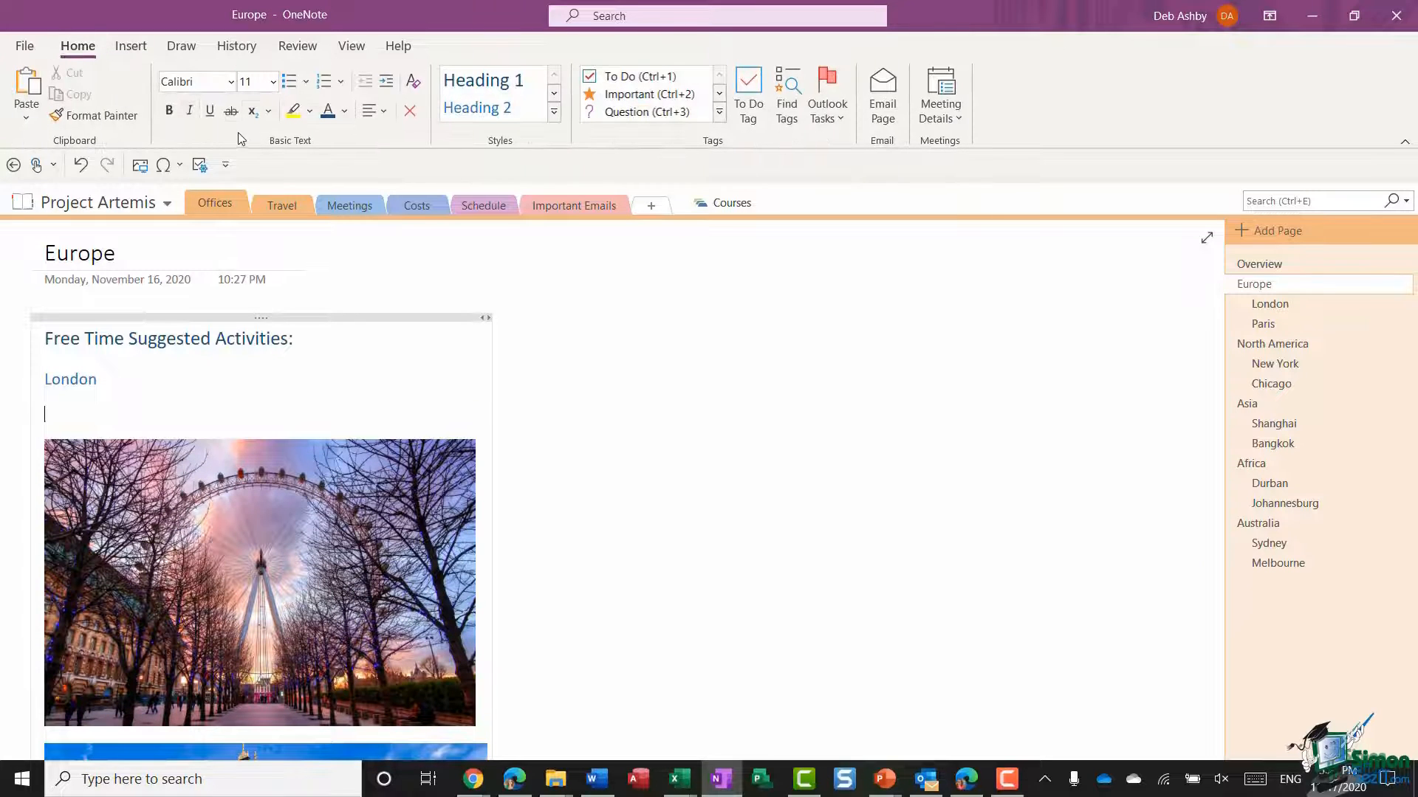
pyautogui.click(290, 81)
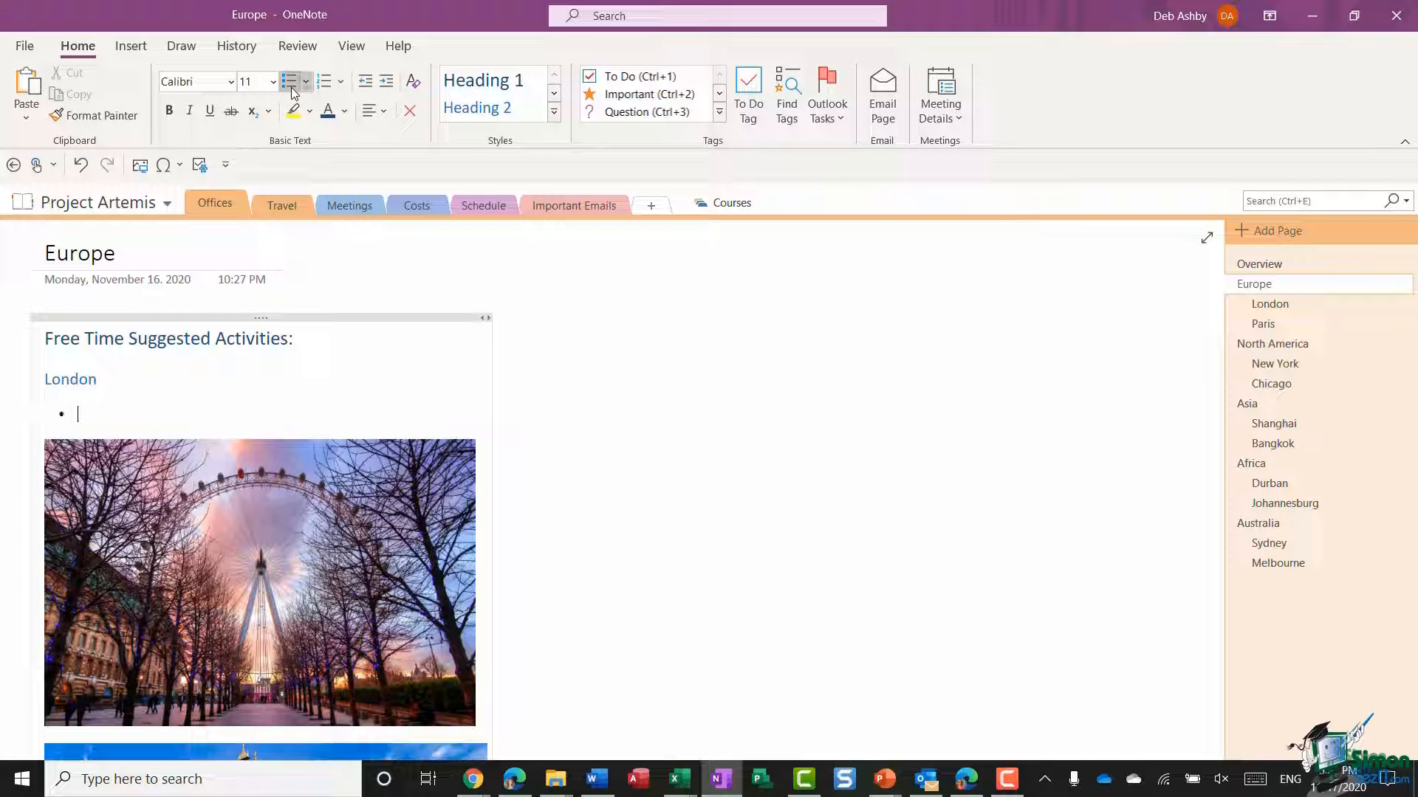
pyautogui.write('London Ey')
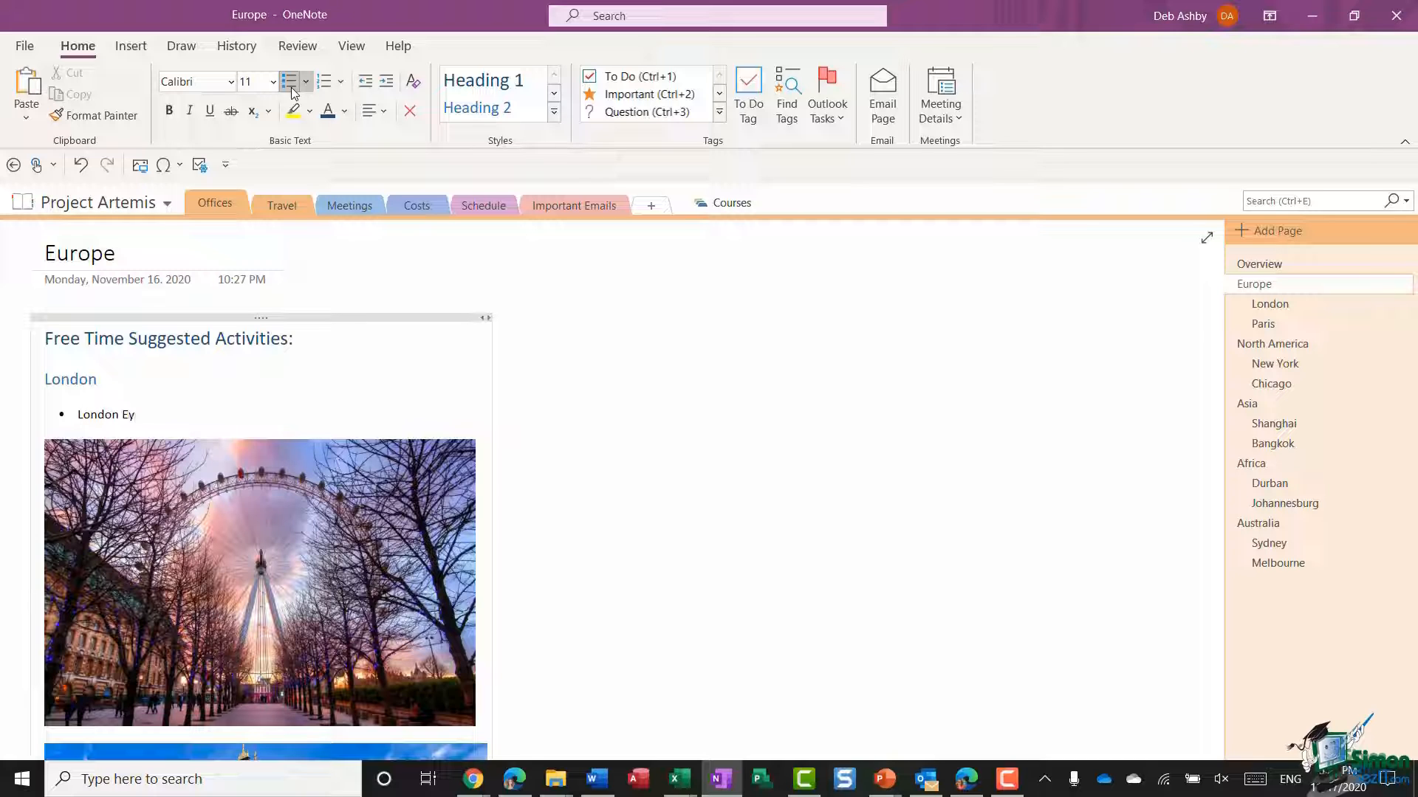
pyautogui.write('Tower Bridge')
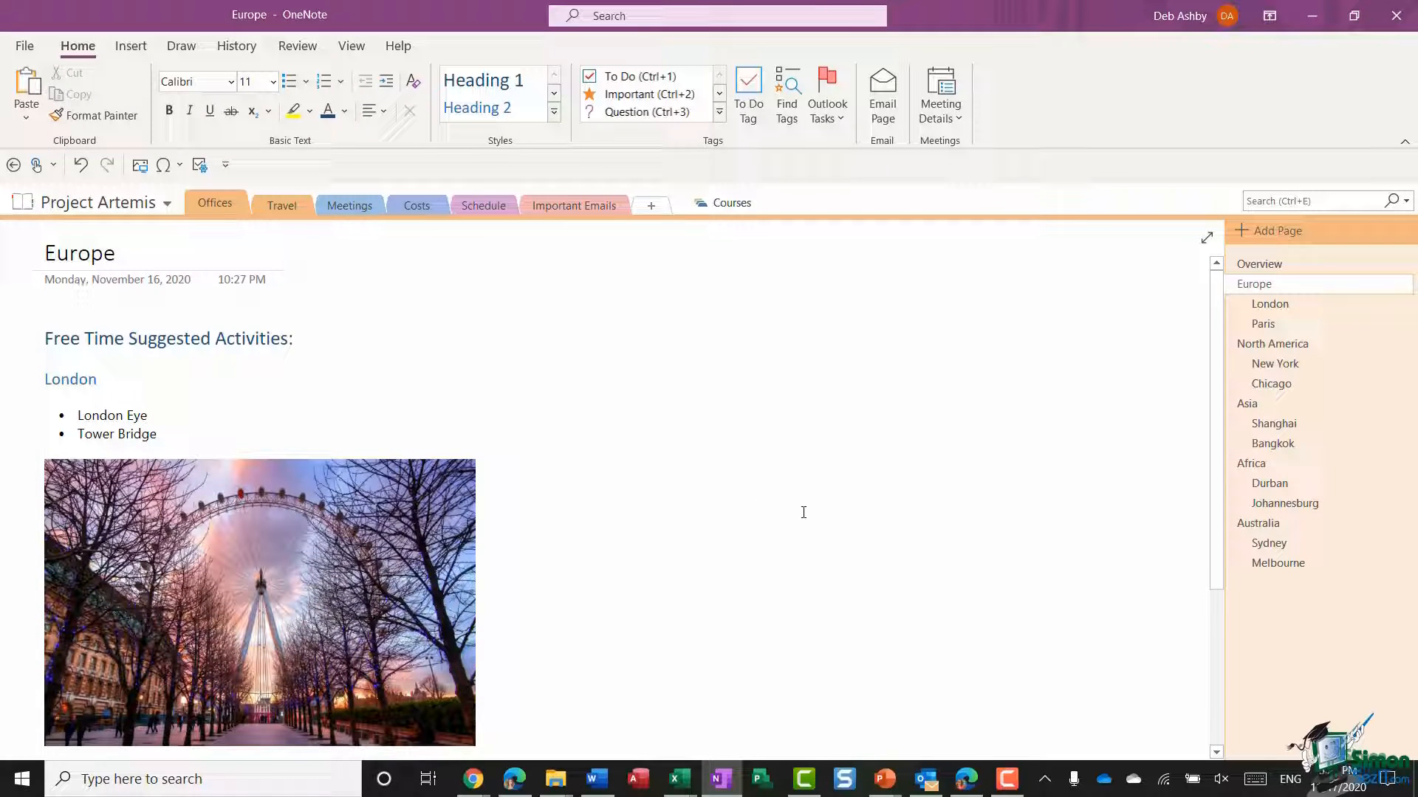
# Step: Apply Heading 2 to Paris and widen its note container beside the London list
pyautogui.scroll(-3)
pyautogui.write('Paris')
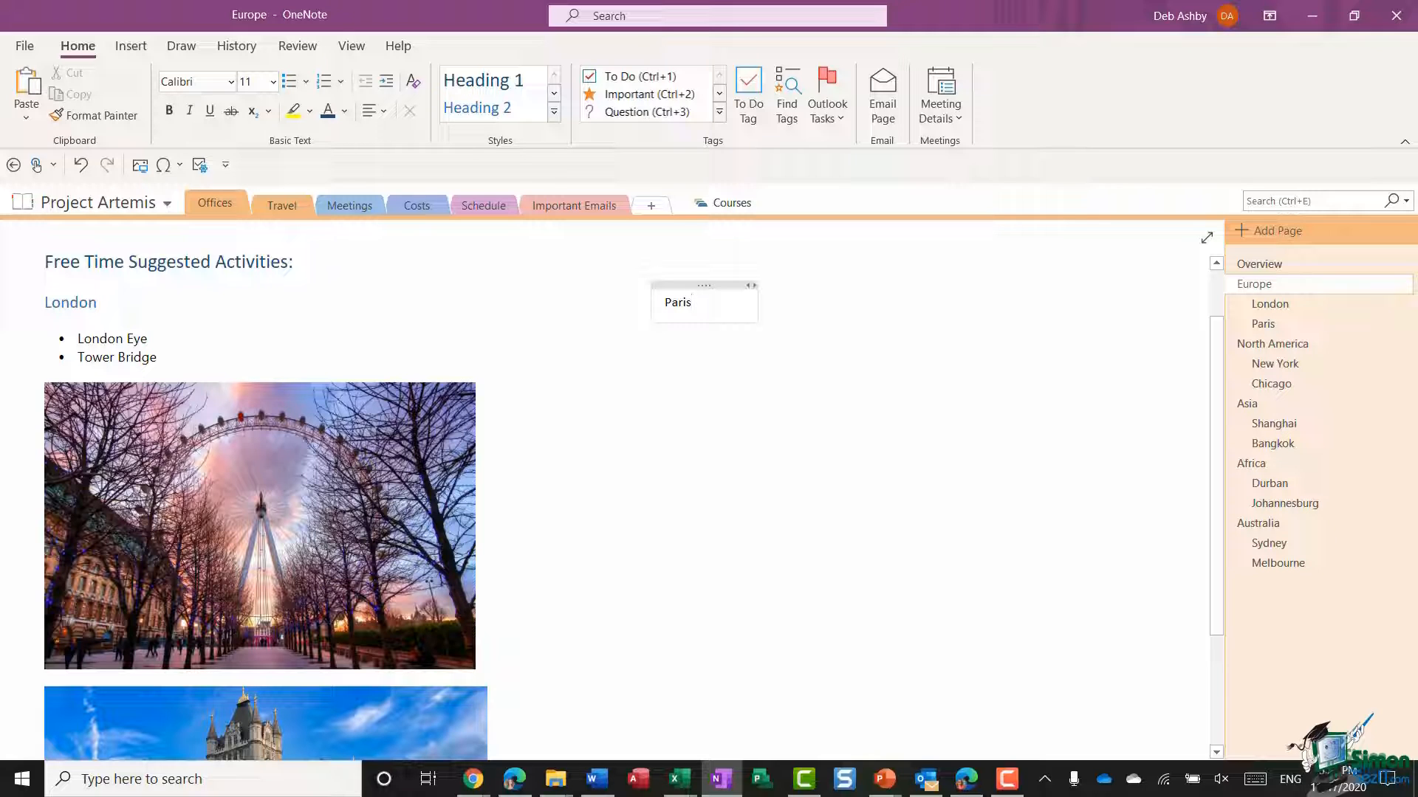
pyautogui.doubleClick(677, 302)
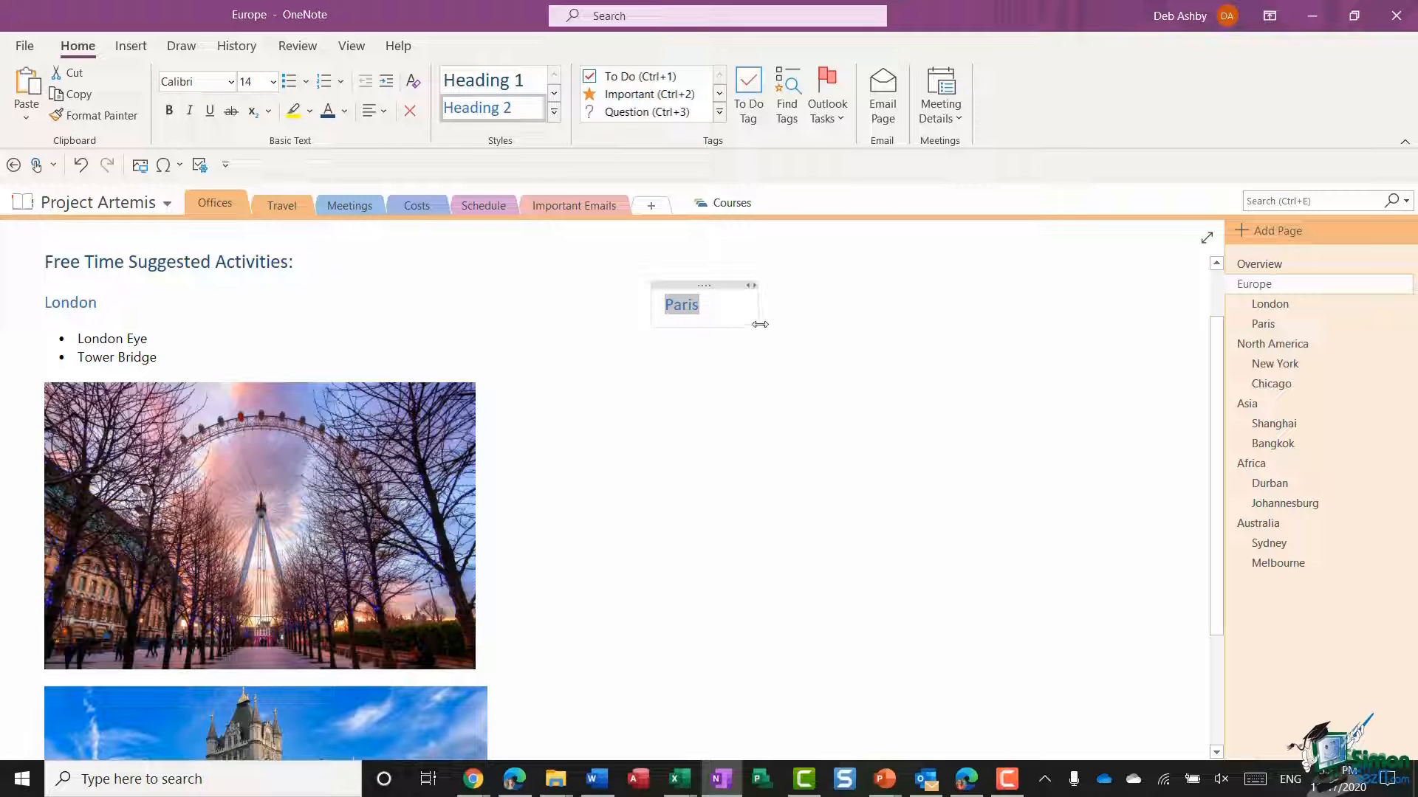
pyautogui.moveTo(762, 324); pyautogui.dragTo(1128, 286)
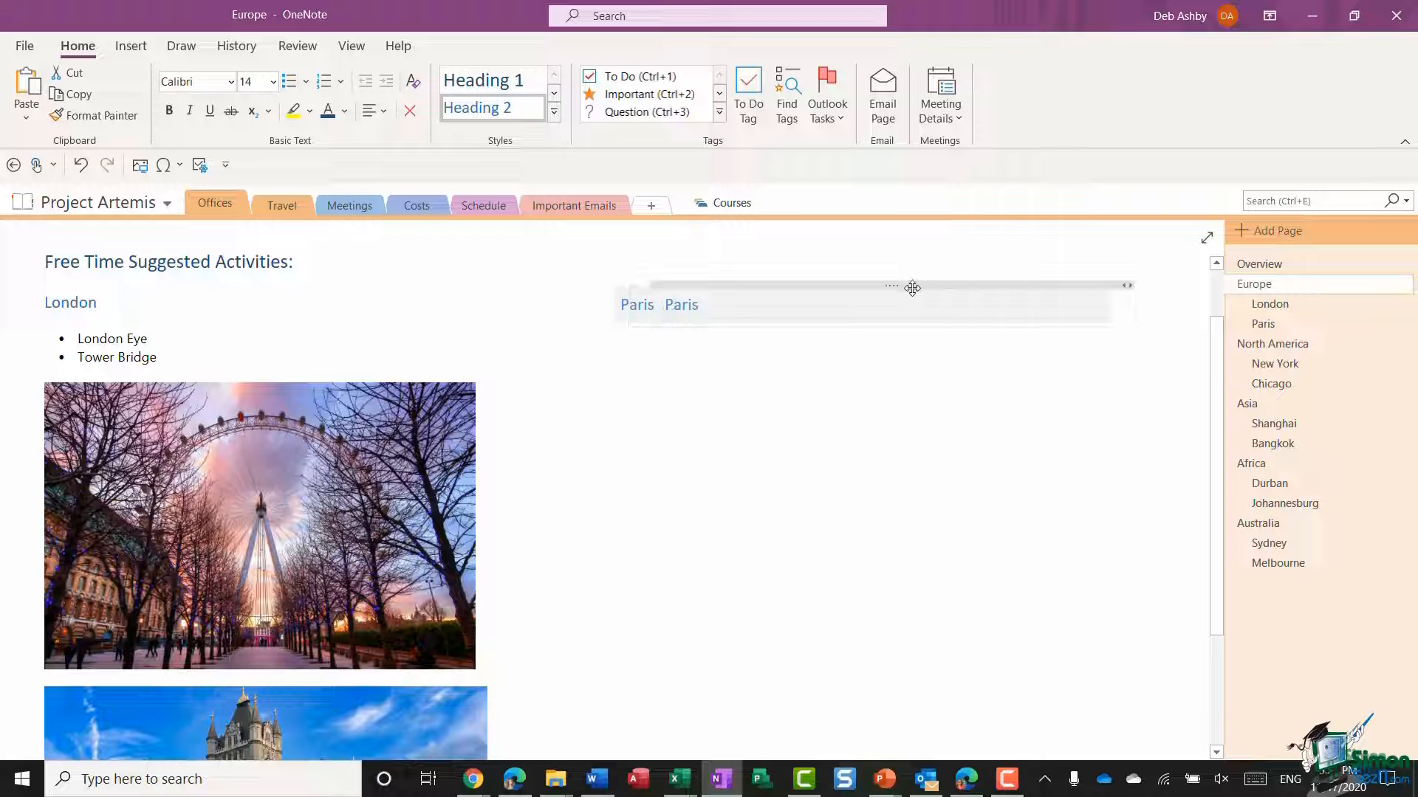
pyautogui.click(352, 45)
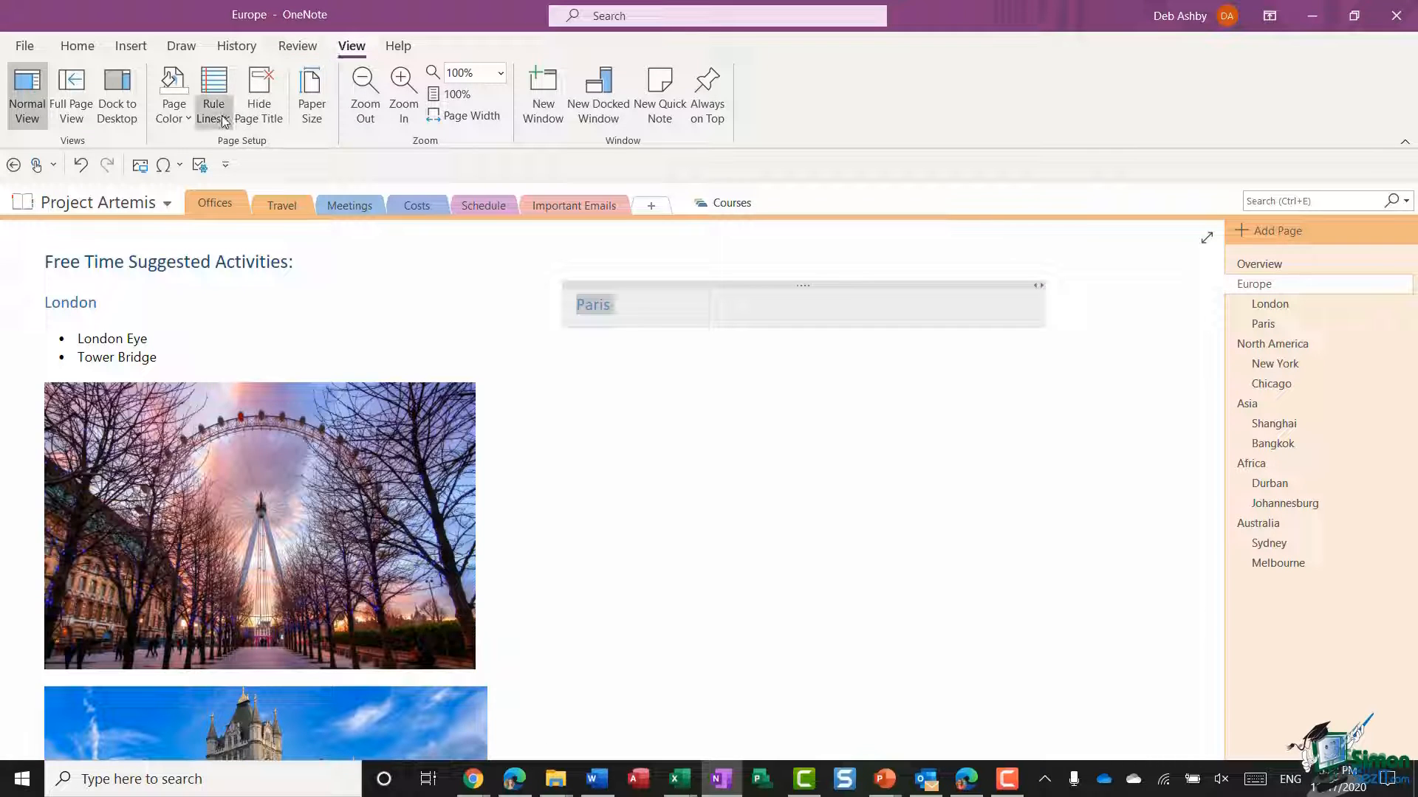
# Step: Toggle Rule Lines on and off, then start a new line beneath the Paris heading
pyautogui.click(214, 90)
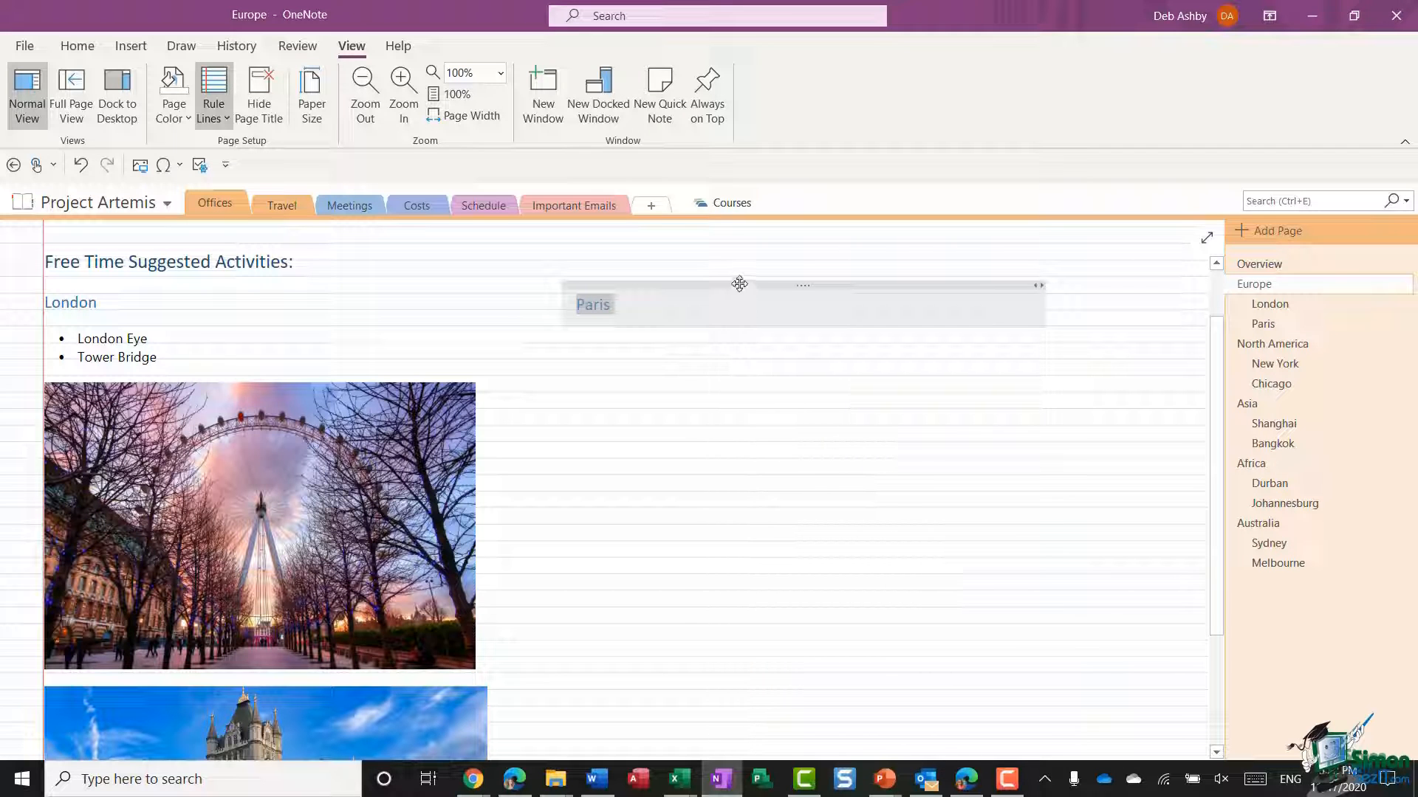
pyautogui.write('Paris')
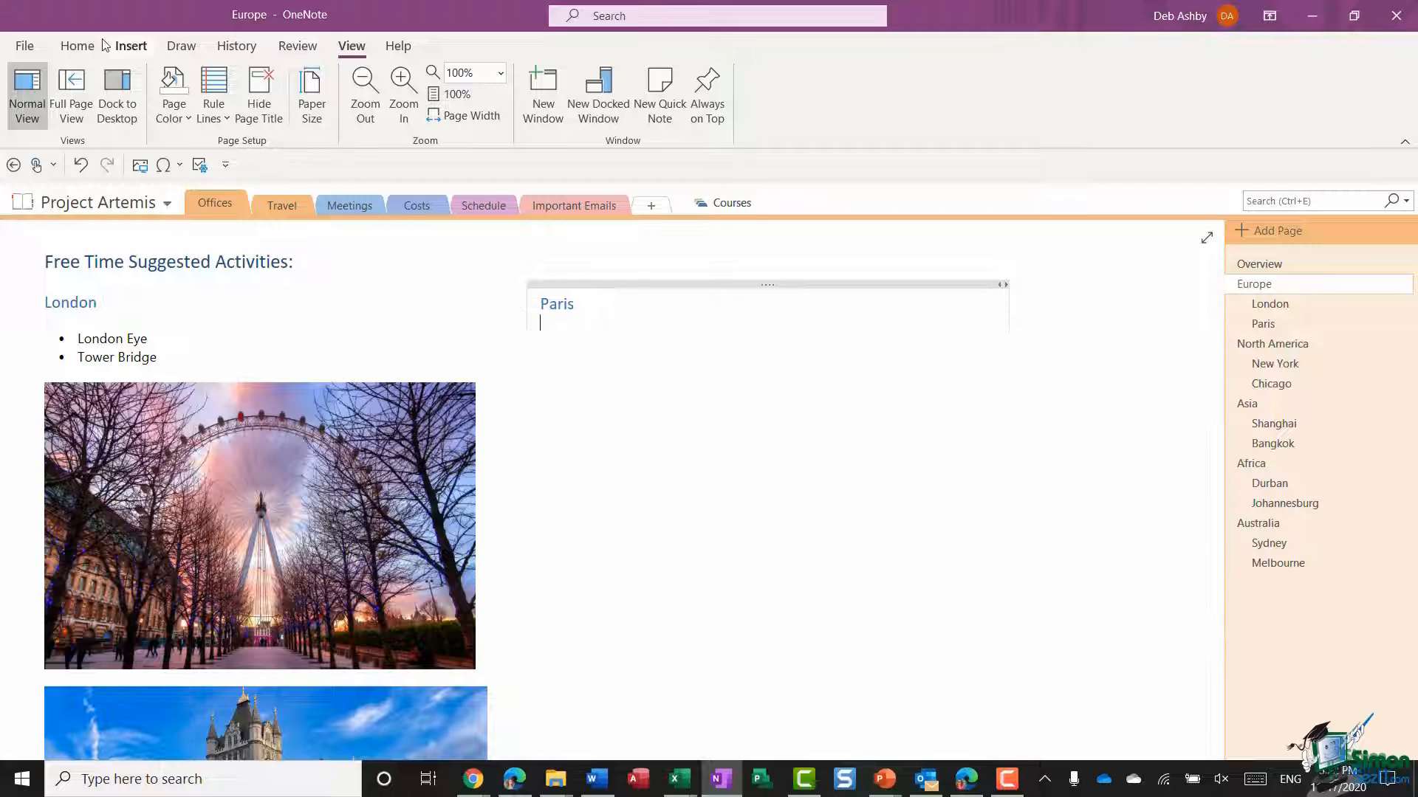
# Step: Add a bulleted list reading 'Eiffel Tower' and 'Sacre Coeur' under the Paris heading
pyautogui.click(77, 46)
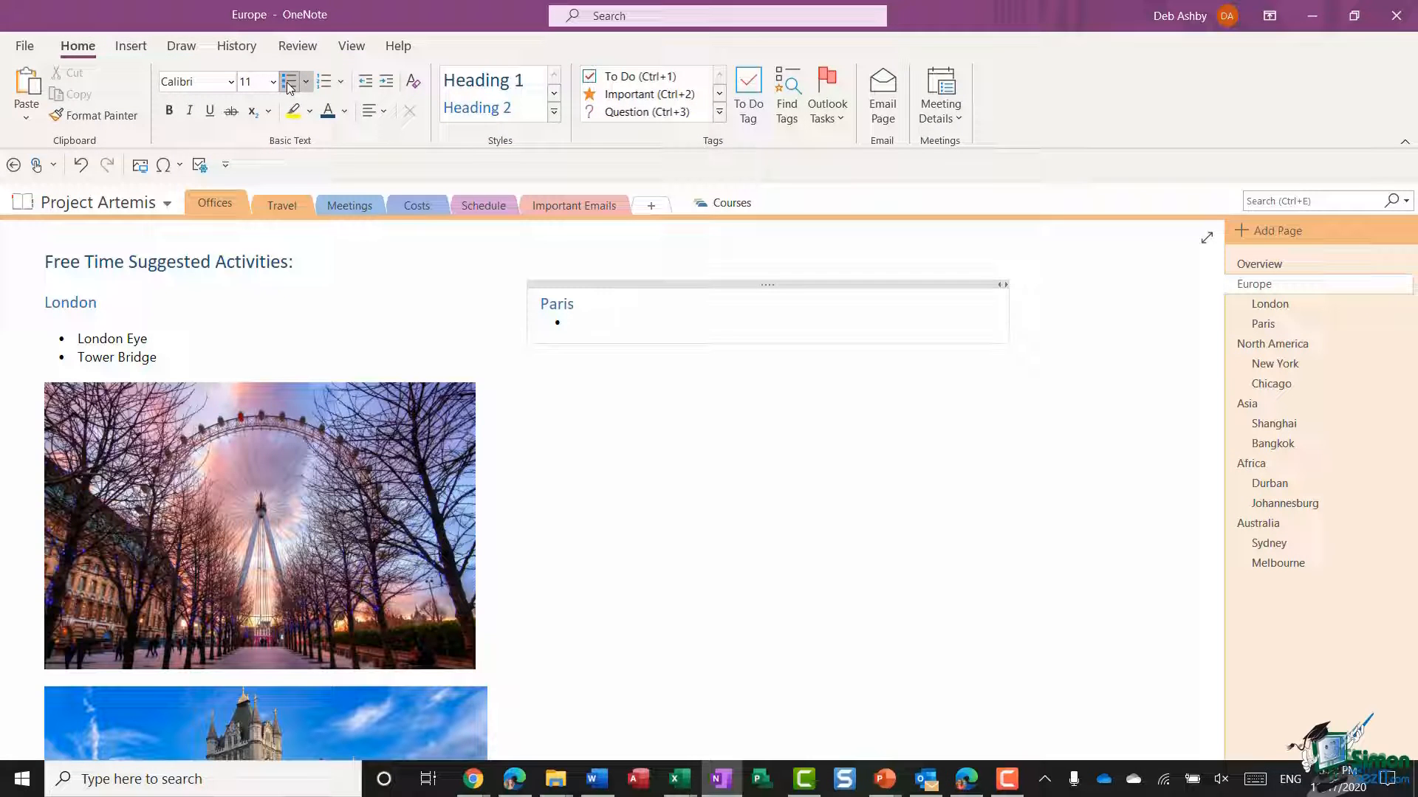
pyautogui.write('Eifee')
pyautogui.write('Sac')
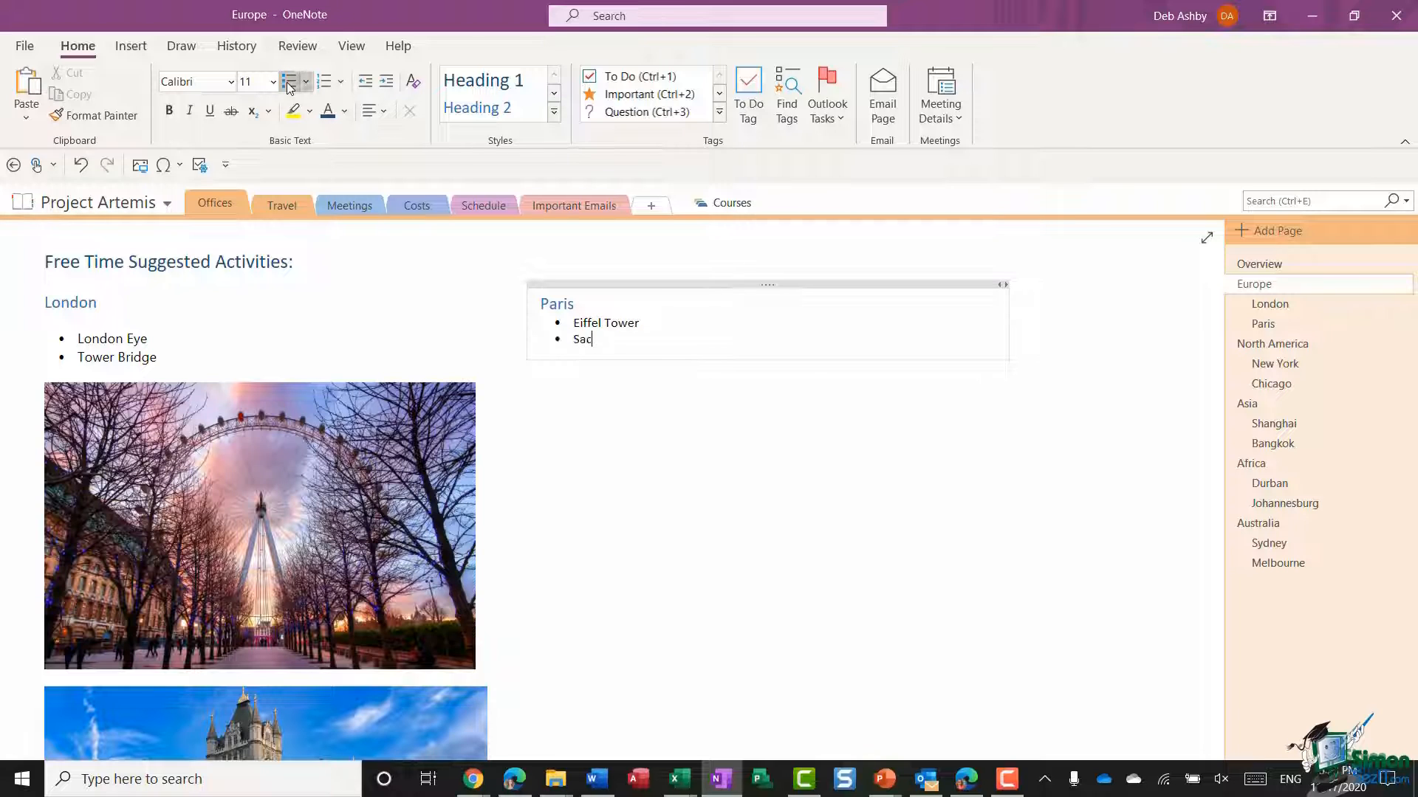
pyautogui.write('re Coe')
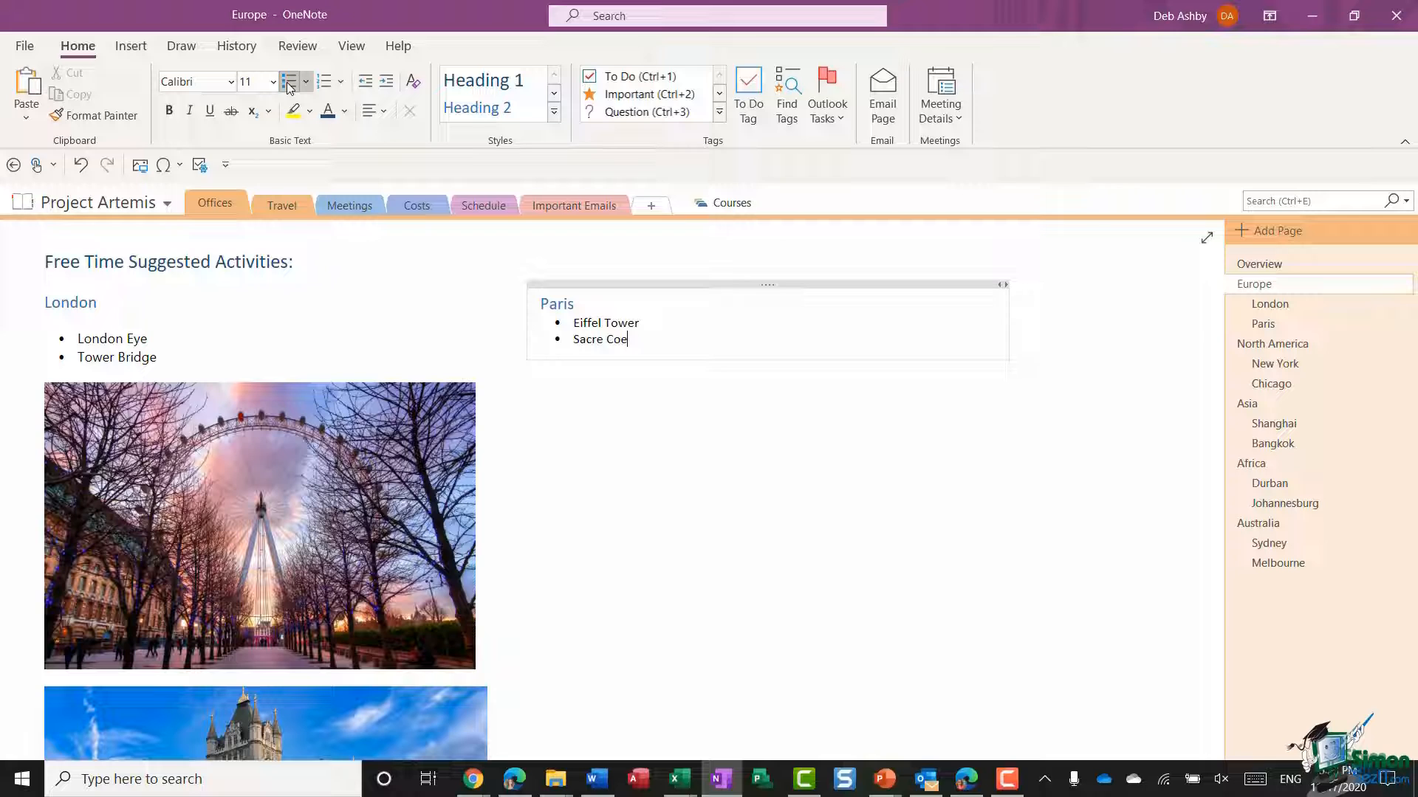
pyautogui.write('ur')
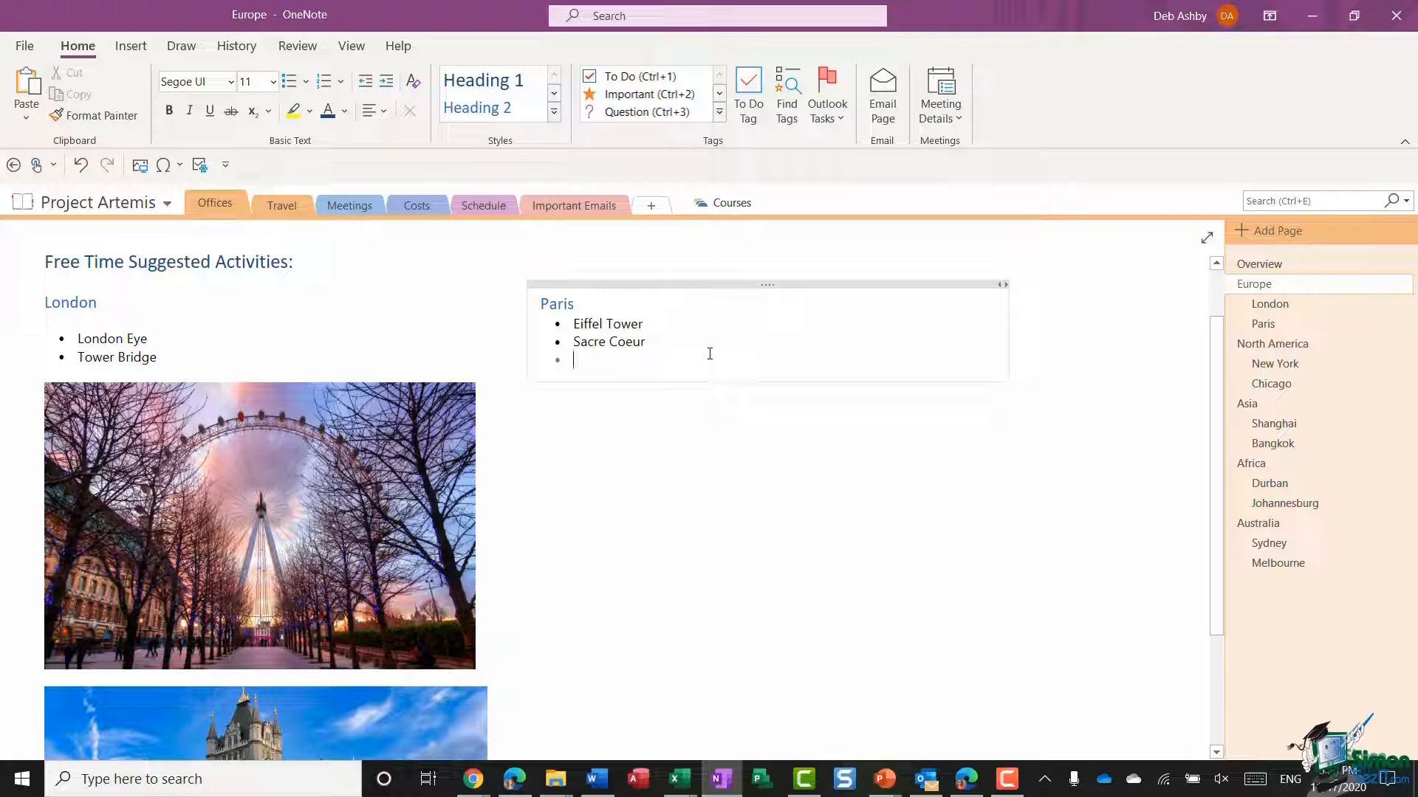
pyautogui.click(129, 45)
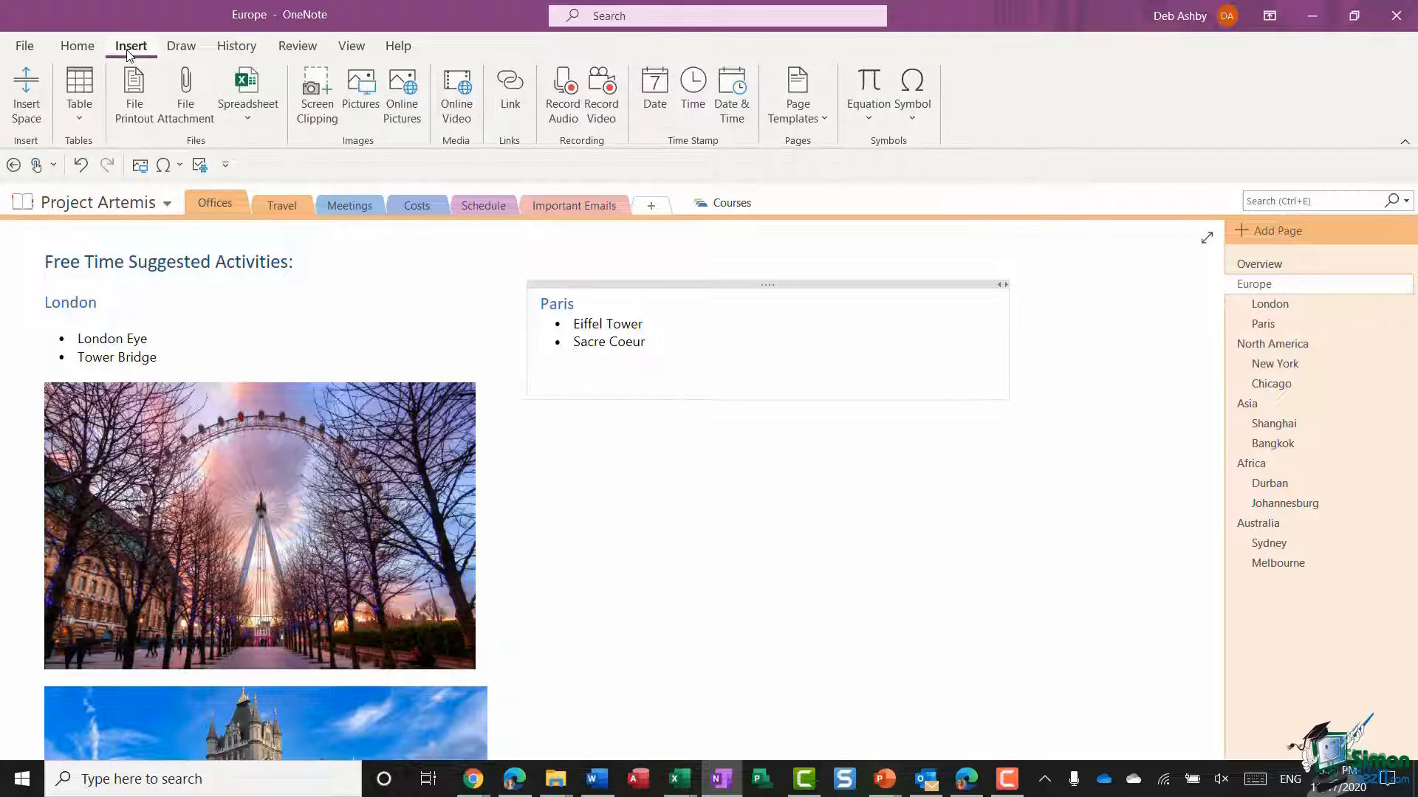
# Step: Insert the Eiffel Tower.jpg and Sacre Coeur.jpg photos beneath the Paris list
pyautogui.click(359, 90)
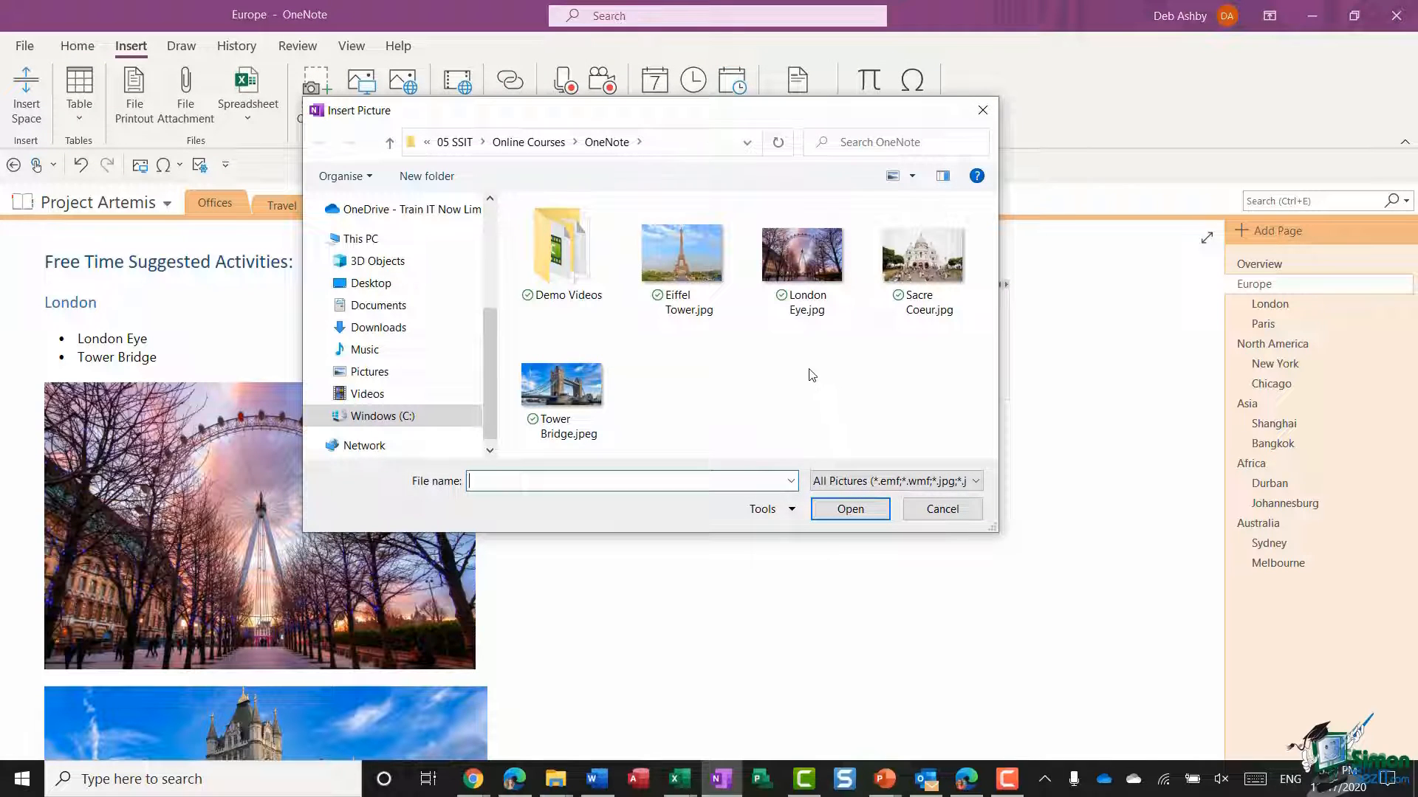
pyautogui.click(681, 253)
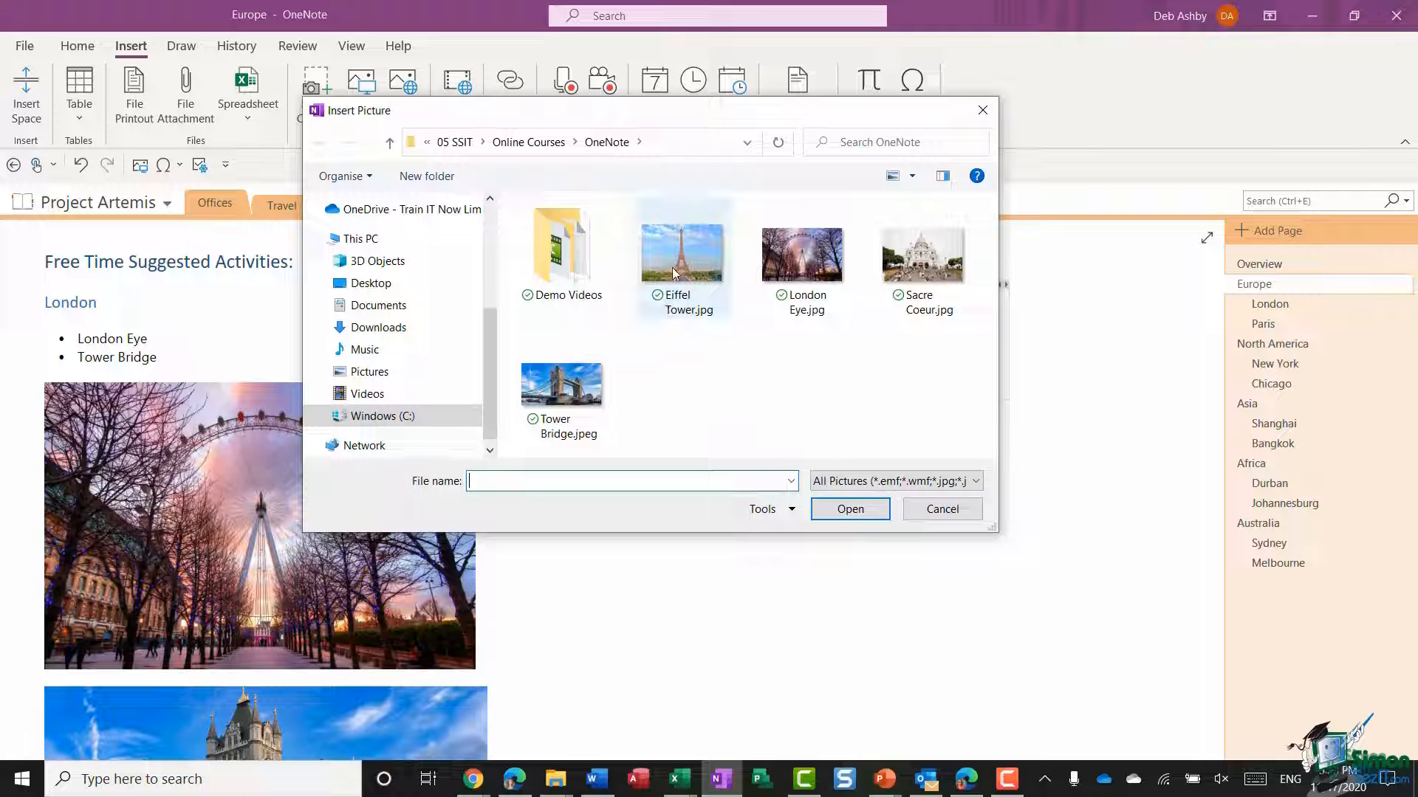
pyautogui.click(682, 253)
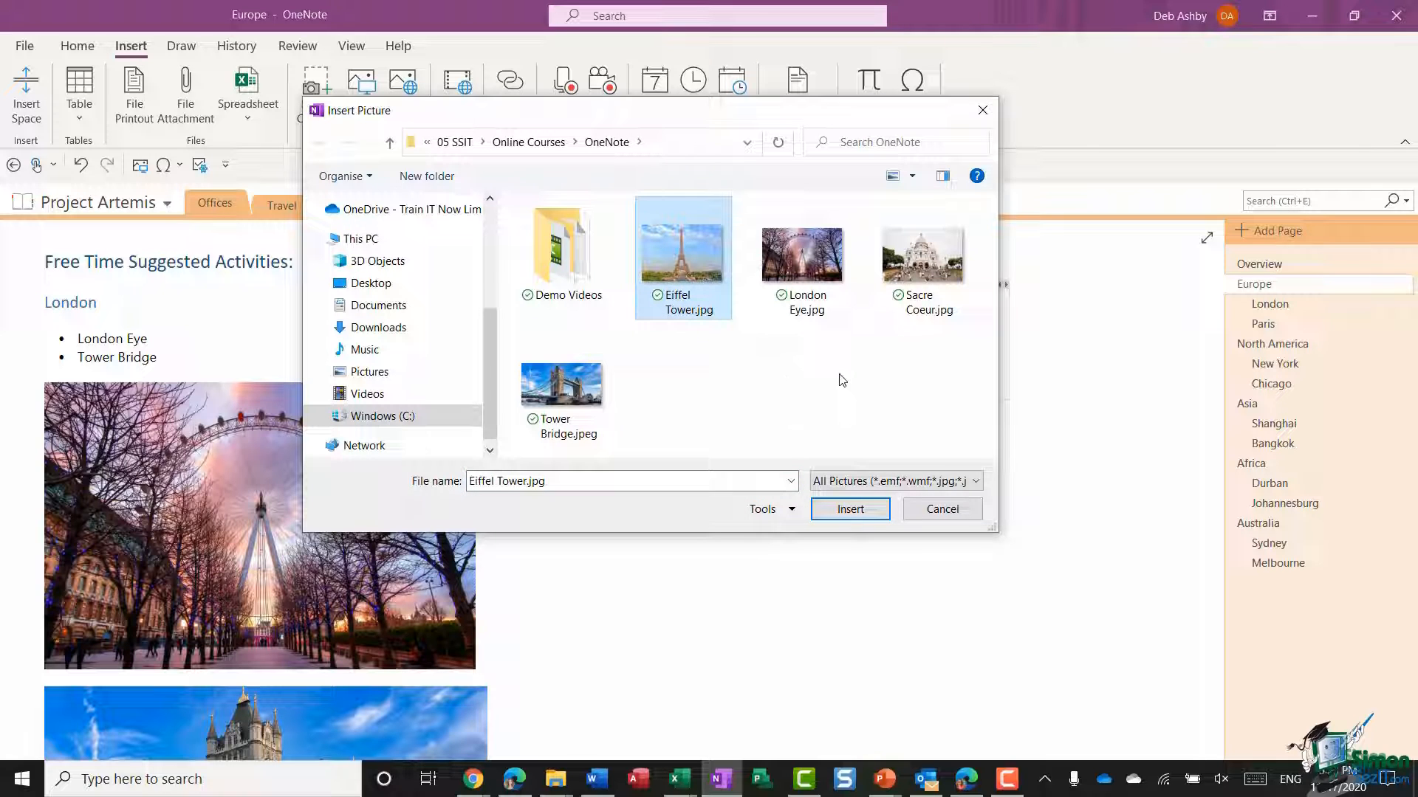
pyautogui.click(923, 253)
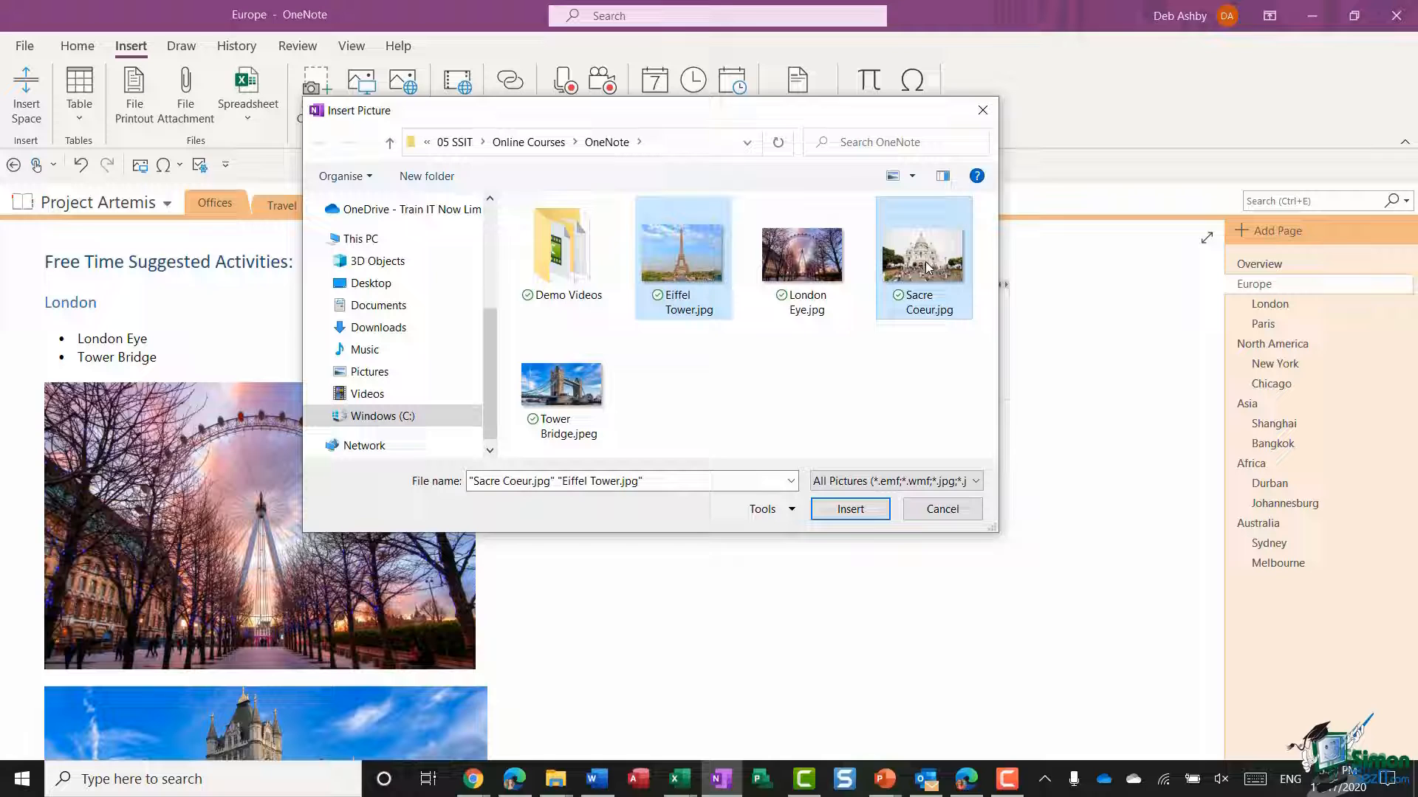
pyautogui.click(848, 508)
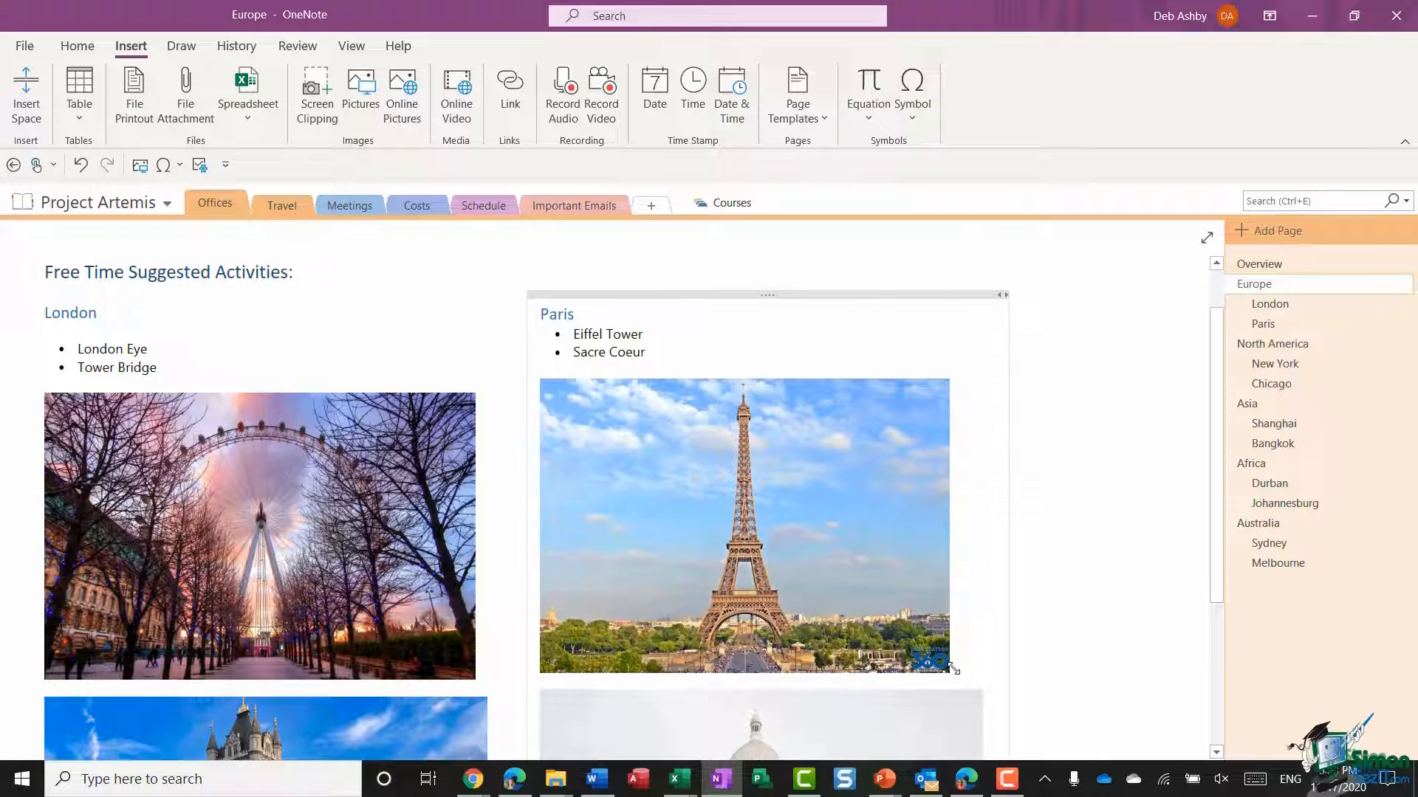
pyautogui.scroll(-3)
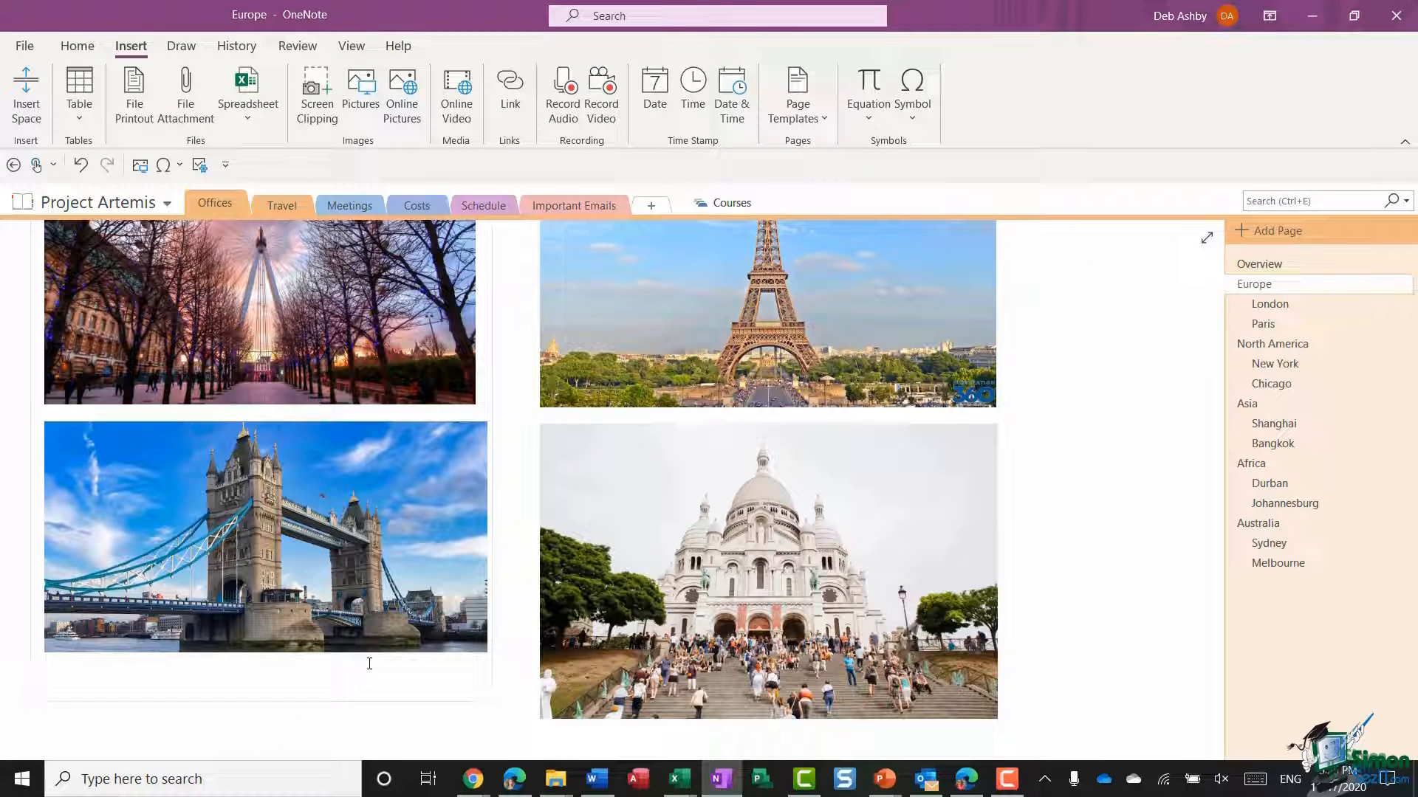
# Step: Place a typing point below the Tower Bridge photo and start an Online Pictures search
pyautogui.click(49, 680)
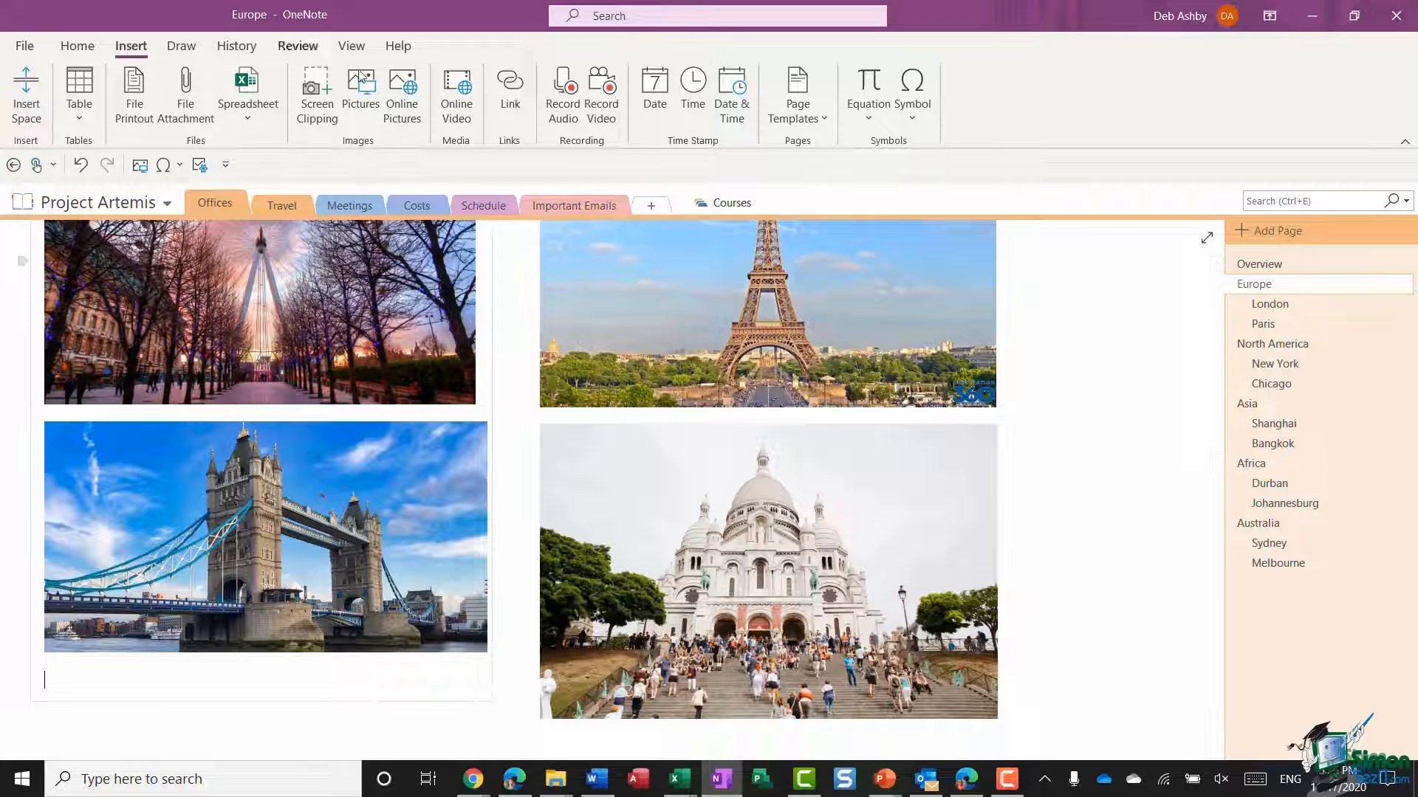
pyautogui.click(401, 90)
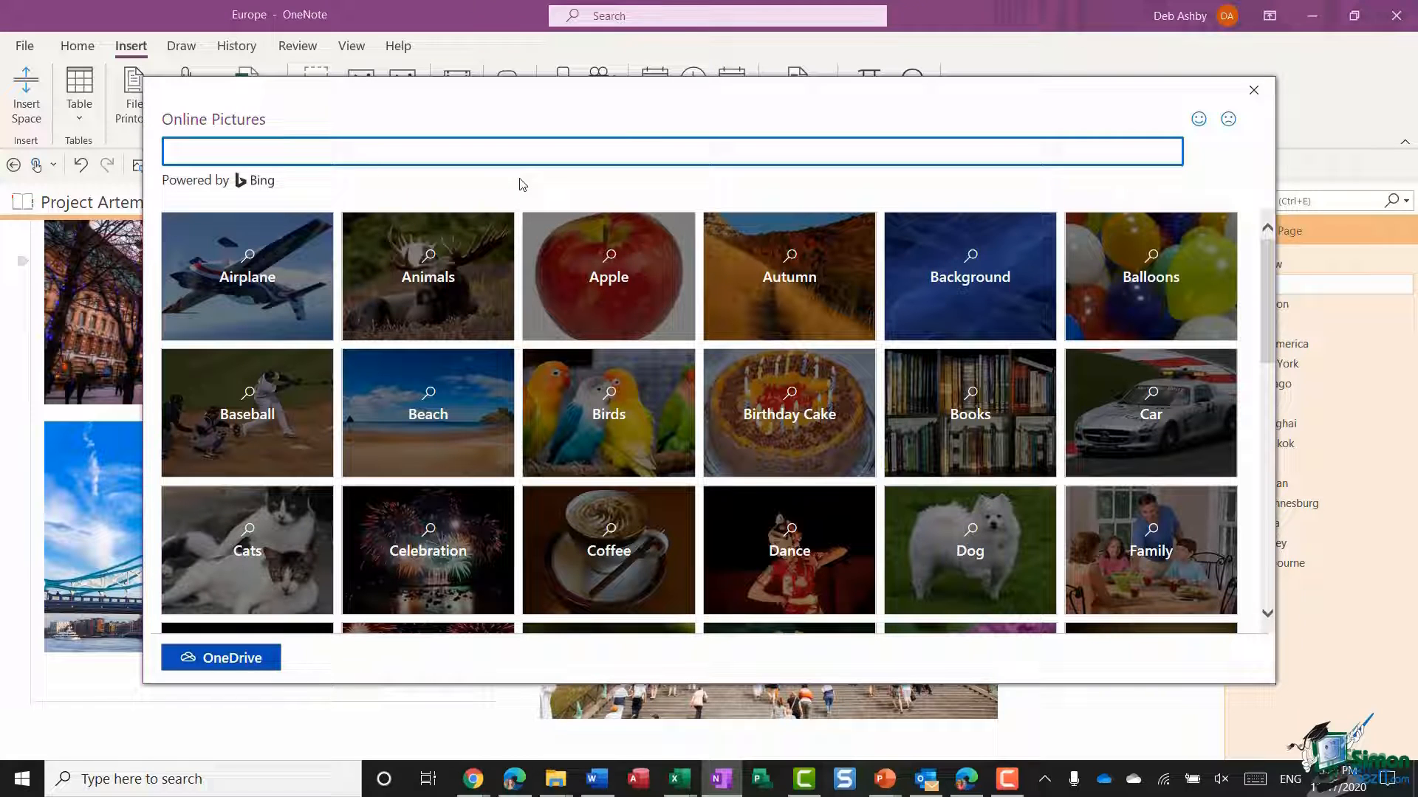
# Step: Start the Online Pictures search below the London photos, browsing the Apple category first
pyautogui.click(672, 151)
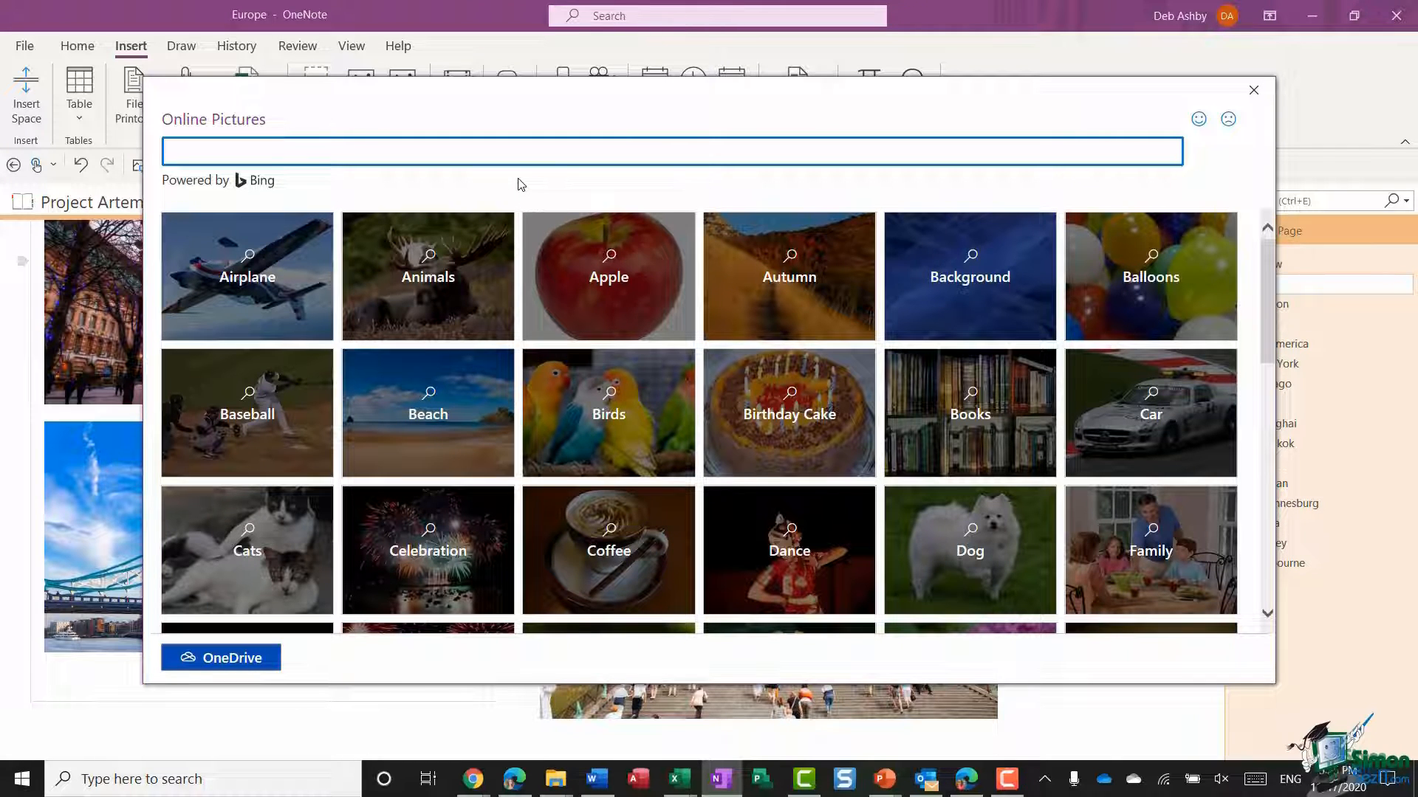
pyautogui.moveTo(609, 276)
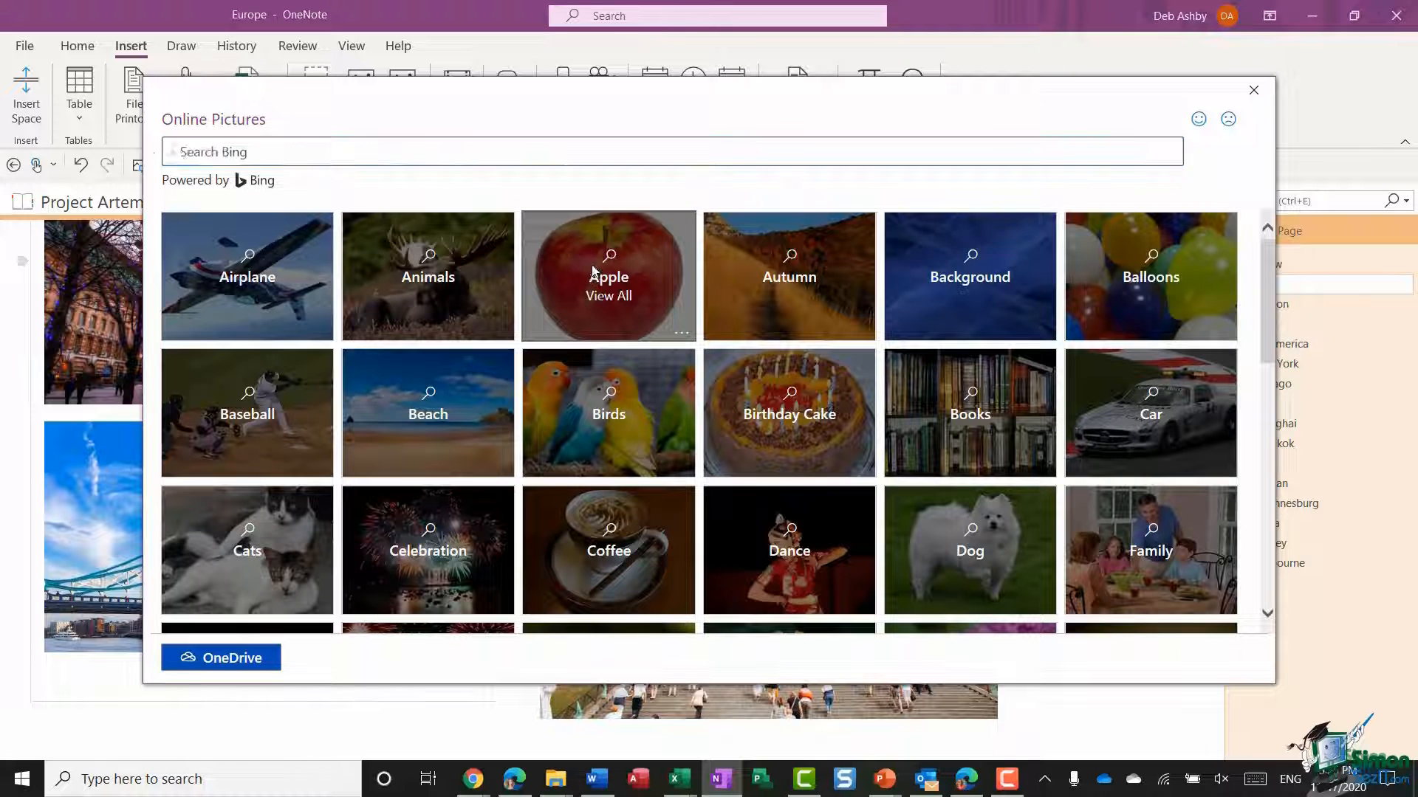
pyautogui.click(609, 276)
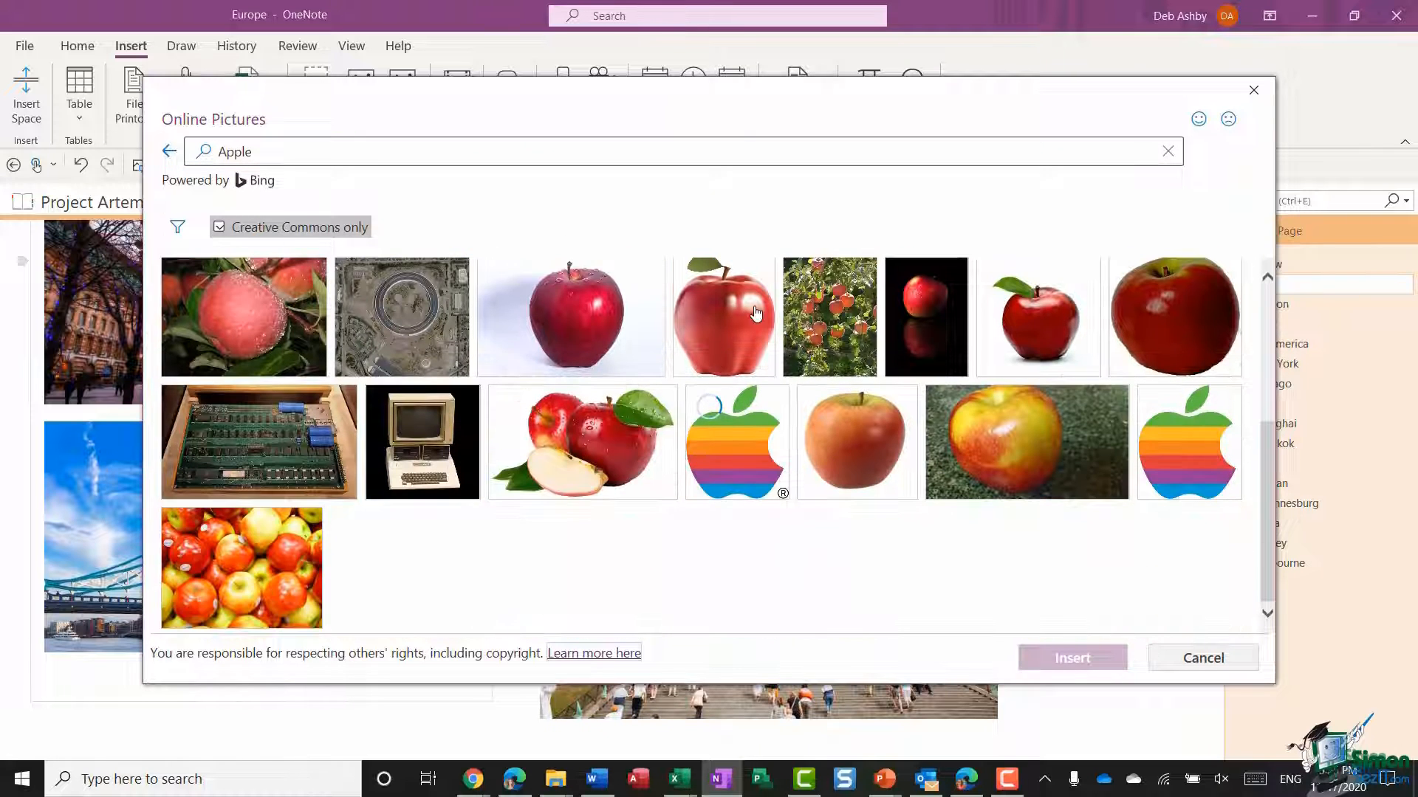
pyautogui.click(1167, 151)
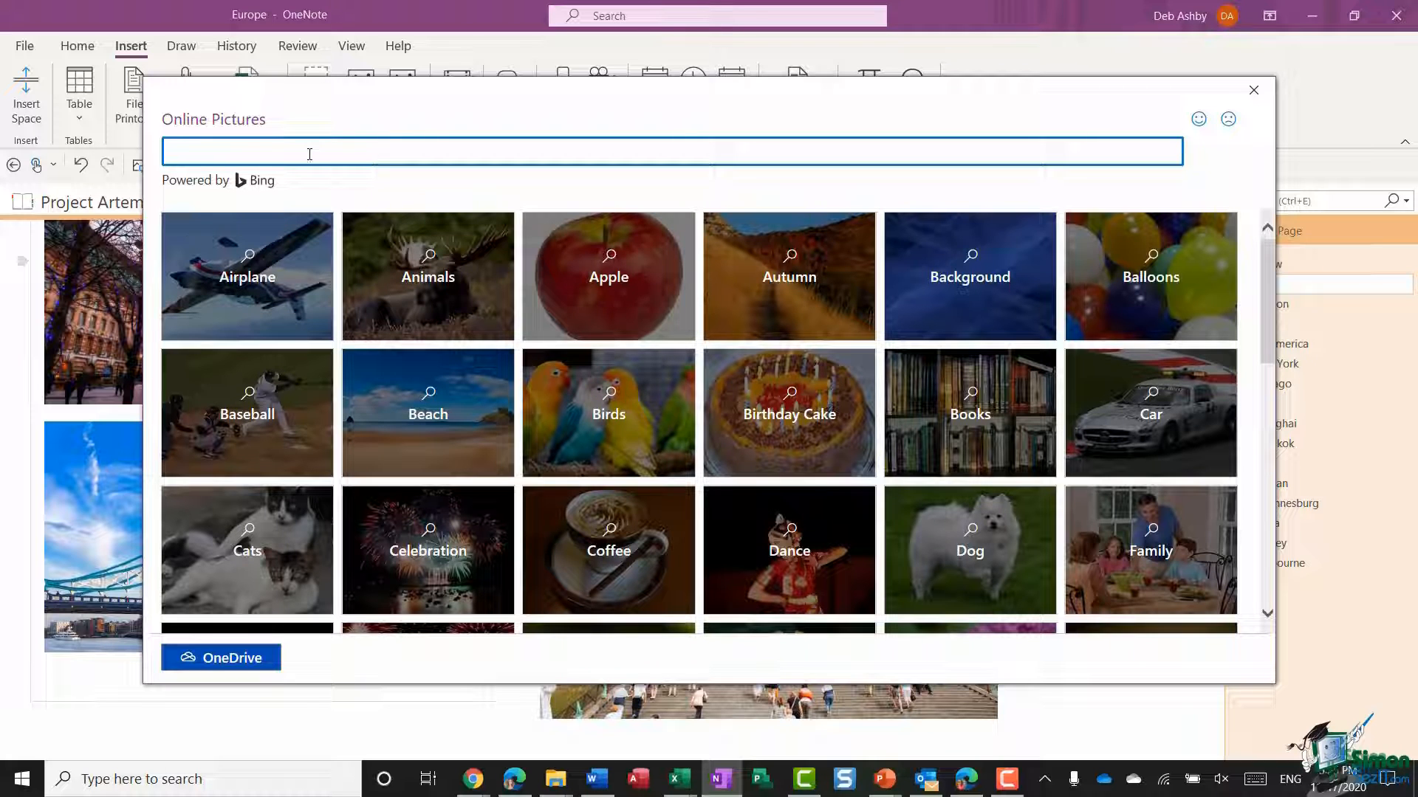
# Step: Search 'big ben', choose the sunset photo and insert it beneath the Tower Bridge photo
pyautogui.write('big')
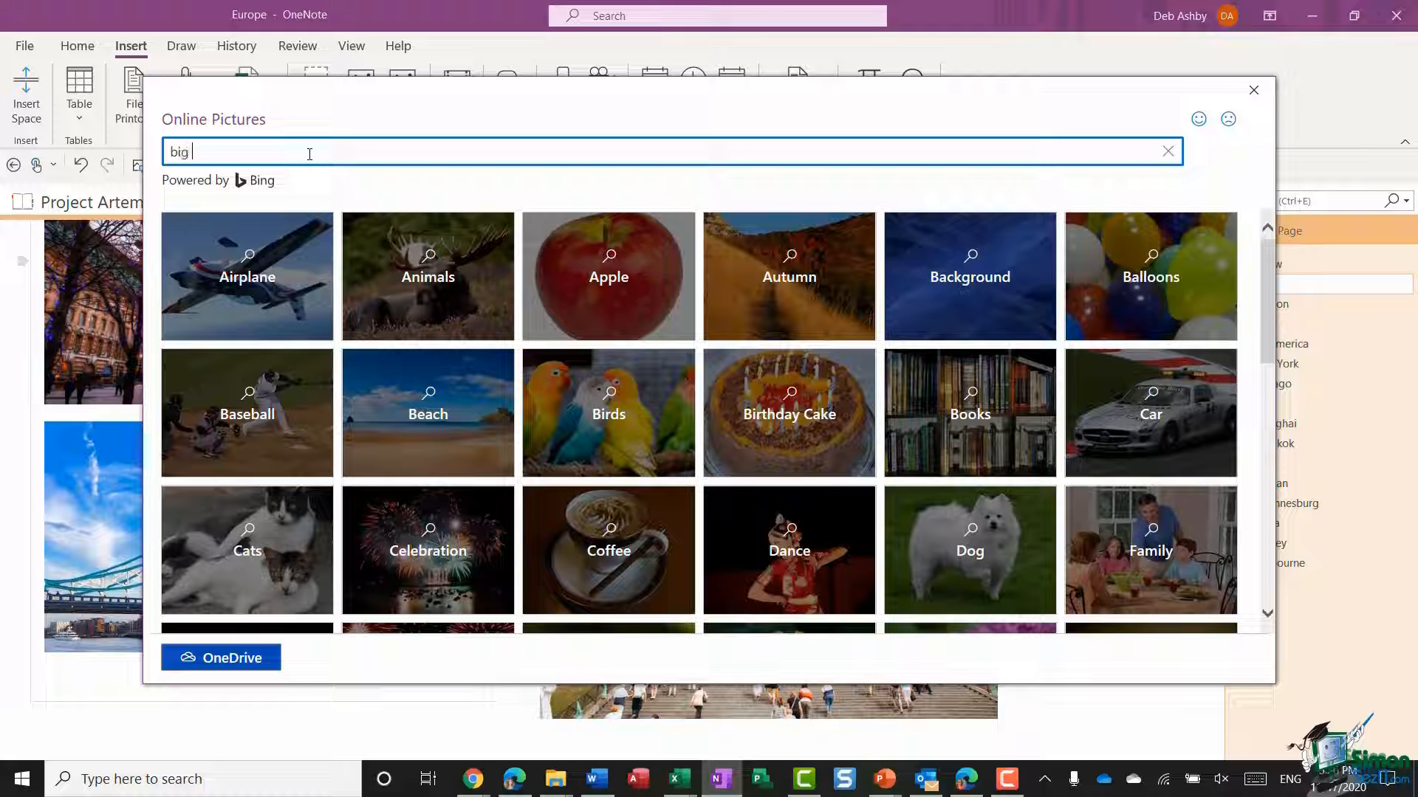
pyautogui.write('ben')
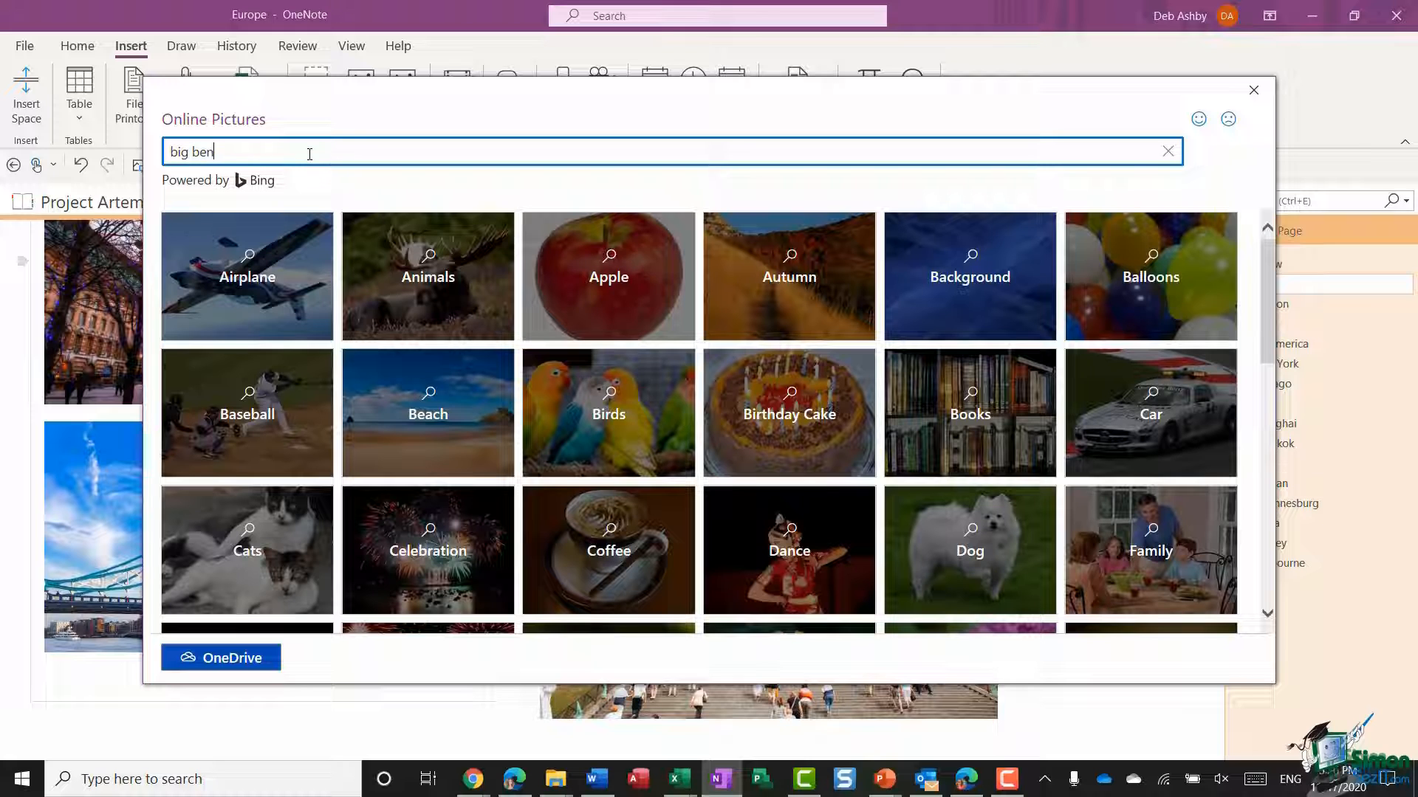
pyautogui.press('enter')
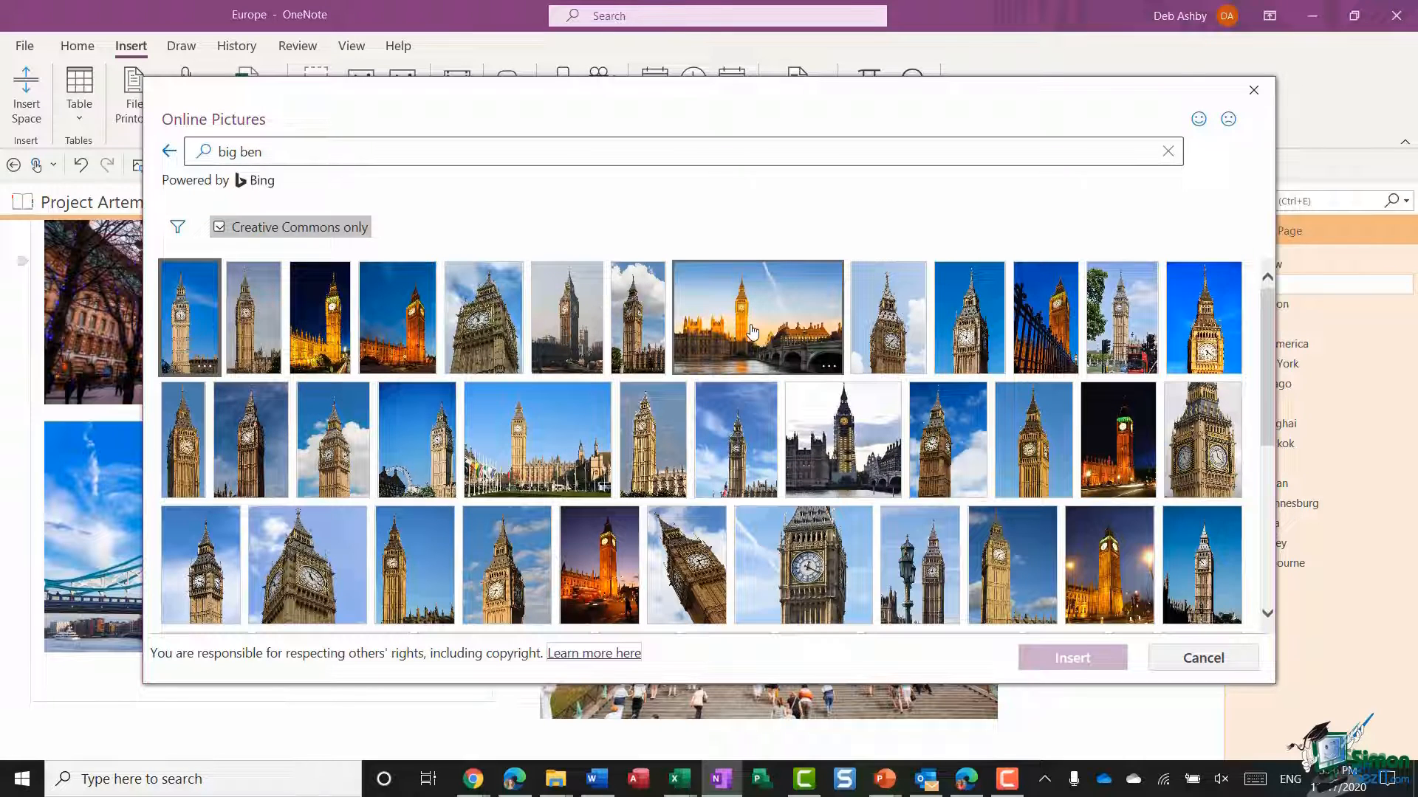
pyautogui.click(756, 317)
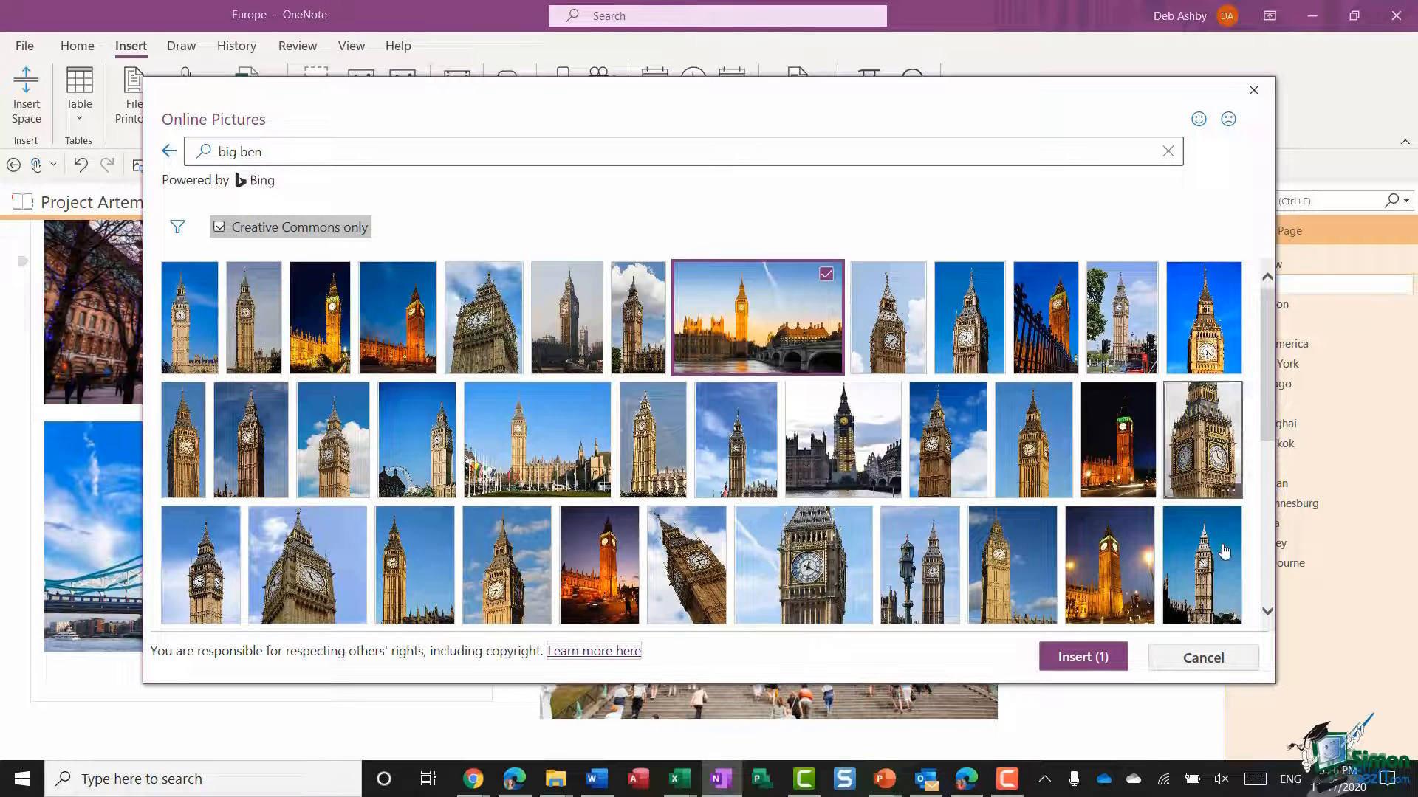
pyautogui.click(1081, 657)
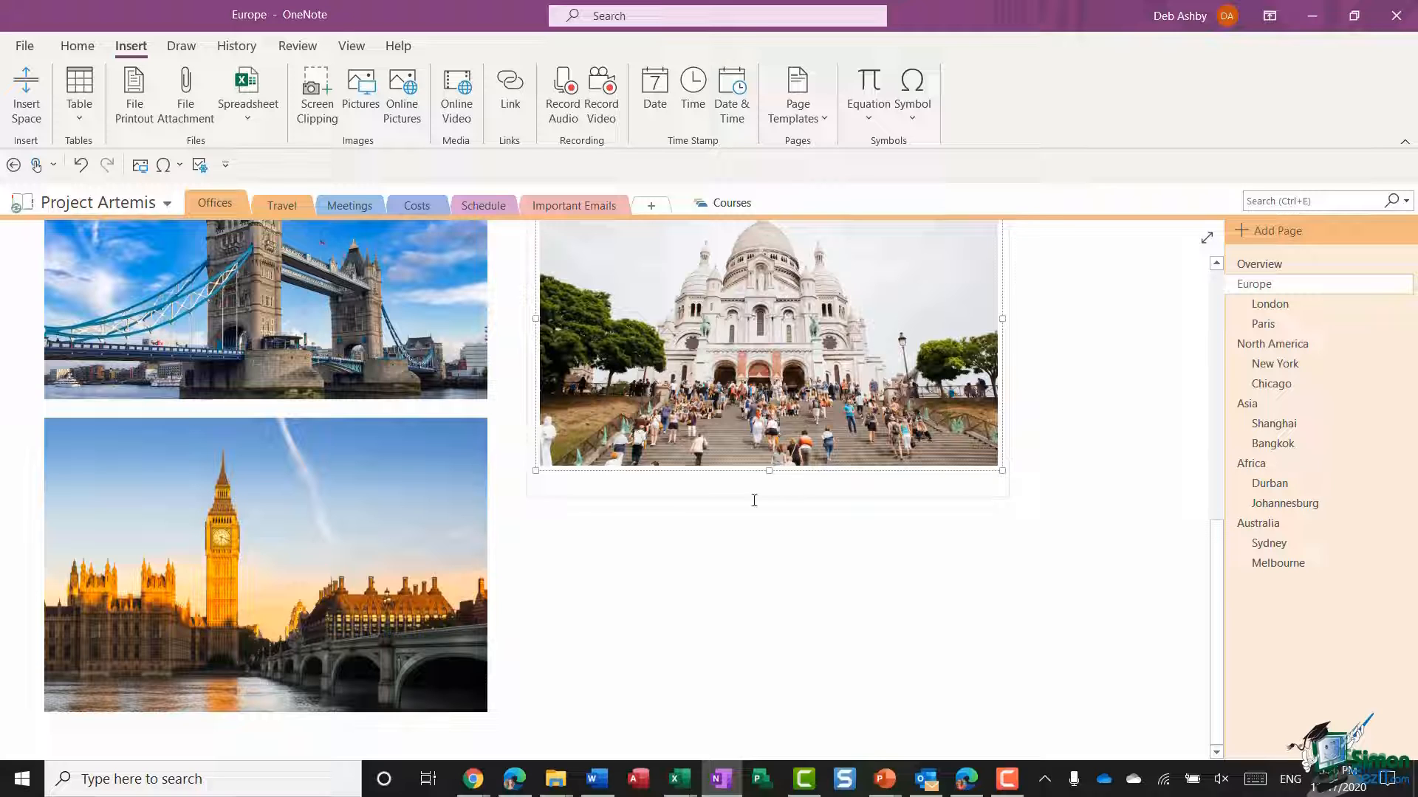
# Step: From below the Sacre Coeur photo, run an Online Pictures search for 'notre dame'
pyautogui.click(541, 492)
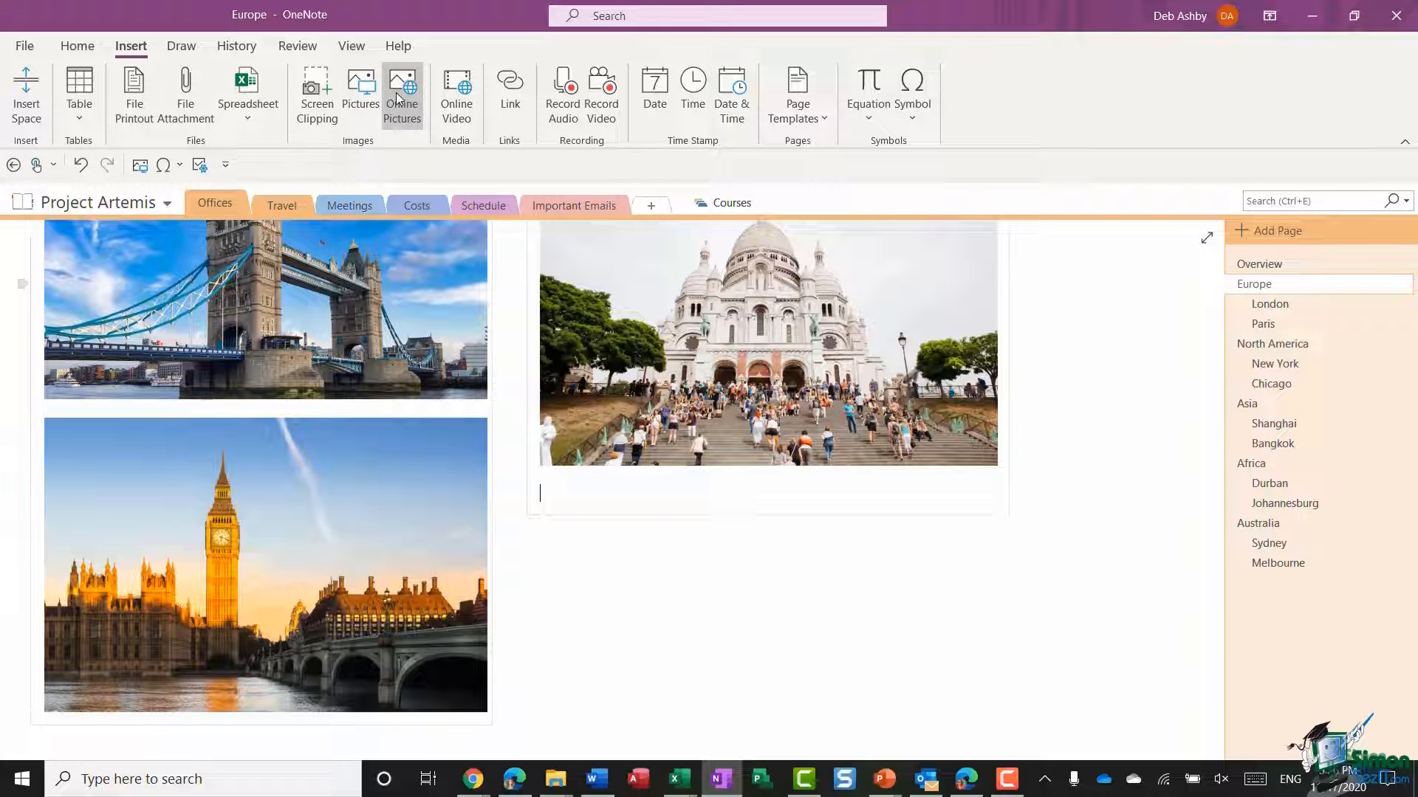
pyautogui.click(402, 97)
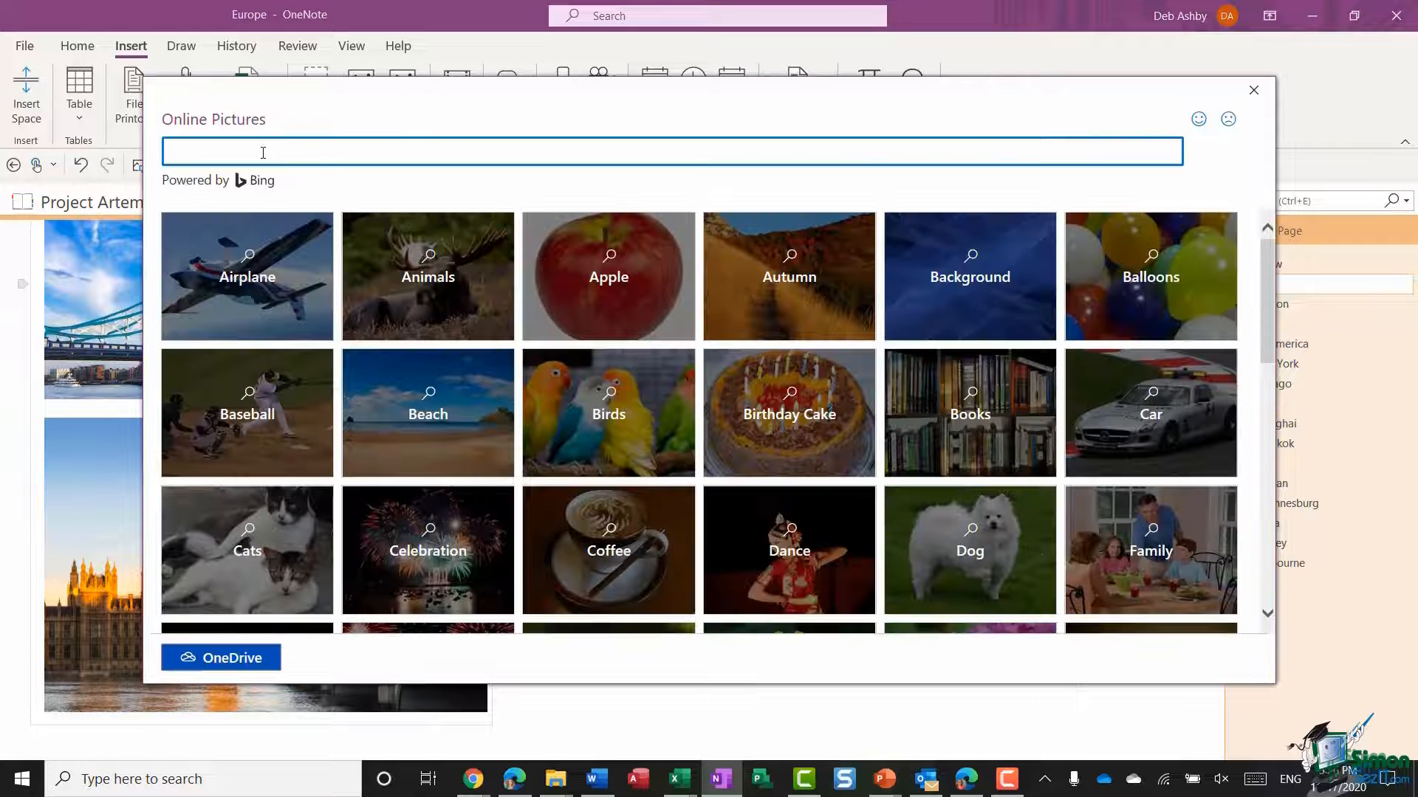
pyautogui.write('notre dame')
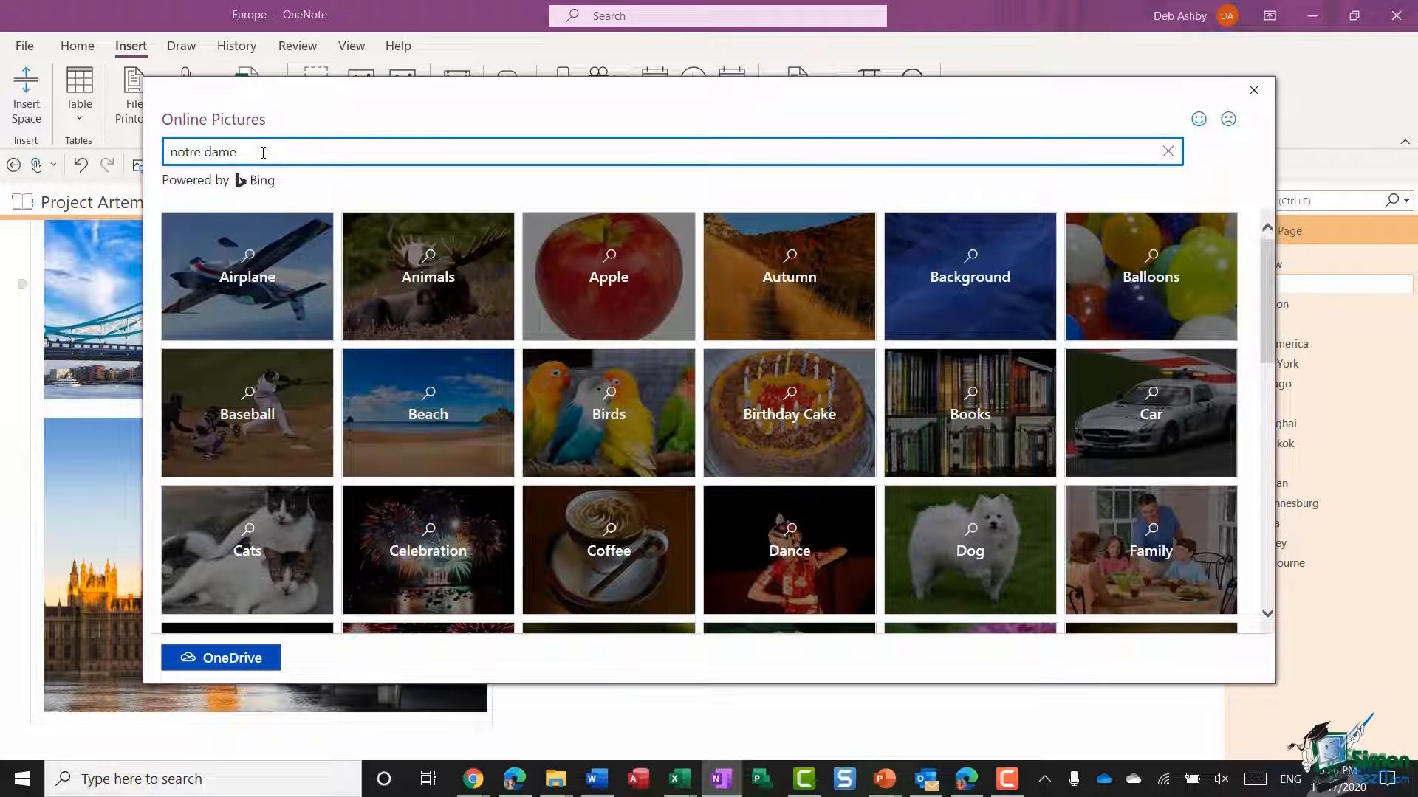
pyautogui.press('Enter')
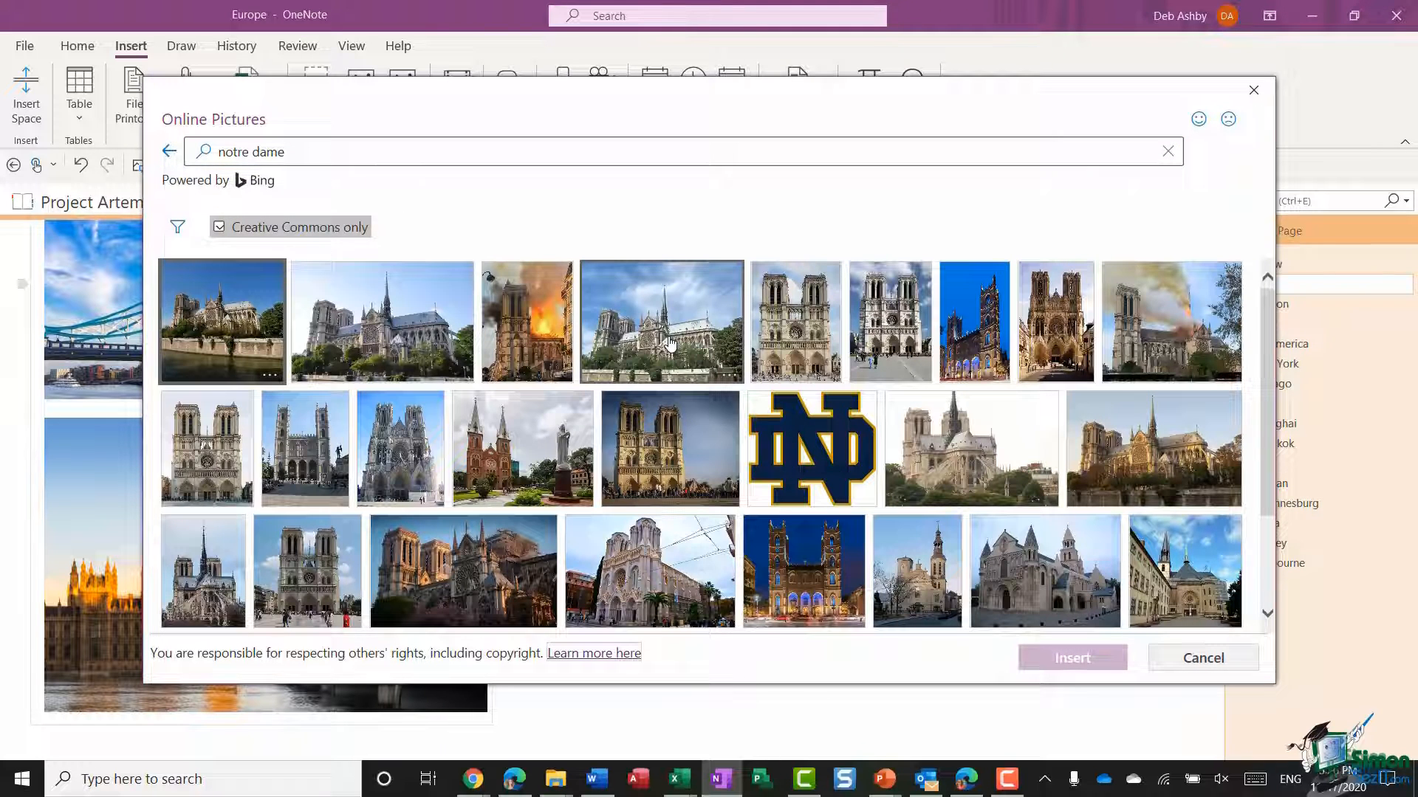
pyautogui.click(660, 321)
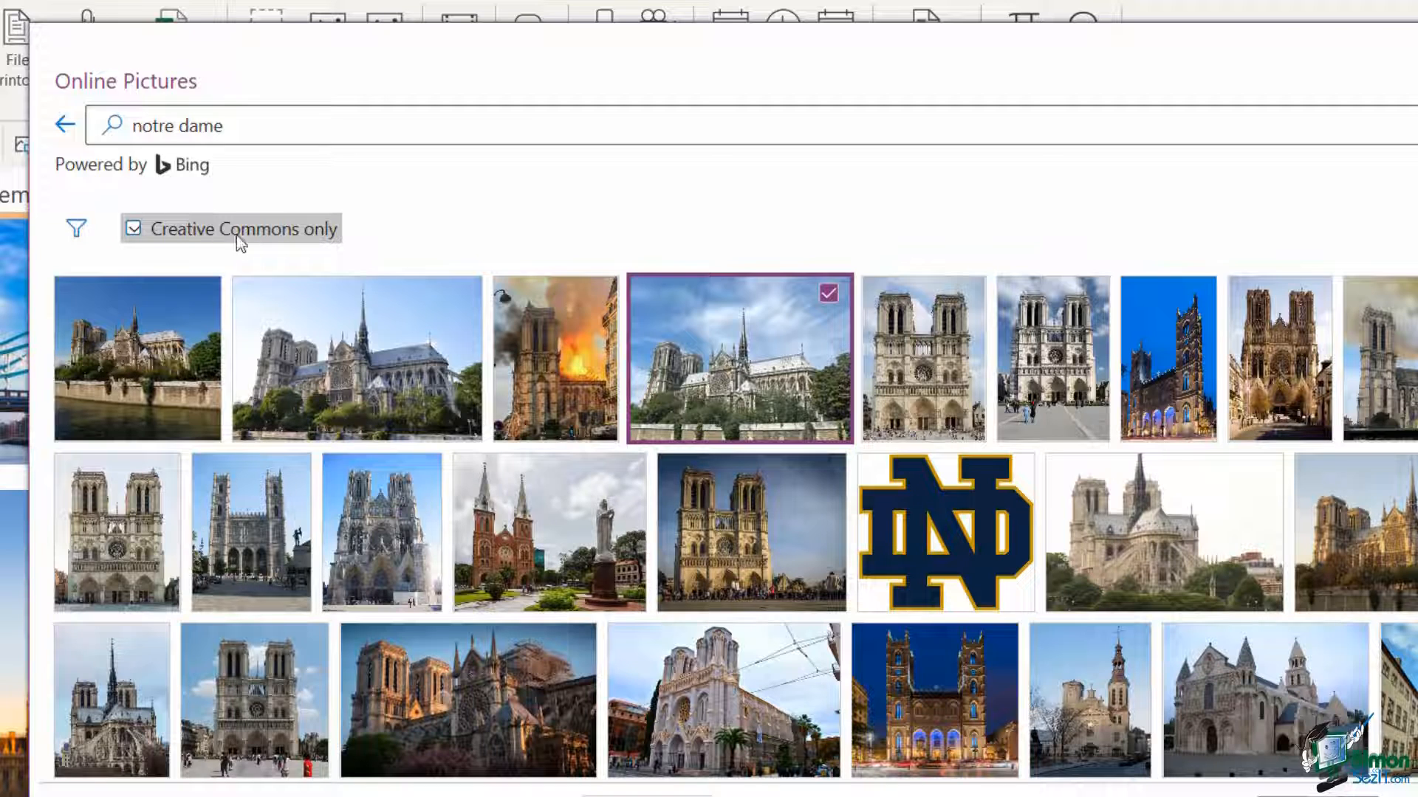
pyautogui.moveTo(167, 210)
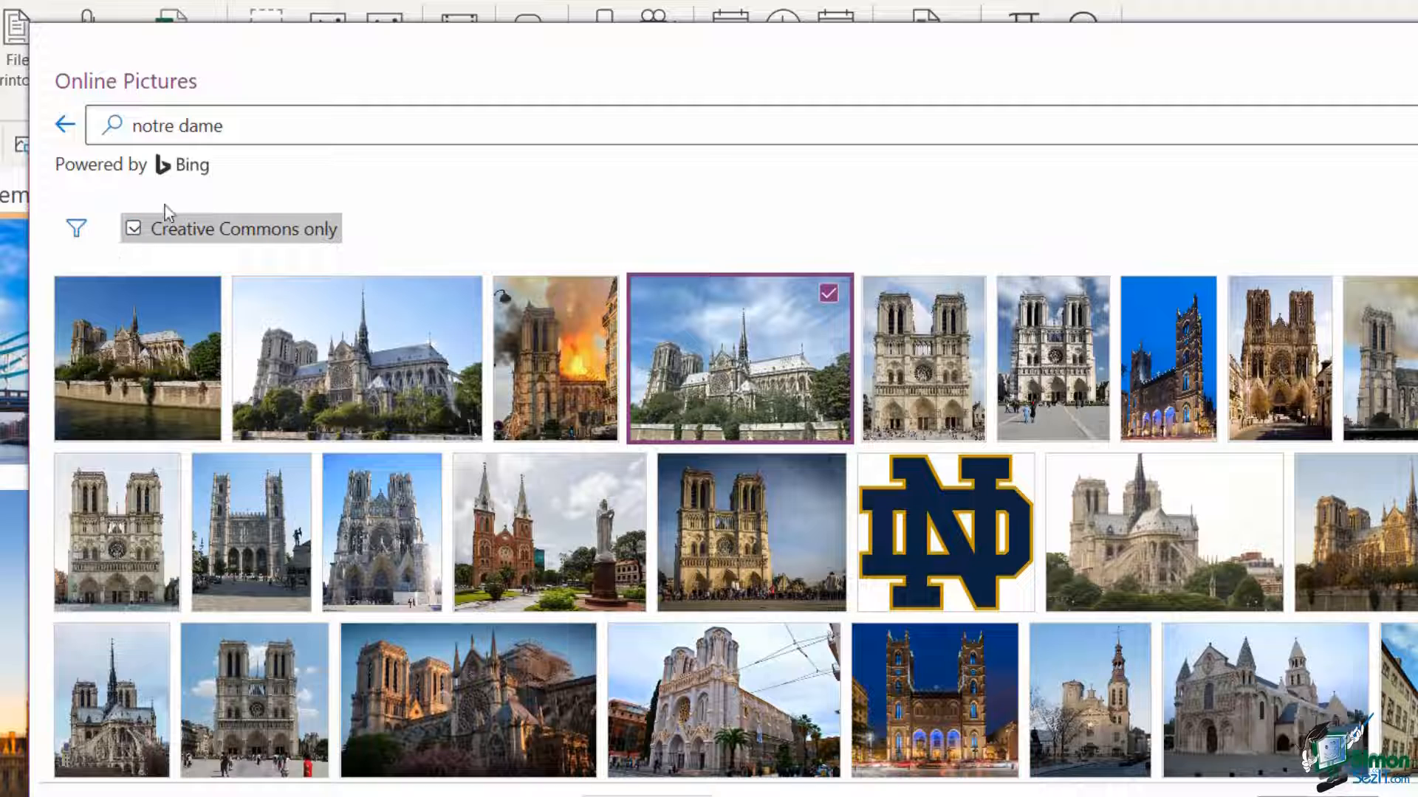
pyautogui.moveTo(97, 246)
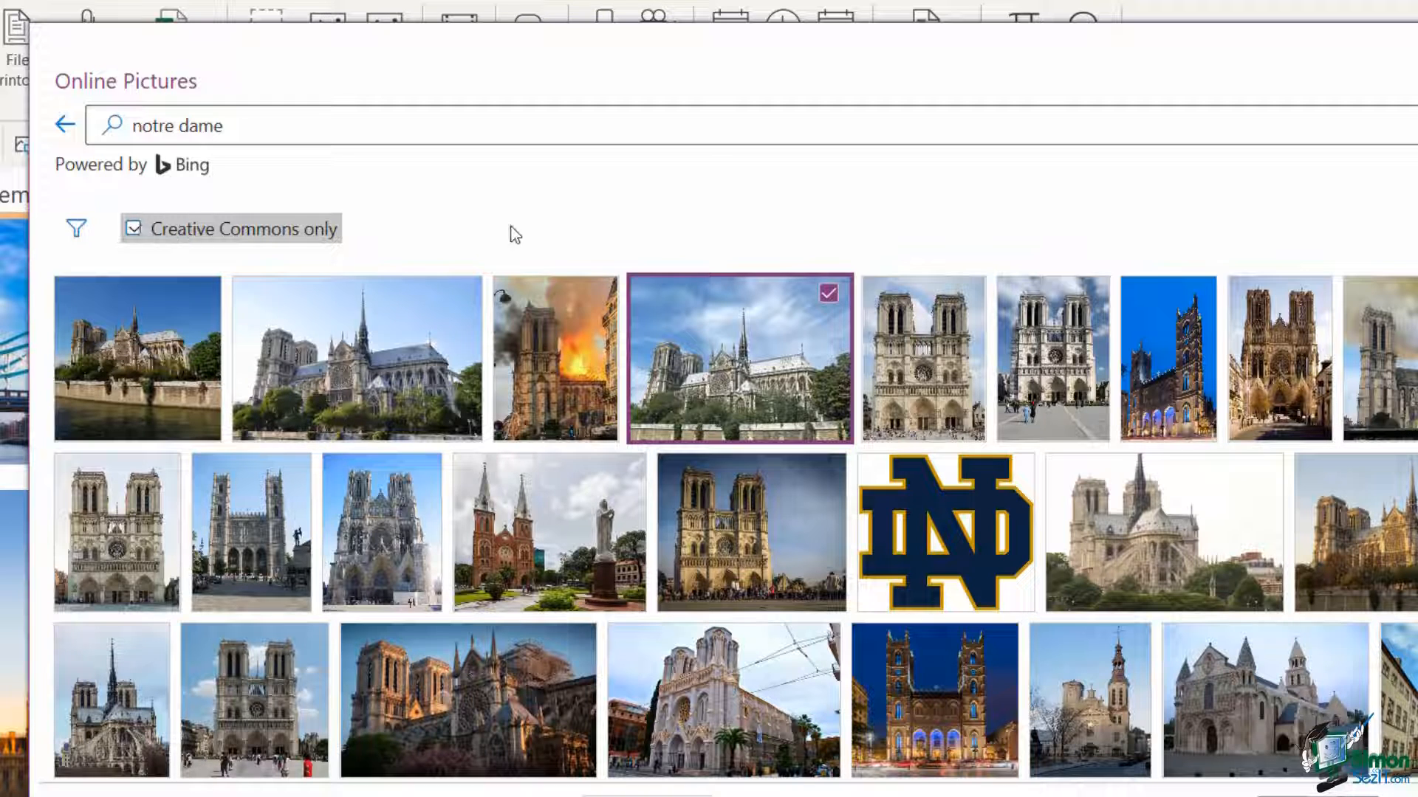
pyautogui.moveTo(679, 348)
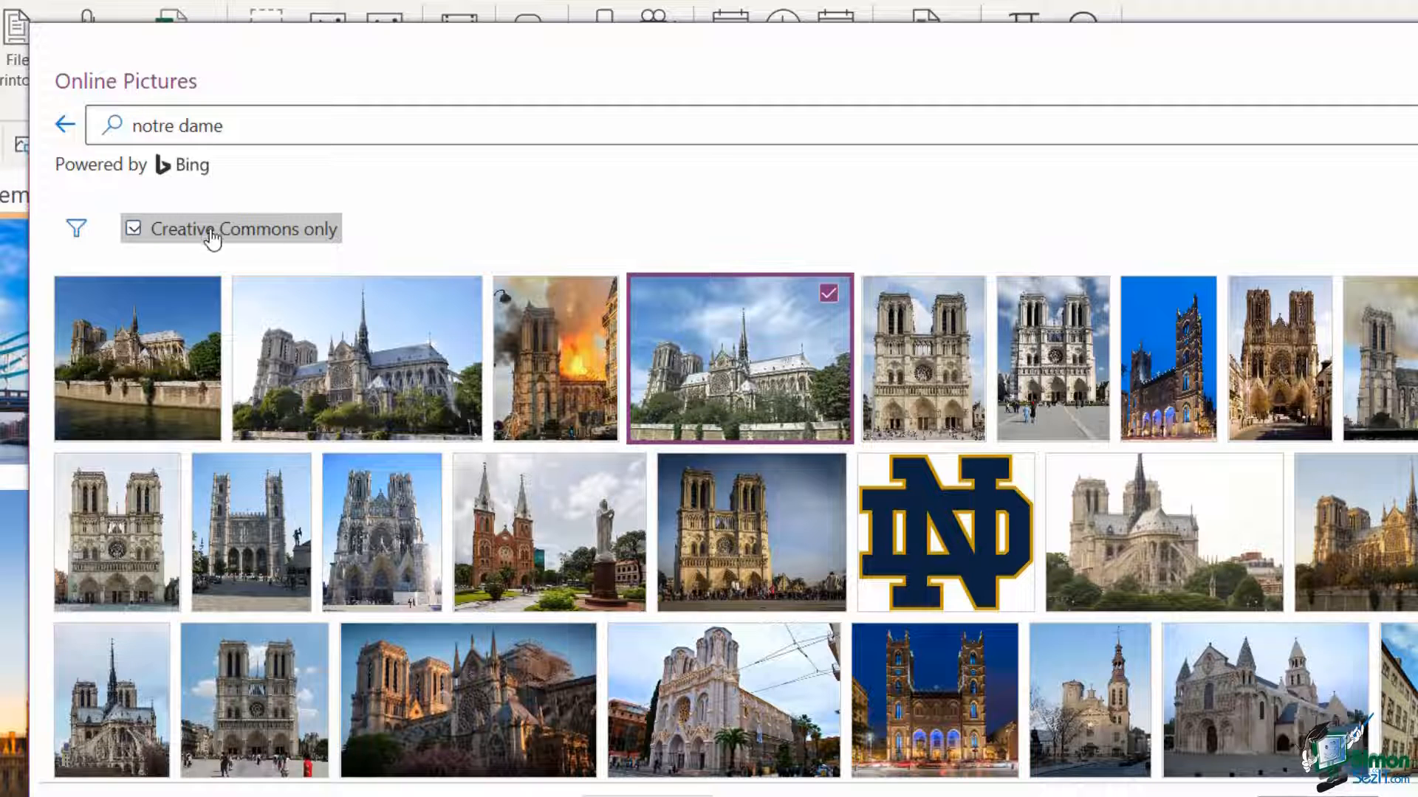
pyautogui.moveTo(776, 351)
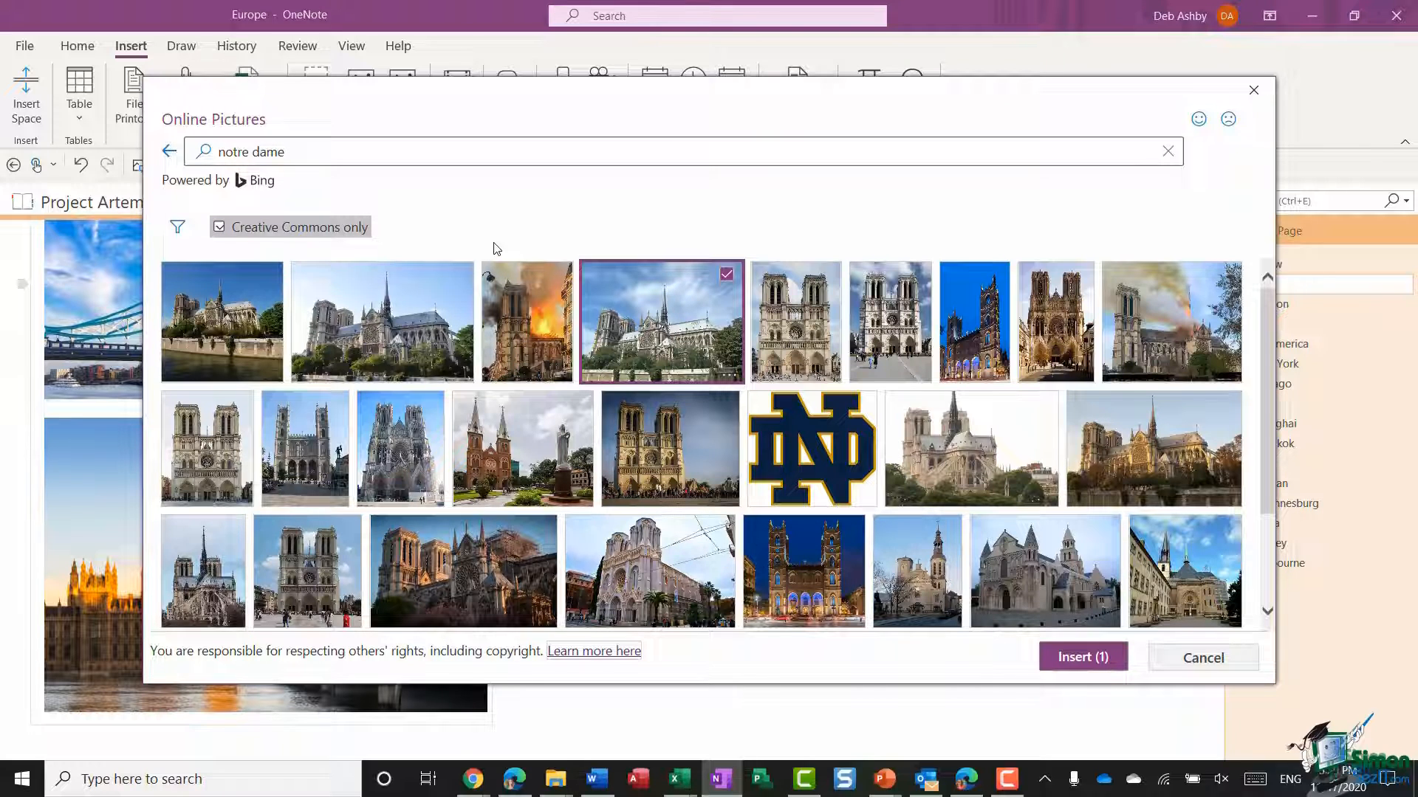
pyautogui.moveTo(461, 220)
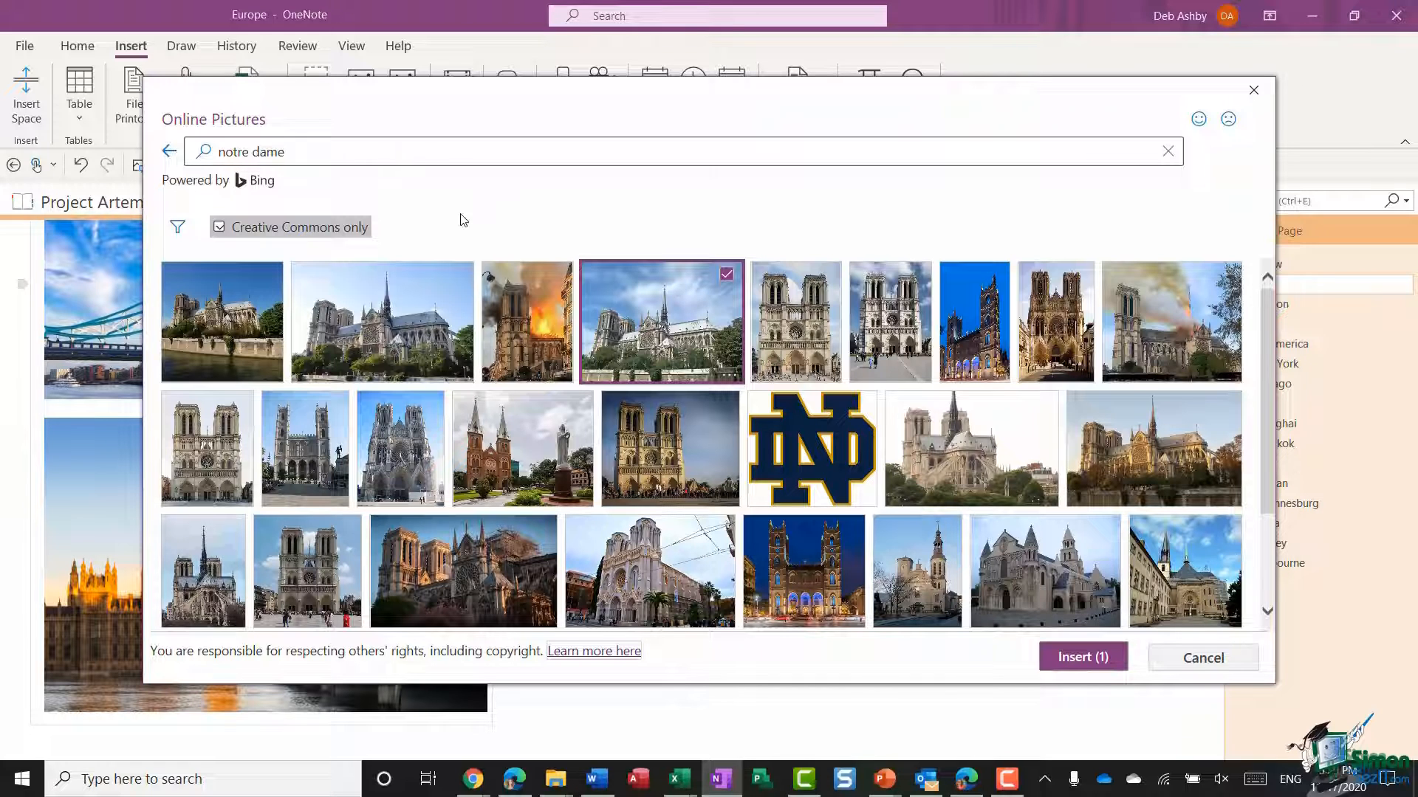
pyautogui.click(177, 227)
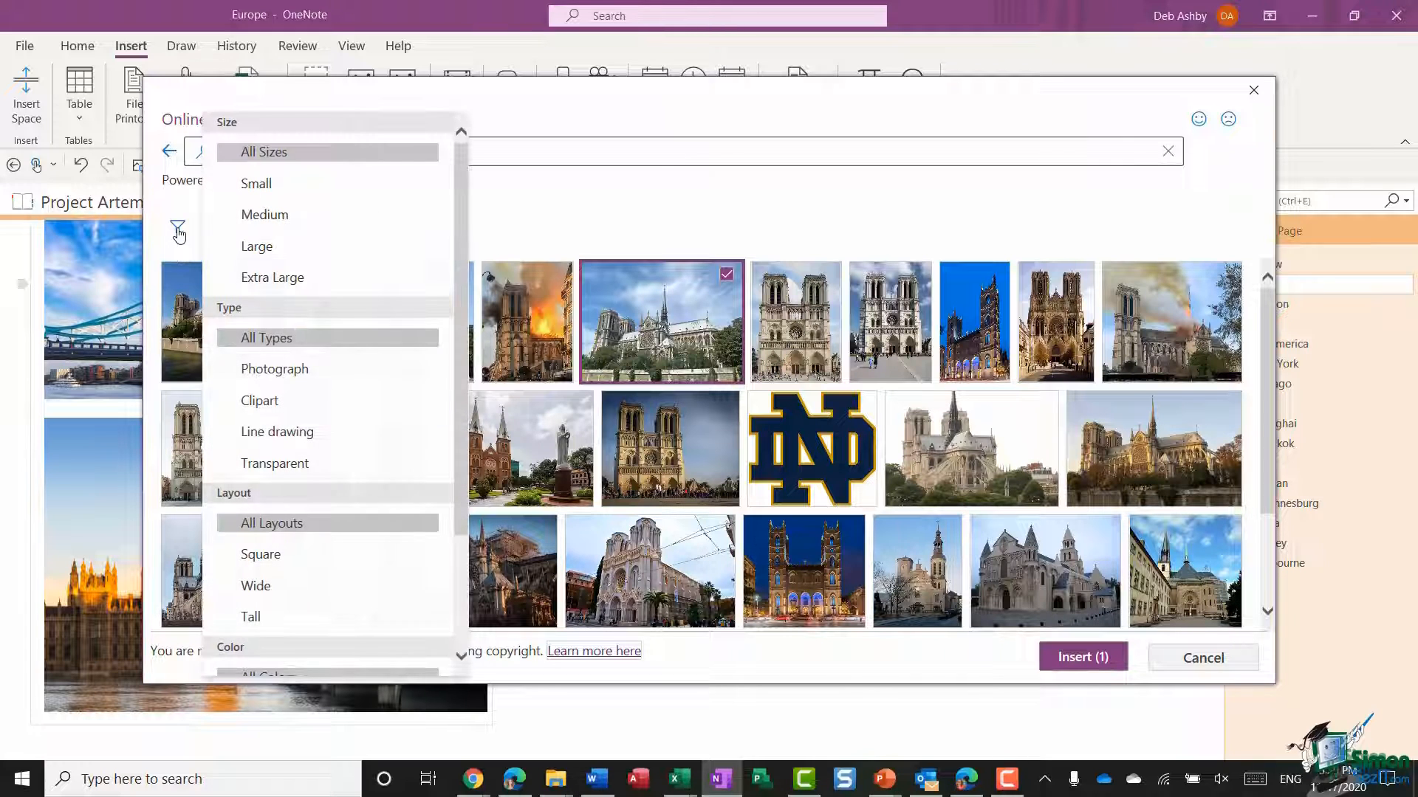
pyautogui.scroll(-3)
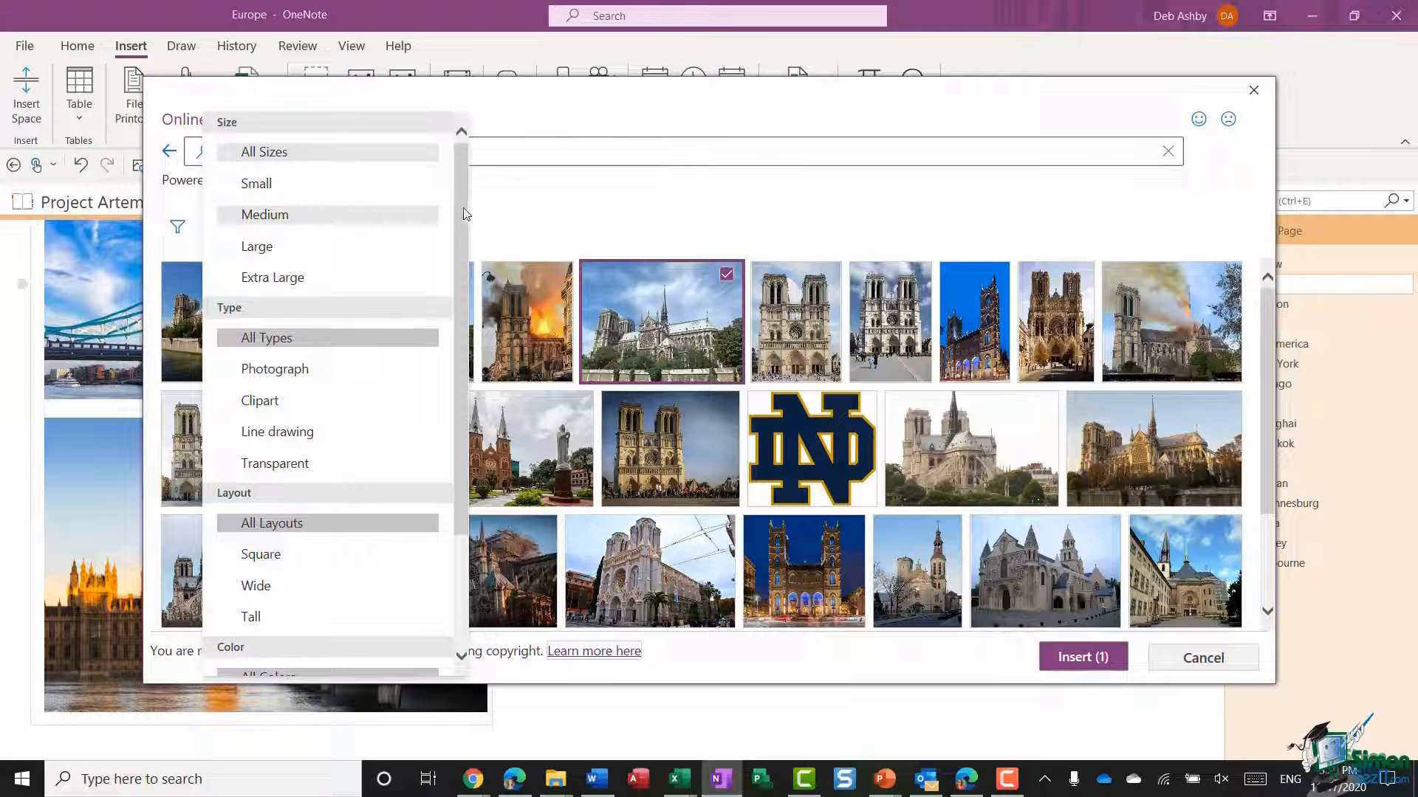
pyautogui.scroll(-3)
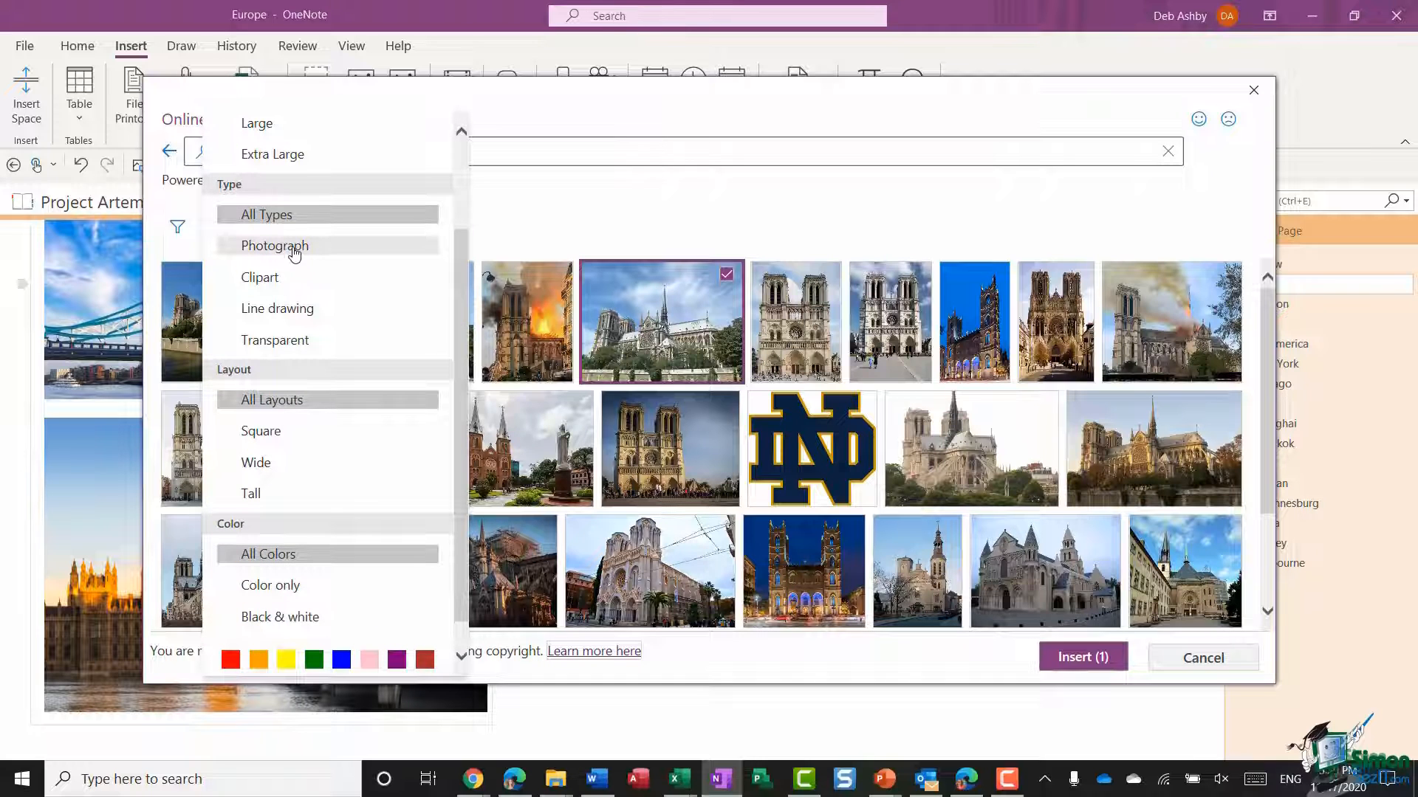
pyautogui.moveTo(281, 282)
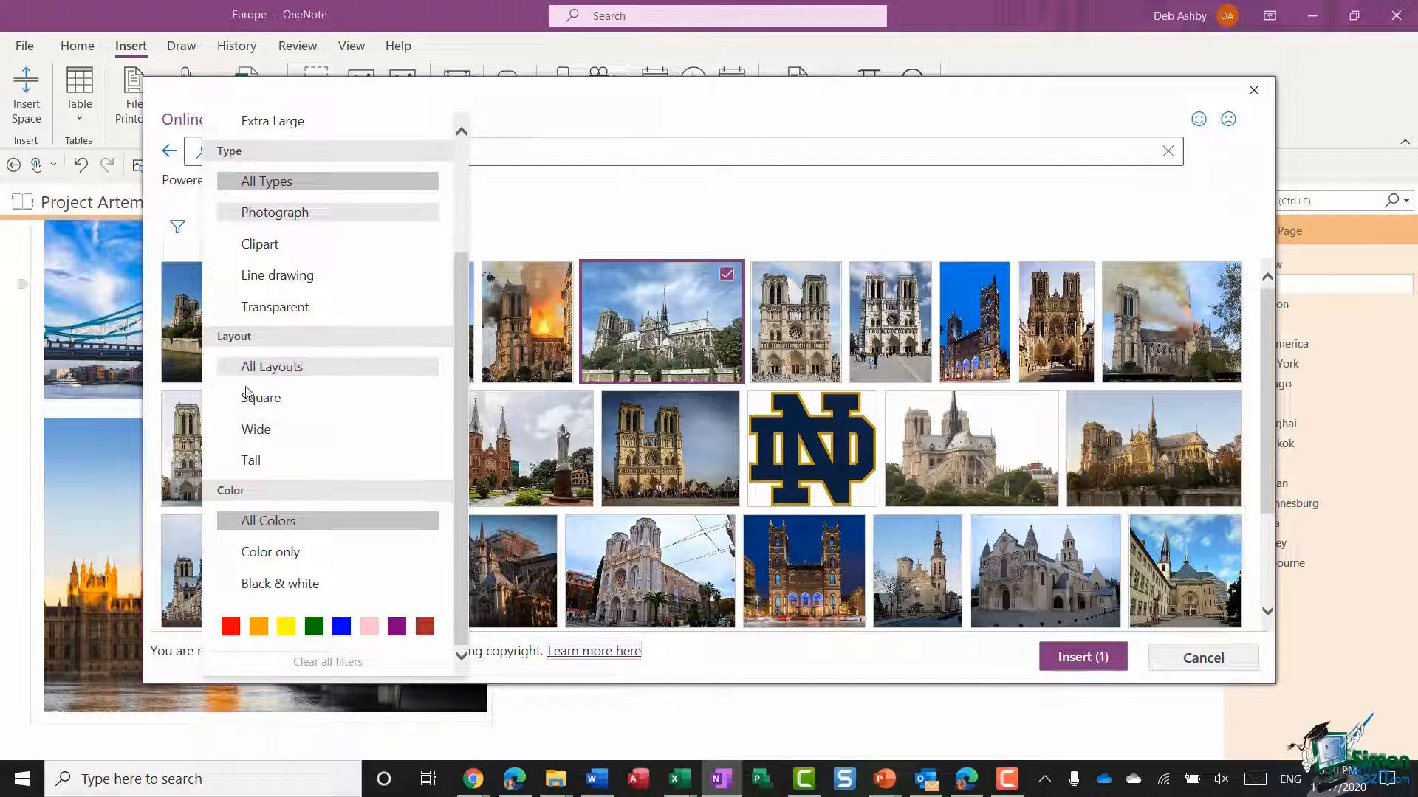
pyautogui.moveTo(297, 423)
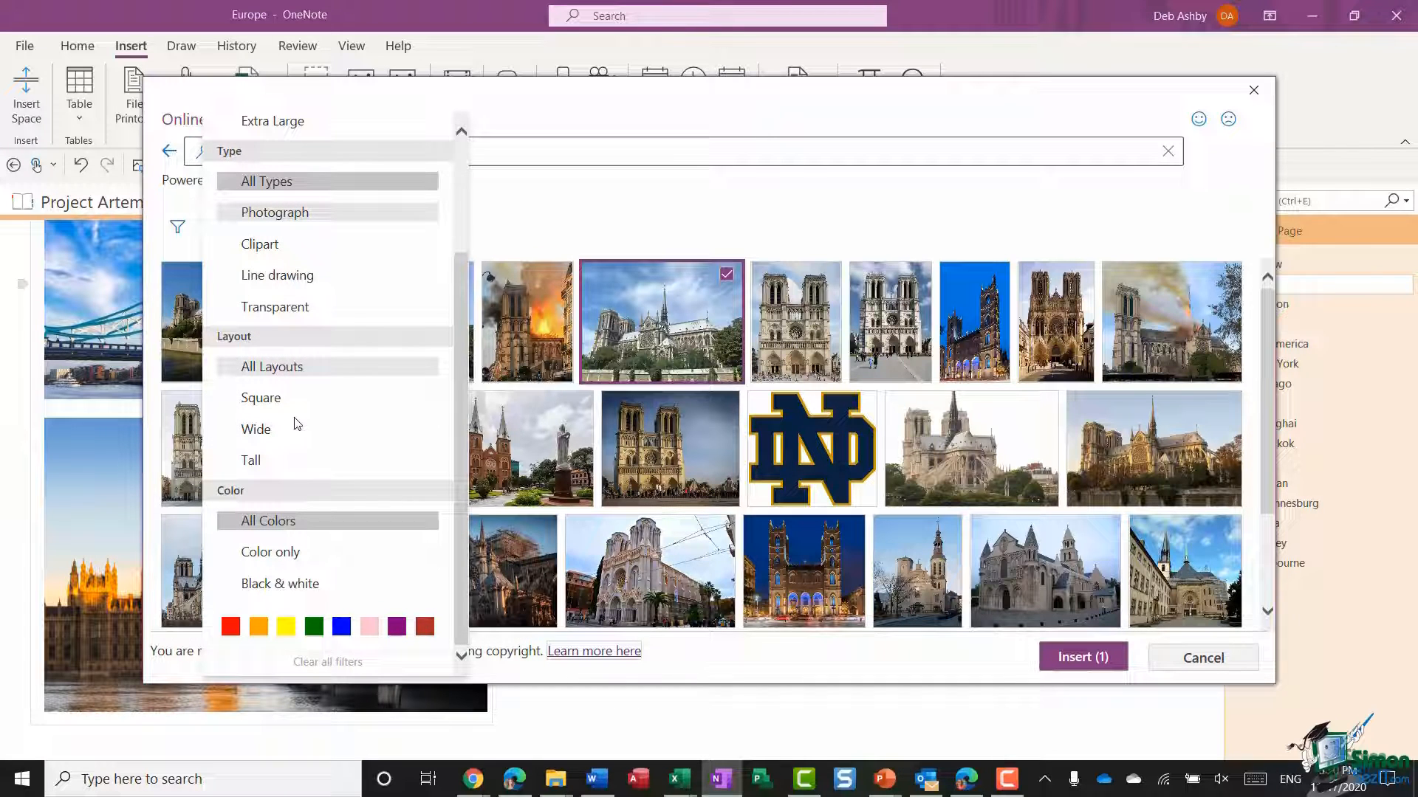
pyautogui.moveTo(291, 593)
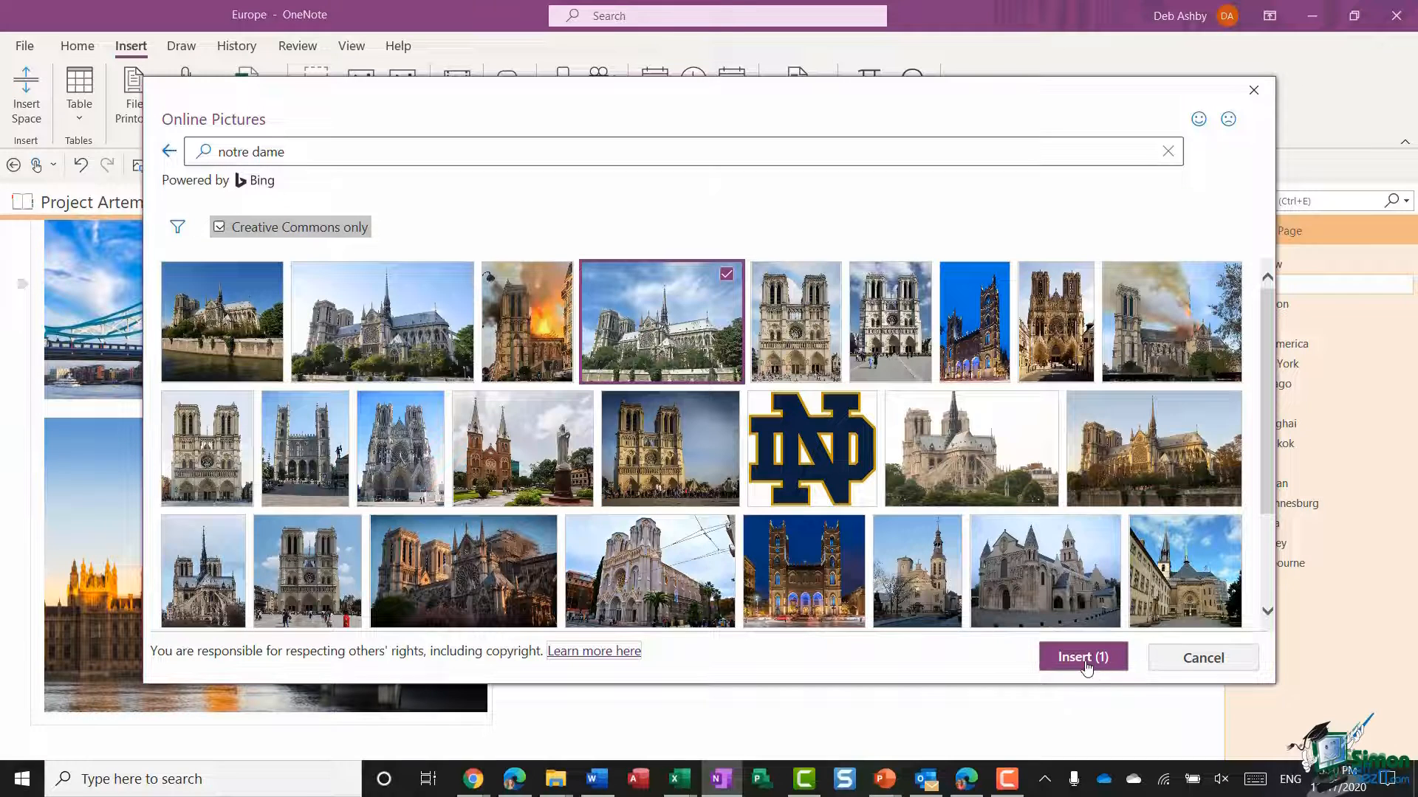
# Step: Insert the Notre Dame photo under Sacre Coeur and widen it slightly with its right handle
pyautogui.click(1082, 657)
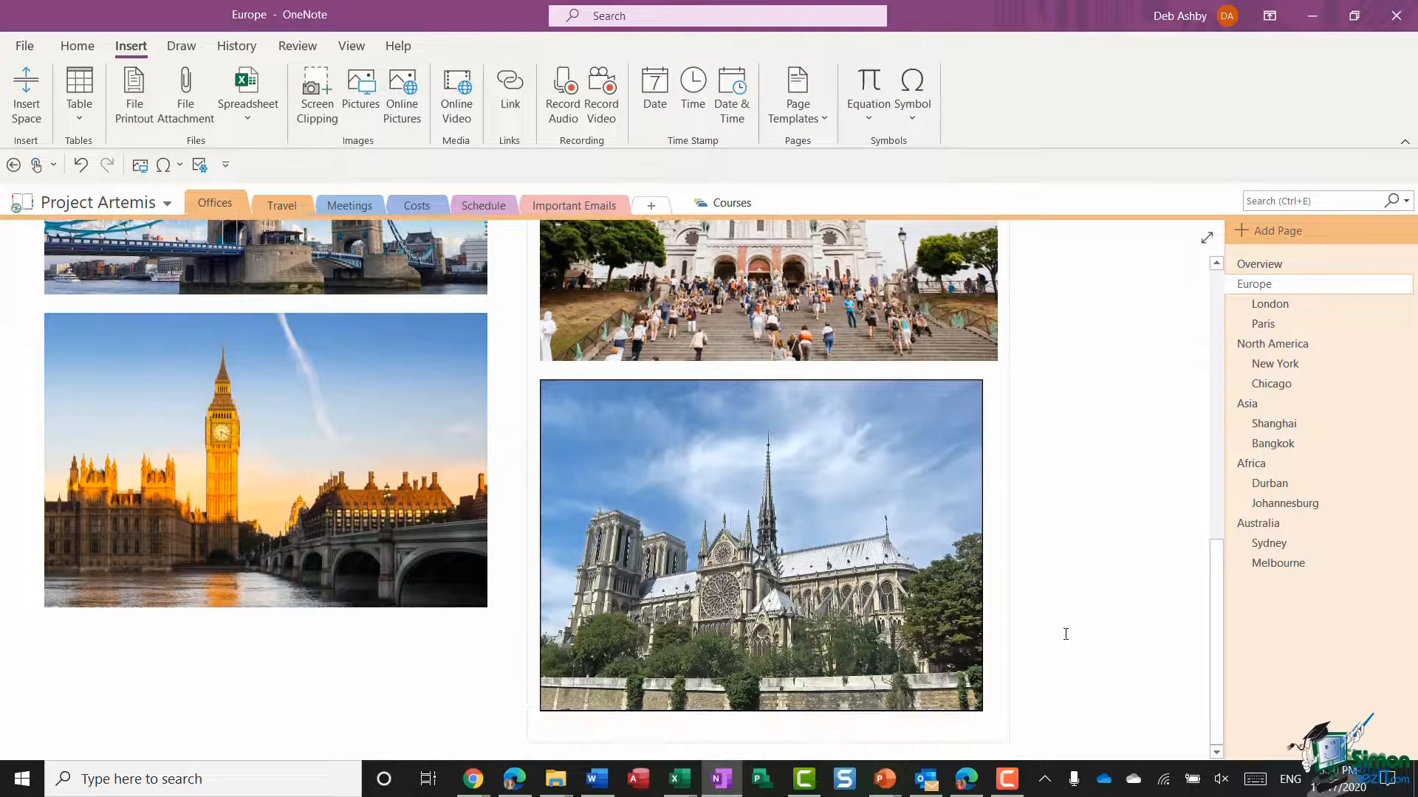
pyautogui.moveTo(983, 542); pyautogui.dragTo(1017, 543)
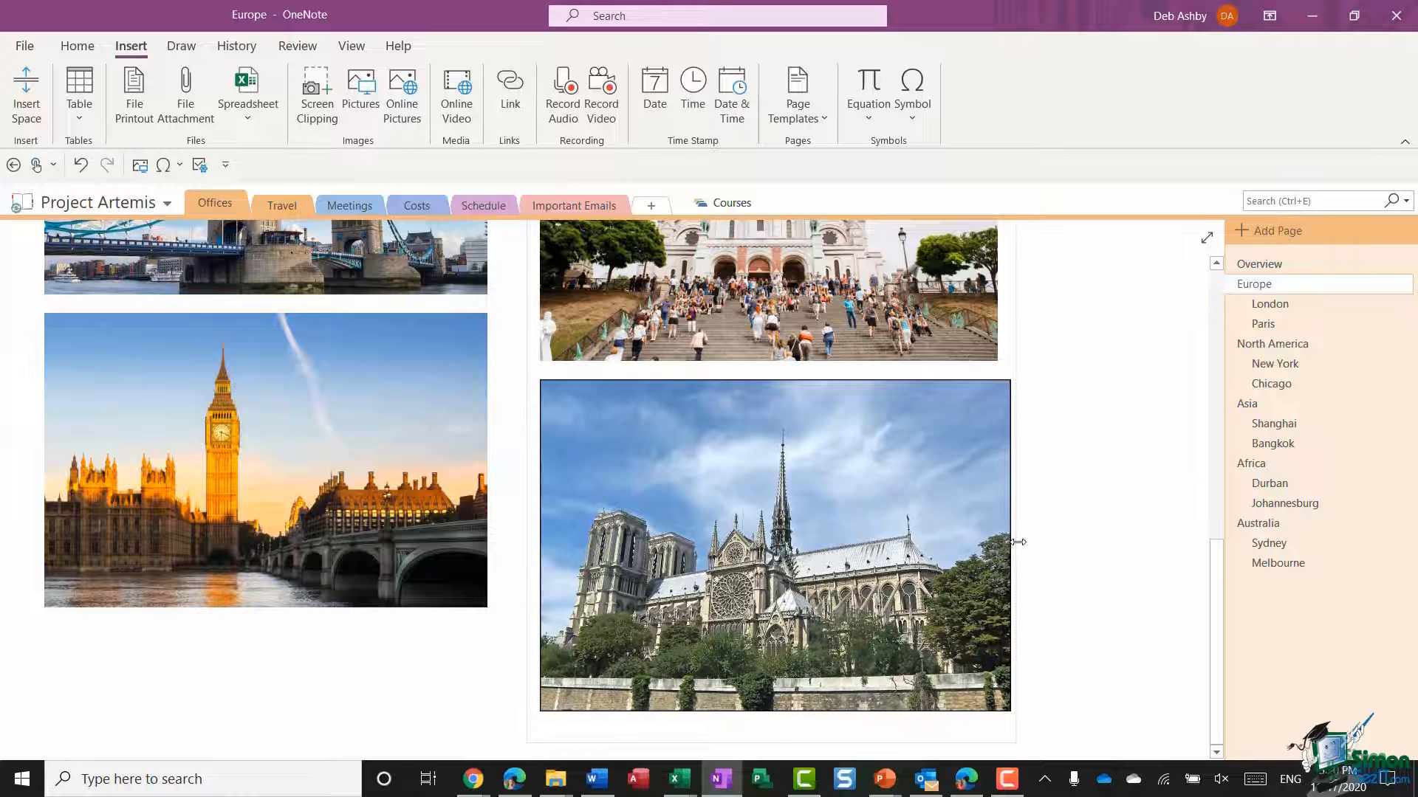
pyautogui.moveTo(1019, 541); pyautogui.dragTo(1002, 543)
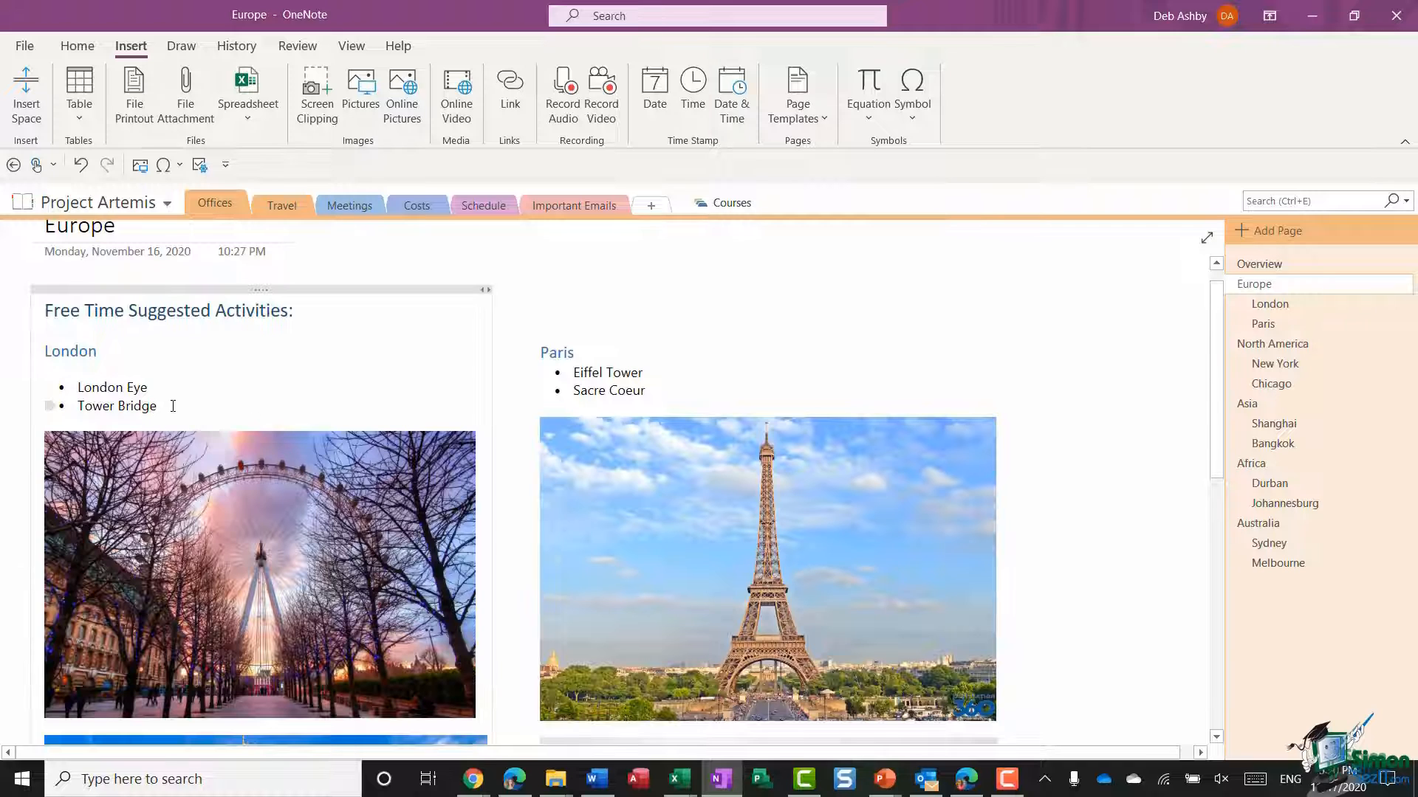
# Step: Add 'Big Ben' to the London bullet list and 'Notre Dame' to the Paris list
pyautogui.write('Big Ben')
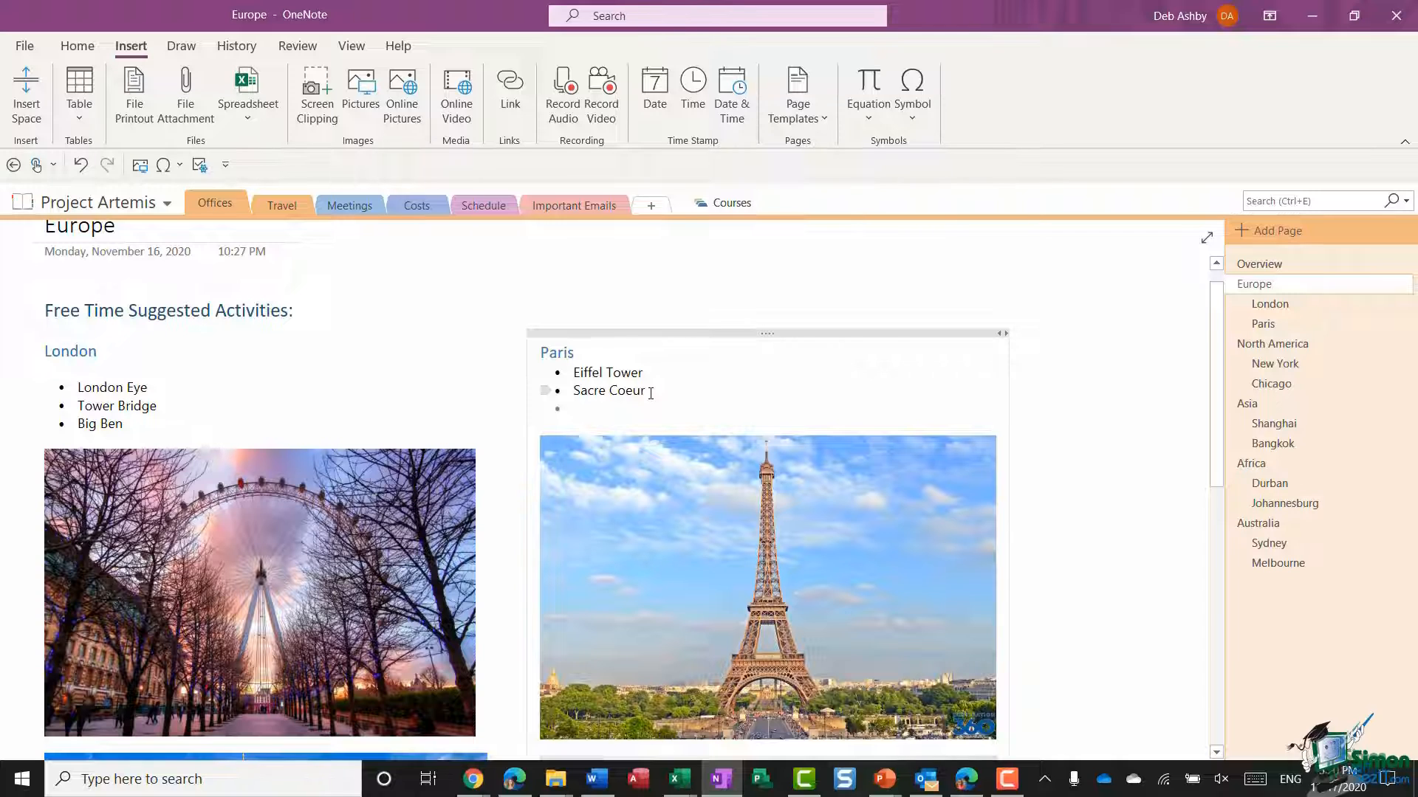
pyautogui.write('Notre Dame')
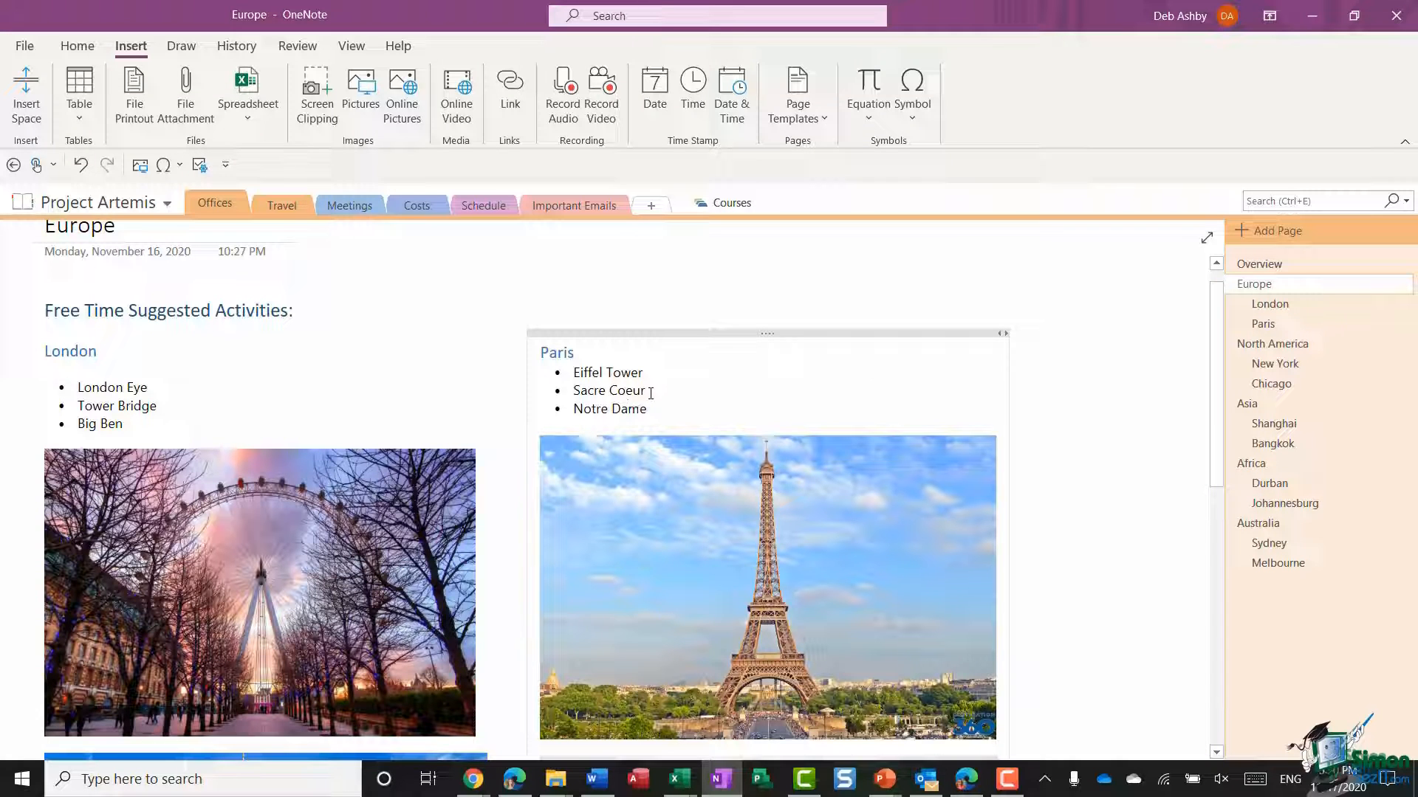